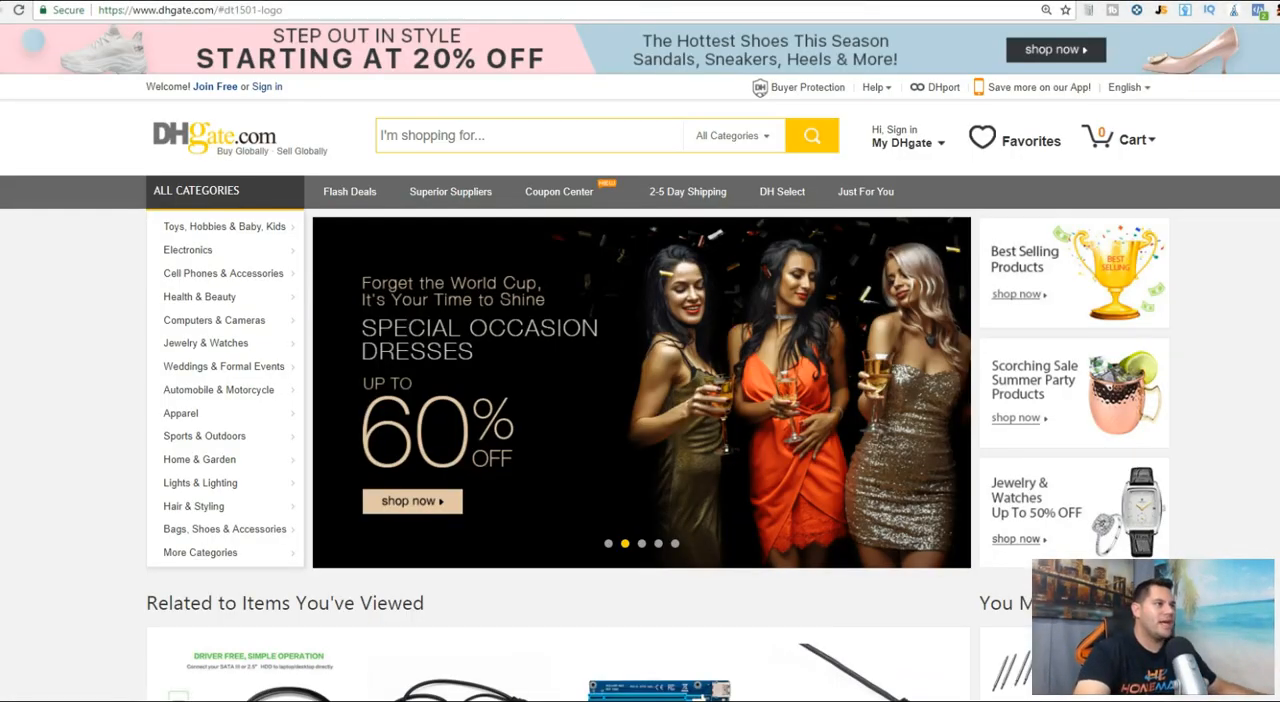
{"action": "mouse_move", "coordinate": [688, 192]}
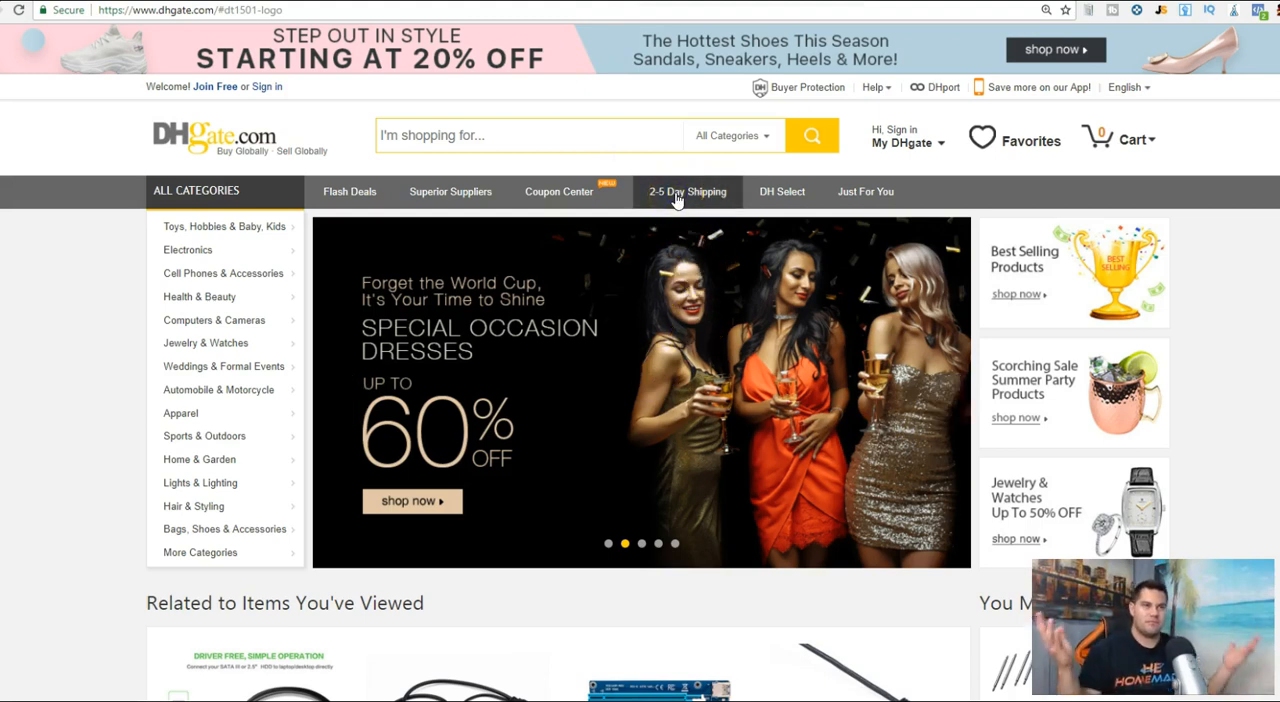
Enter the '2-5 Day Shipping' US domestic delivery promotion and browse its first product categories
{"action": "left_click", "coordinate": [688, 192]}
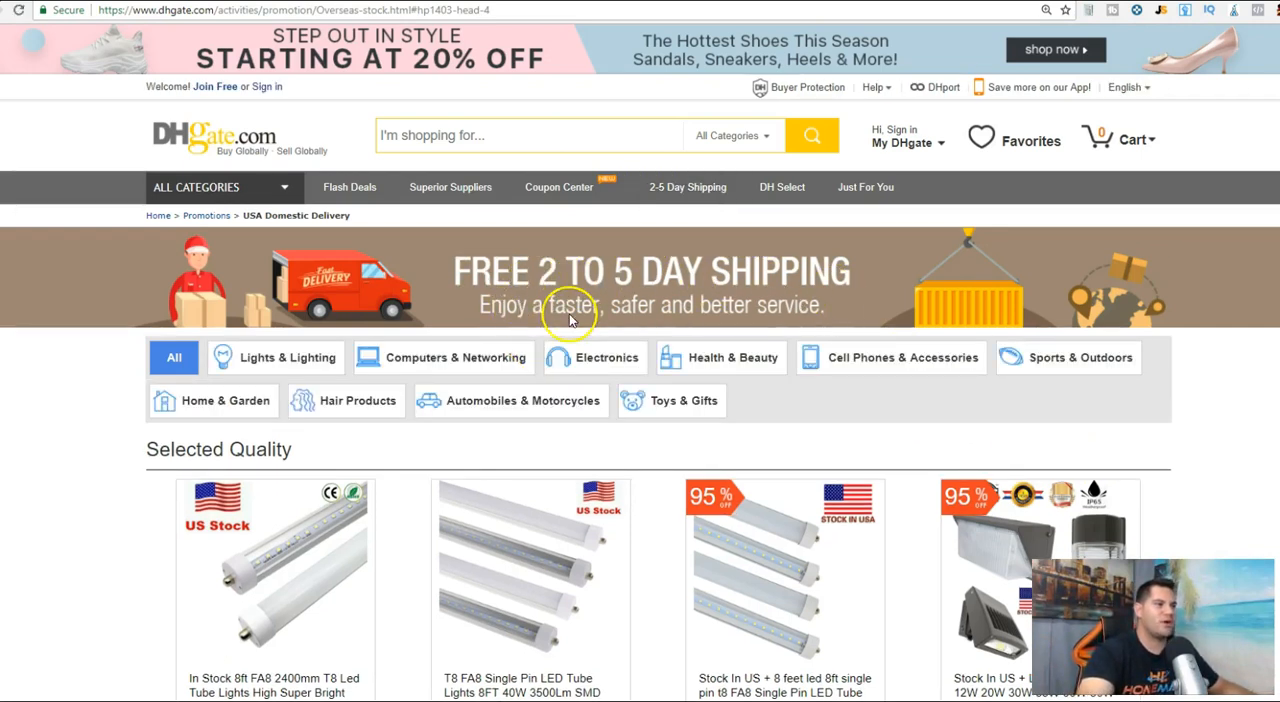
{"action": "mouse_move", "coordinate": [276, 372]}
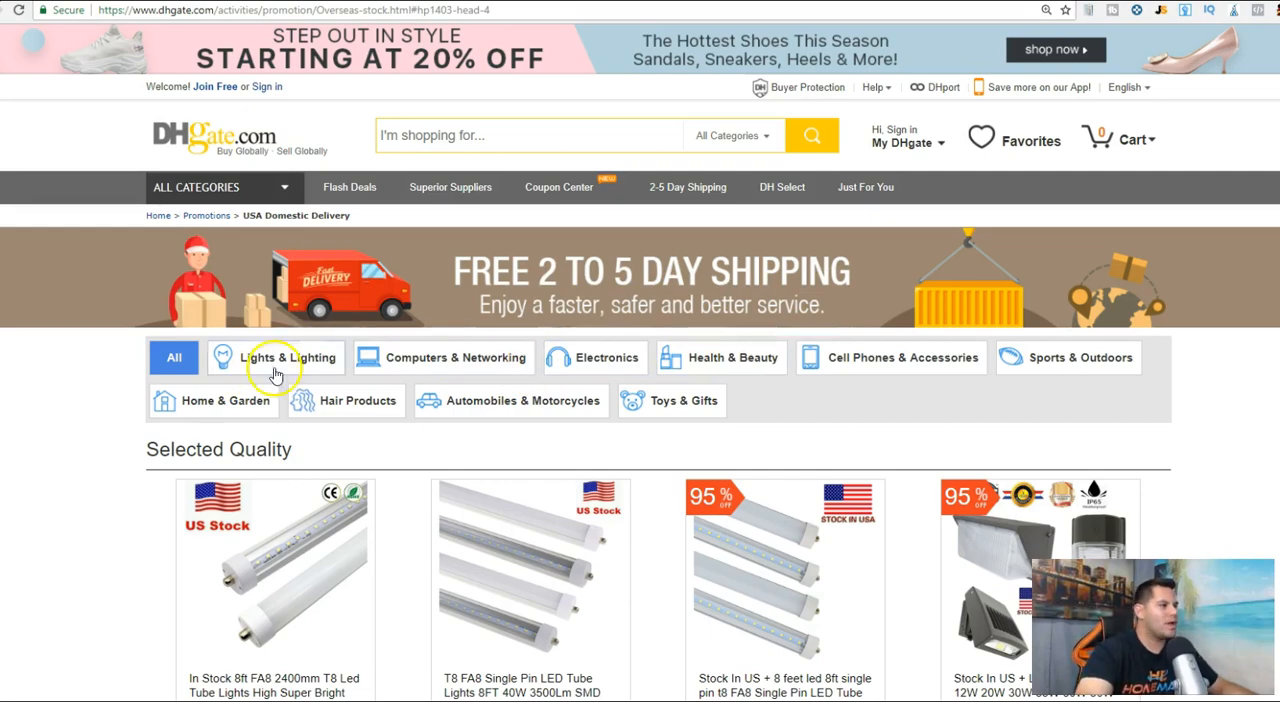
{"action": "scroll", "scroll_direction": "down", "scroll_amount": 3}
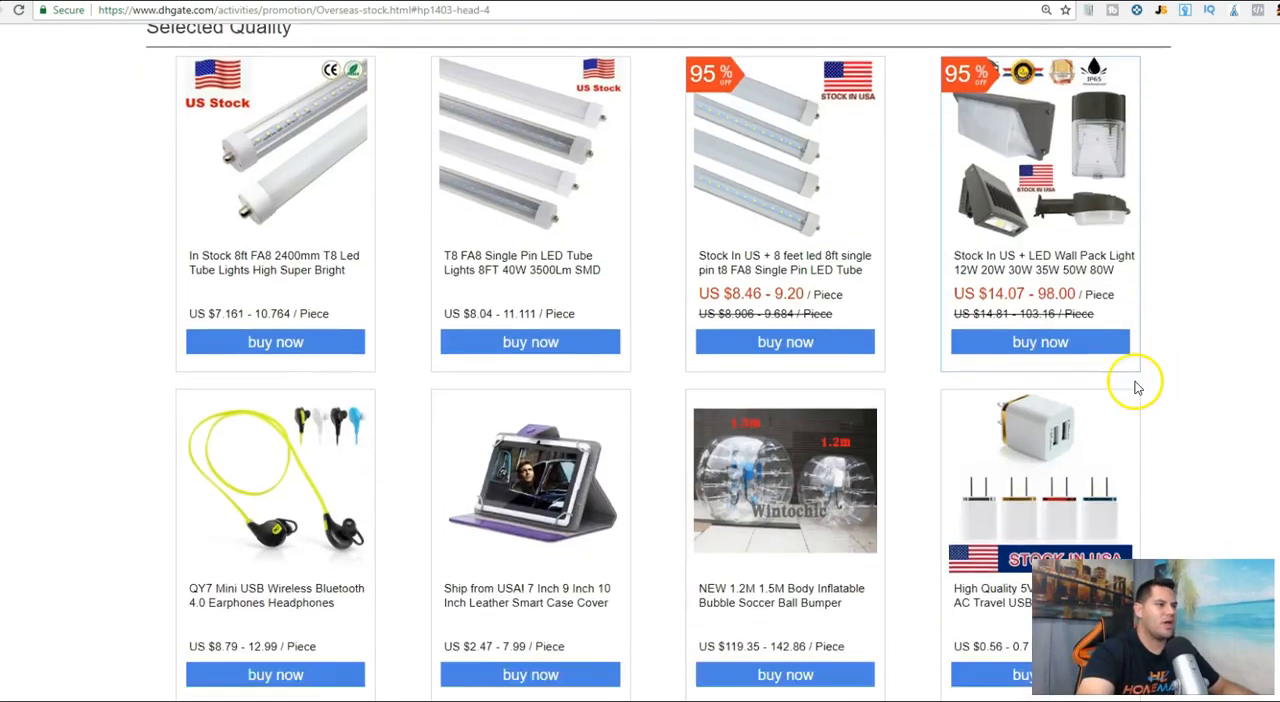
{"action": "scroll", "scroll_direction": "down", "scroll_amount": 3}
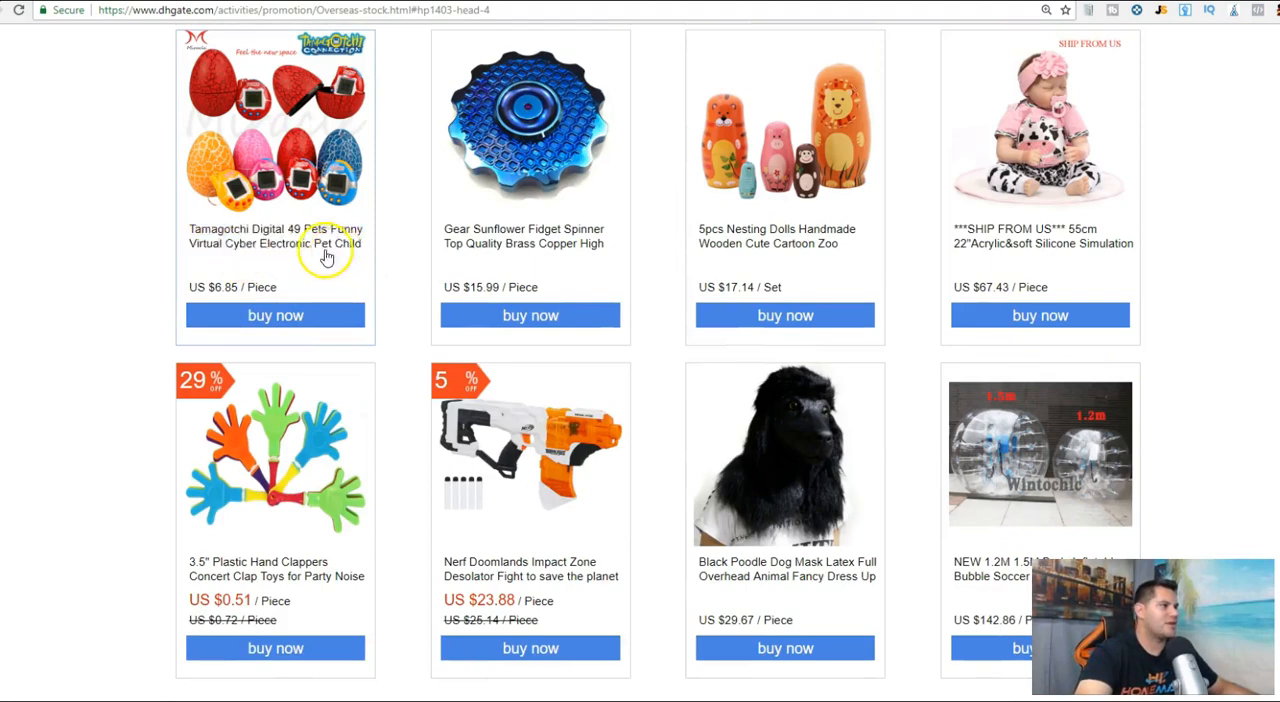
{"action": "scroll", "scroll_direction": "down", "scroll_amount": 3}
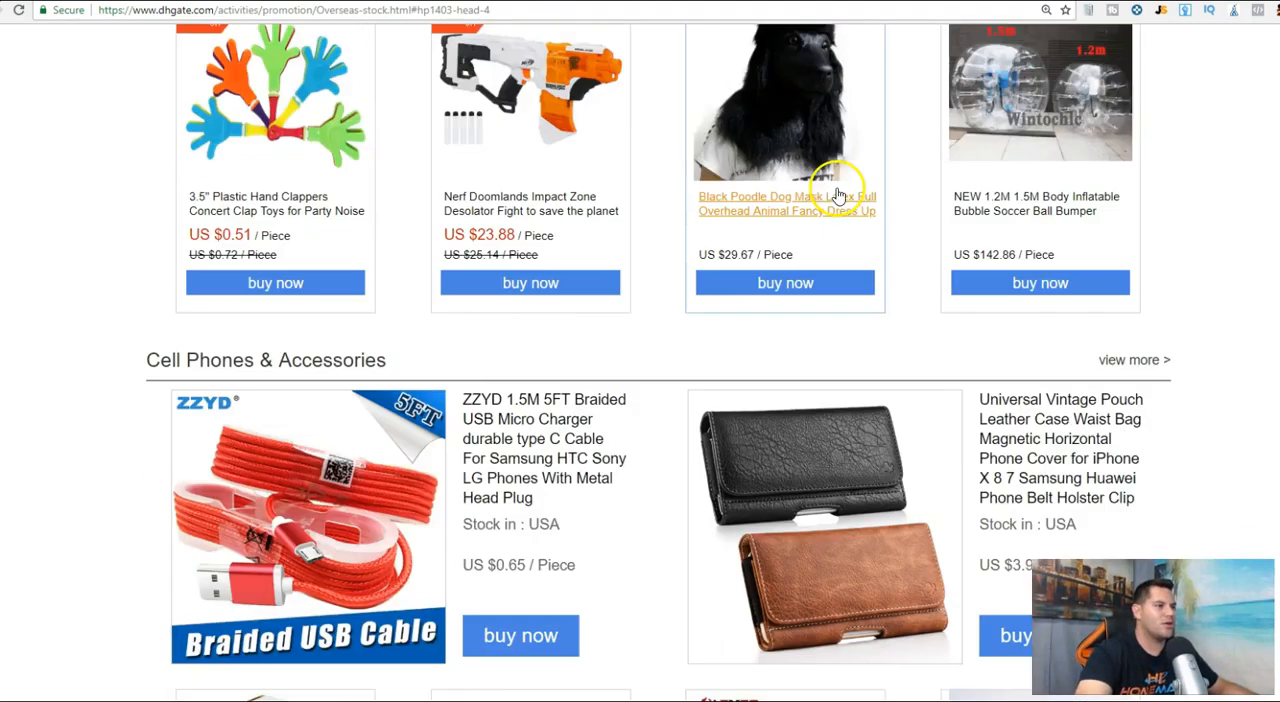
{"action": "scroll", "scroll_direction": "down", "scroll_amount": 3}
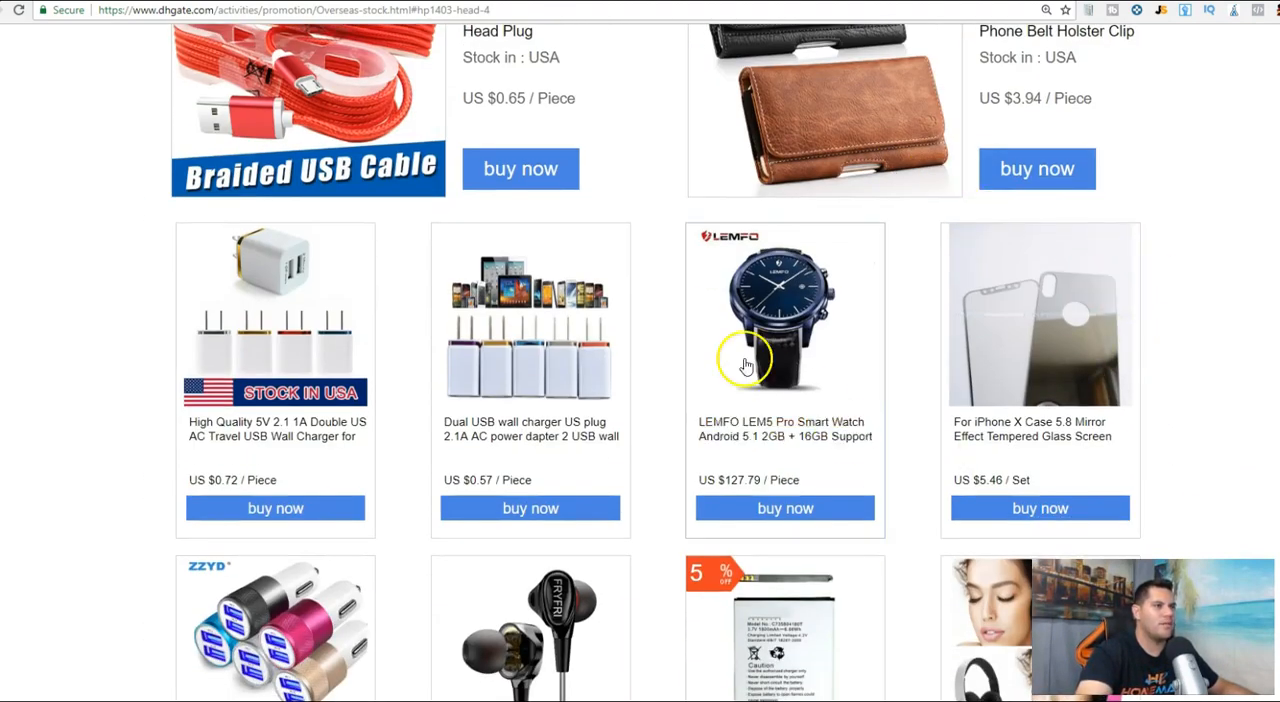
{"action": "scroll", "scroll_direction": "down", "scroll_amount": 3}
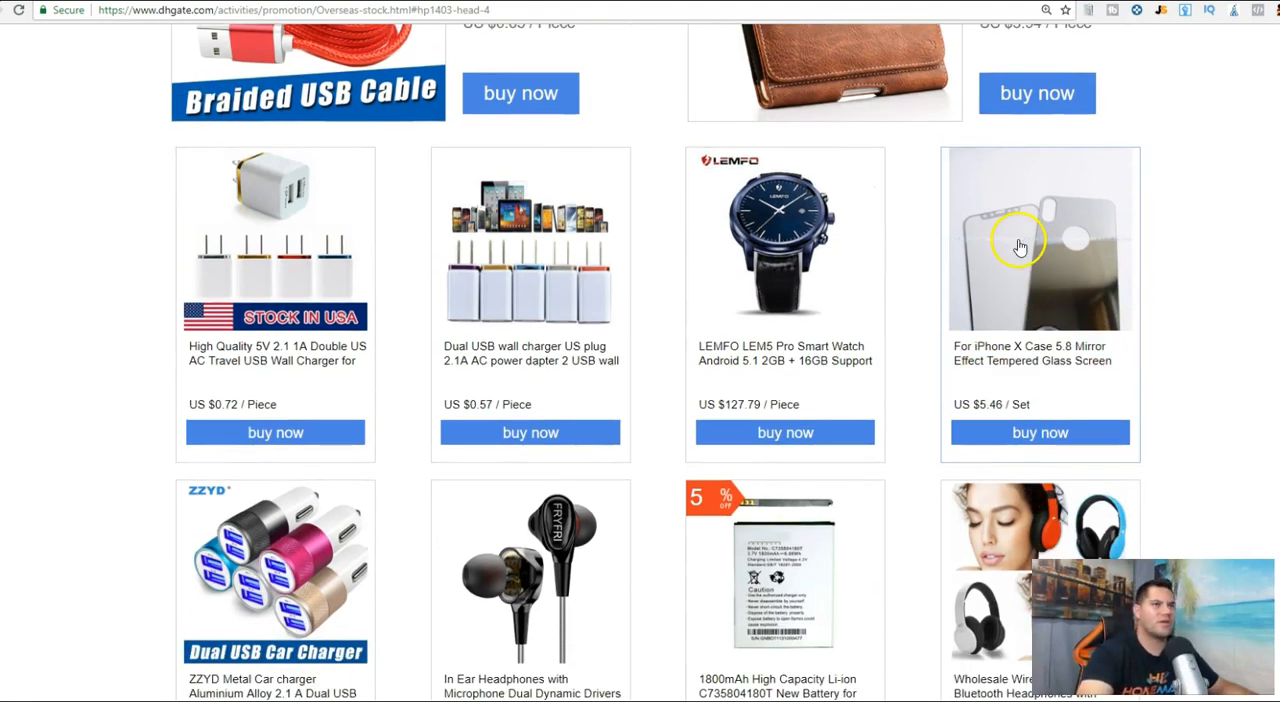
{"action": "scroll", "scroll_direction": "down", "scroll_amount": 3}
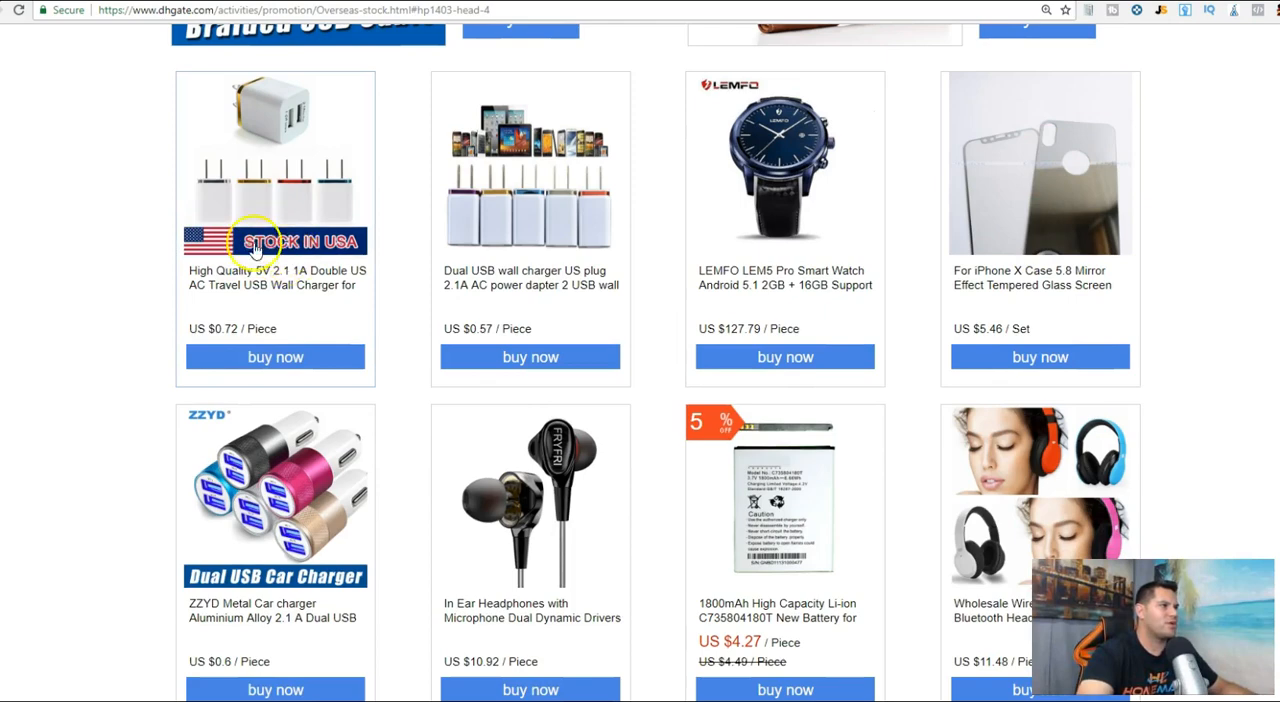
{"action": "scroll", "scroll_direction": "down", "scroll_amount": 3}
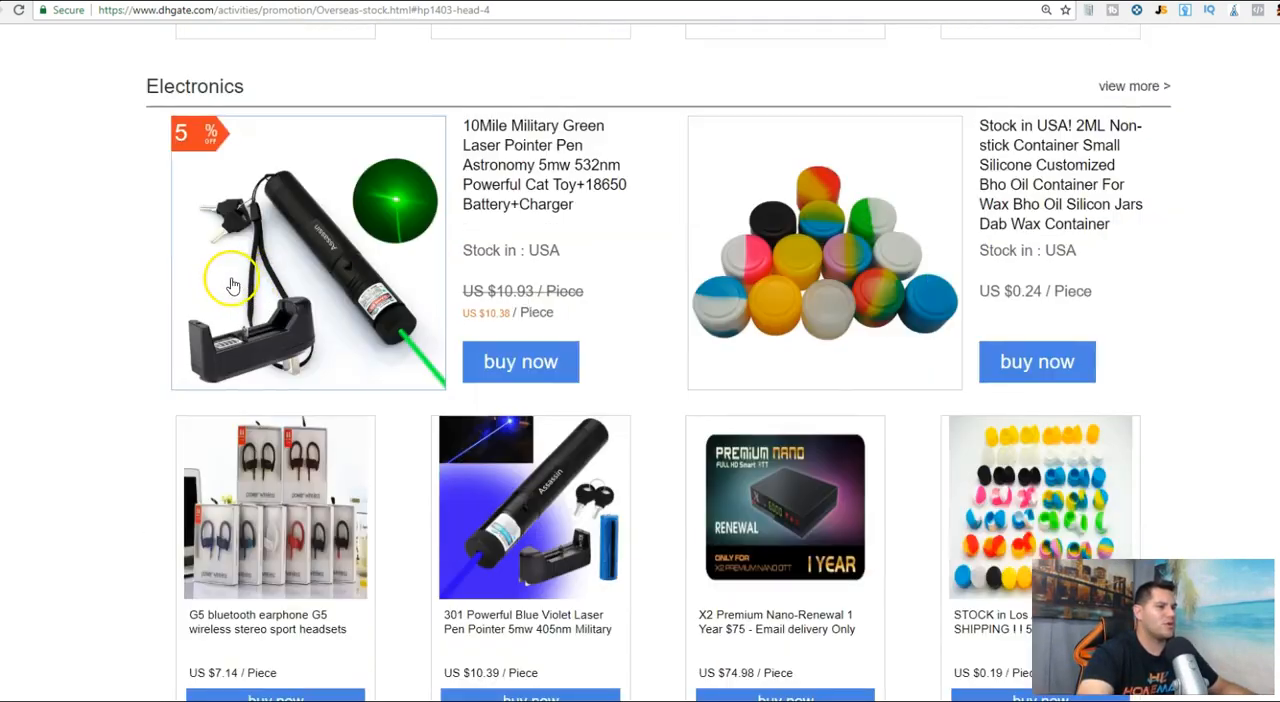
{"action": "scroll", "scroll_direction": "down", "scroll_amount": 3}
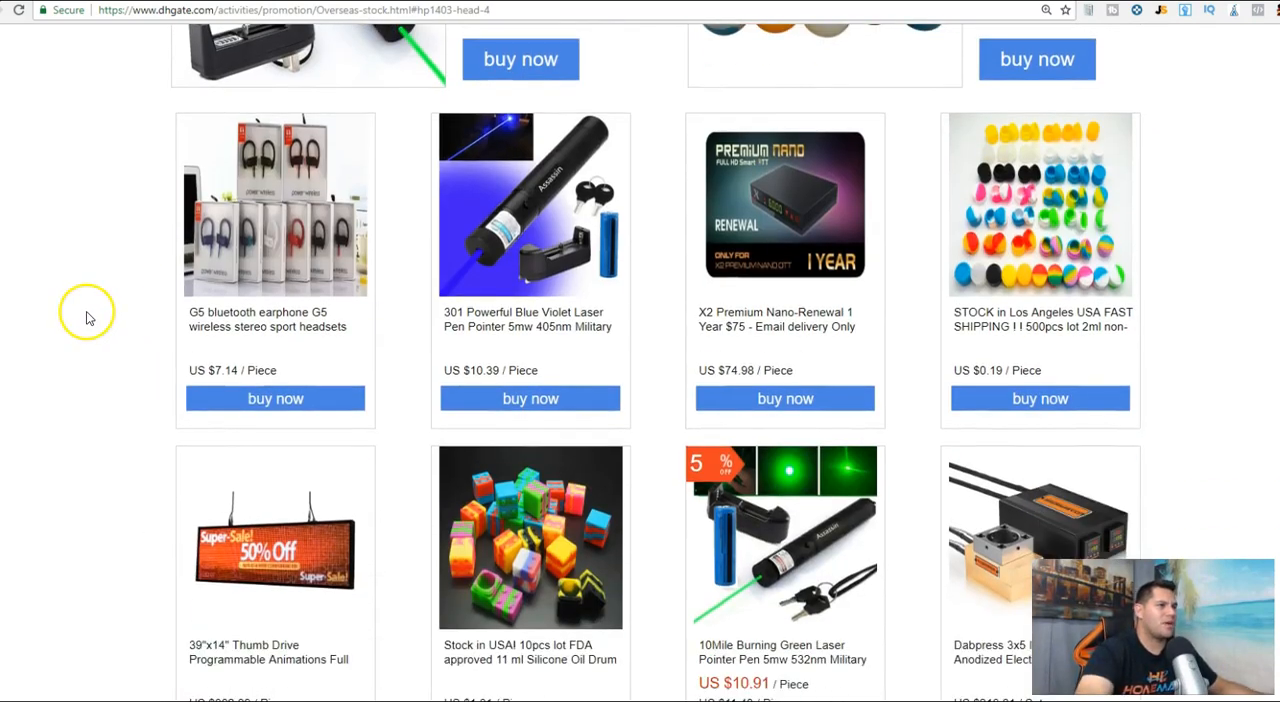
Continue down the US-stock listings through Lights & Lighting and Computers & Networking toward Hair Products
{"action": "scroll", "scroll_direction": "down", "scroll_amount": 3}
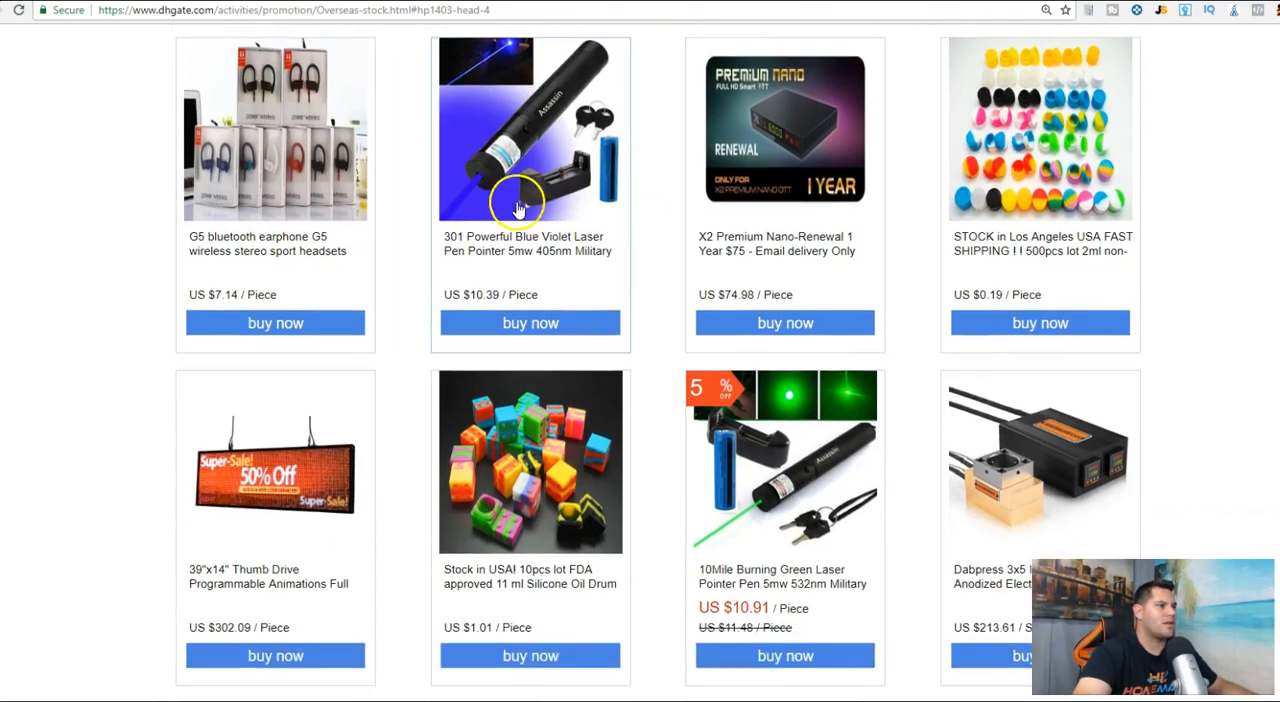
{"action": "scroll", "scroll_direction": "down", "scroll_amount": 3}
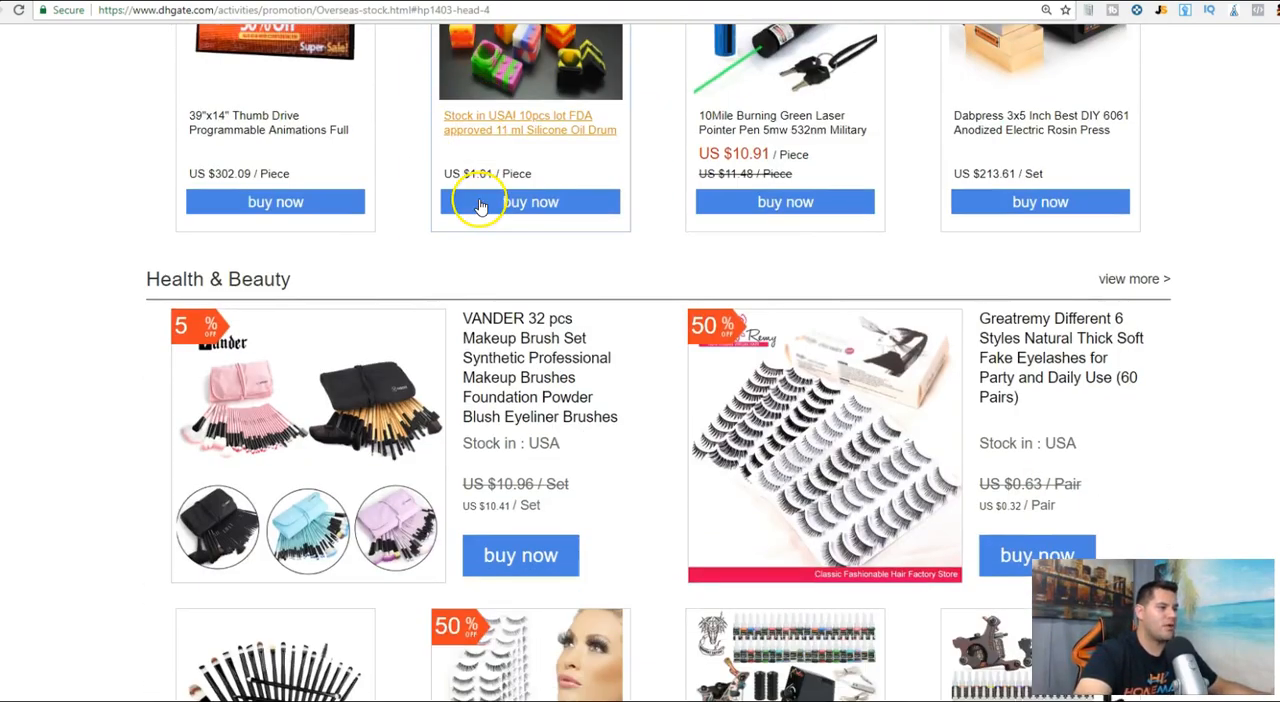
{"action": "scroll", "scroll_direction": "down", "scroll_amount": 3}
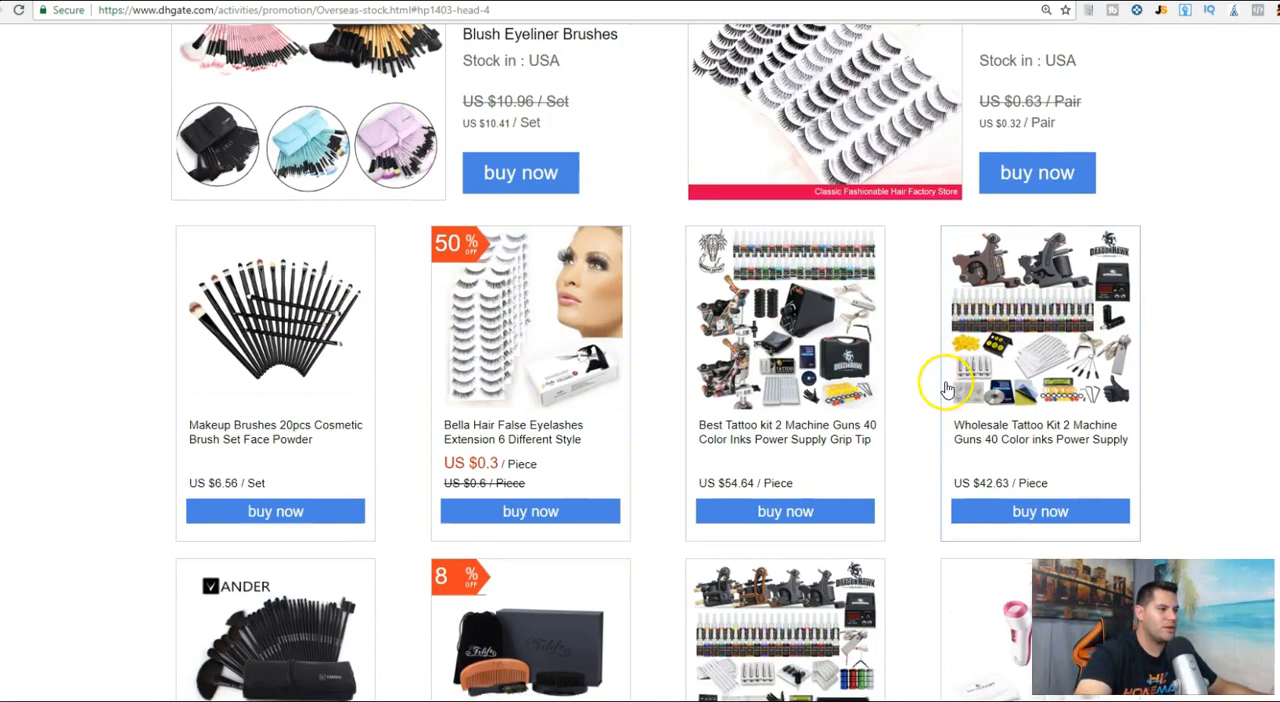
{"action": "scroll", "scroll_direction": "down", "scroll_amount": 3}
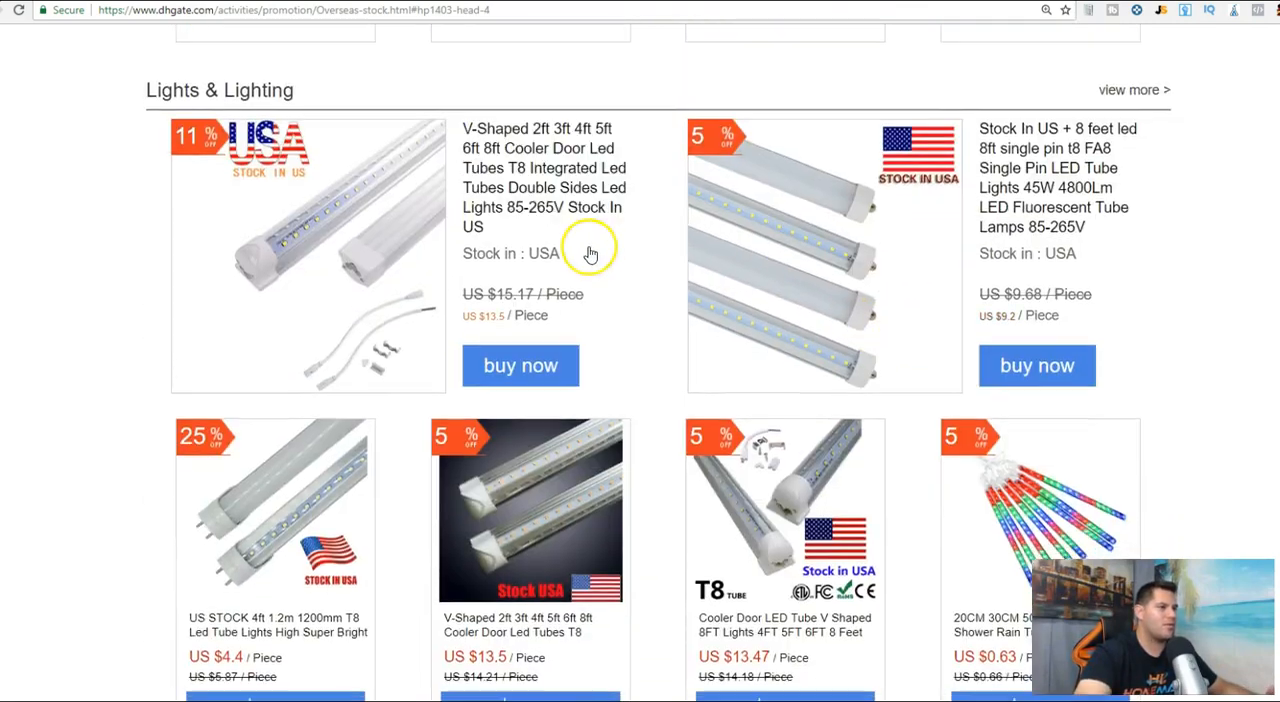
{"action": "scroll", "scroll_direction": "down", "scroll_amount": 3}
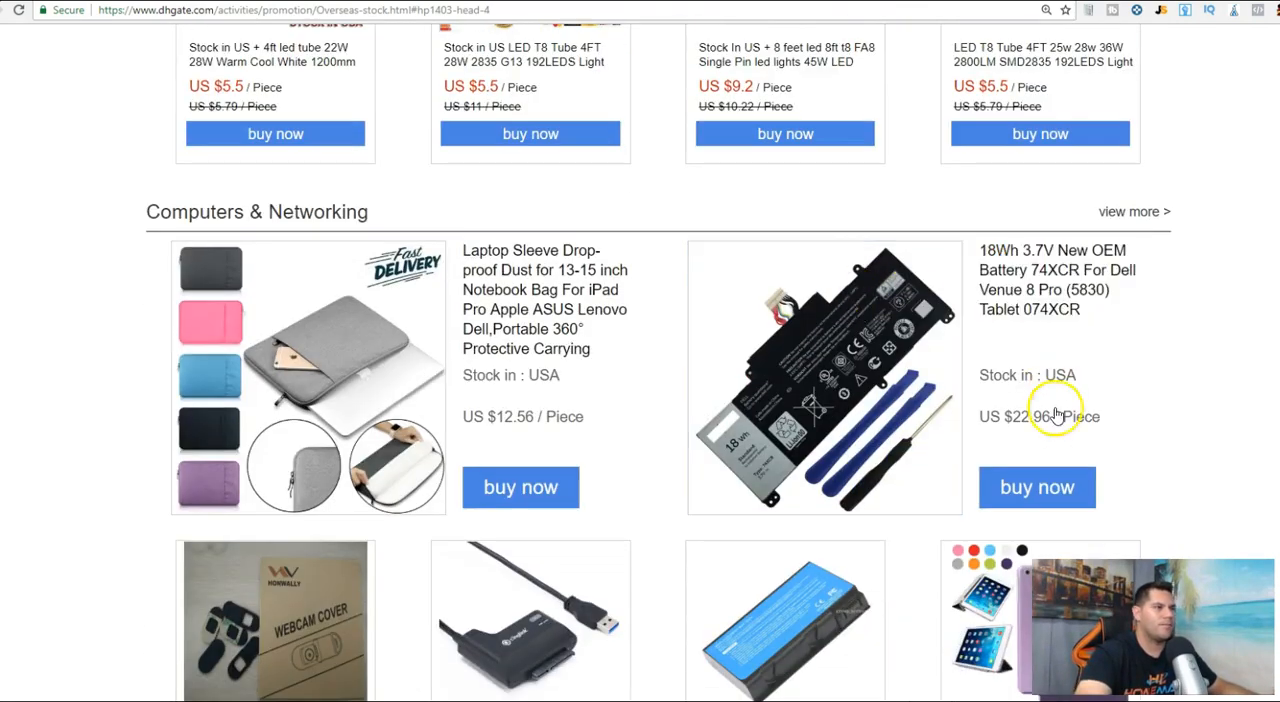
{"action": "scroll", "scroll_direction": "down", "scroll_amount": 3}
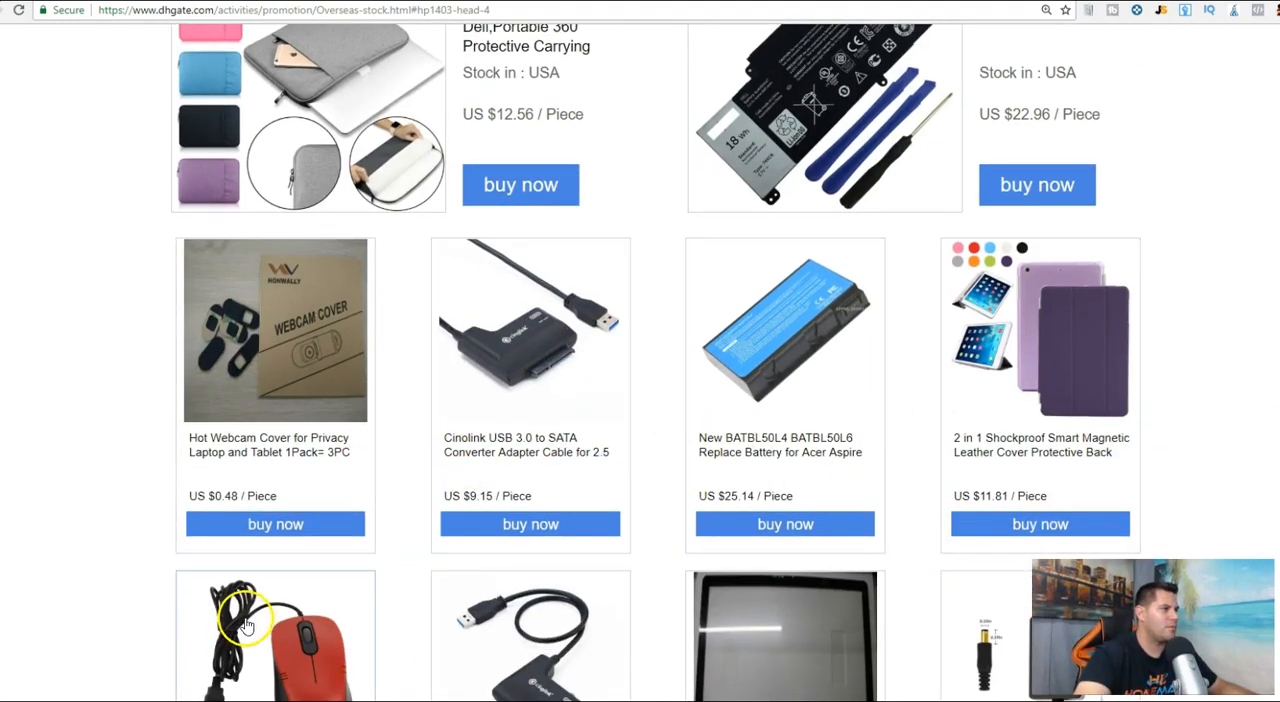
{"action": "scroll", "scroll_direction": "down", "scroll_amount": 3}
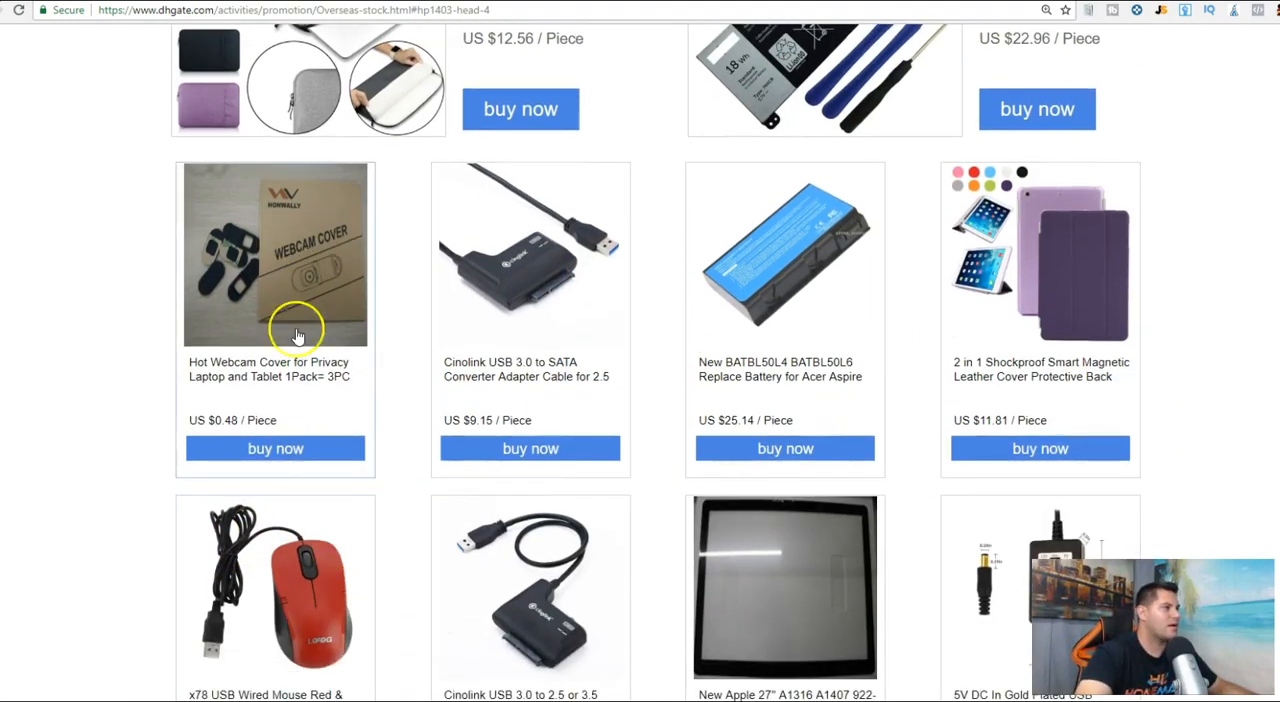
{"action": "scroll", "scroll_direction": "down", "scroll_amount": 3}
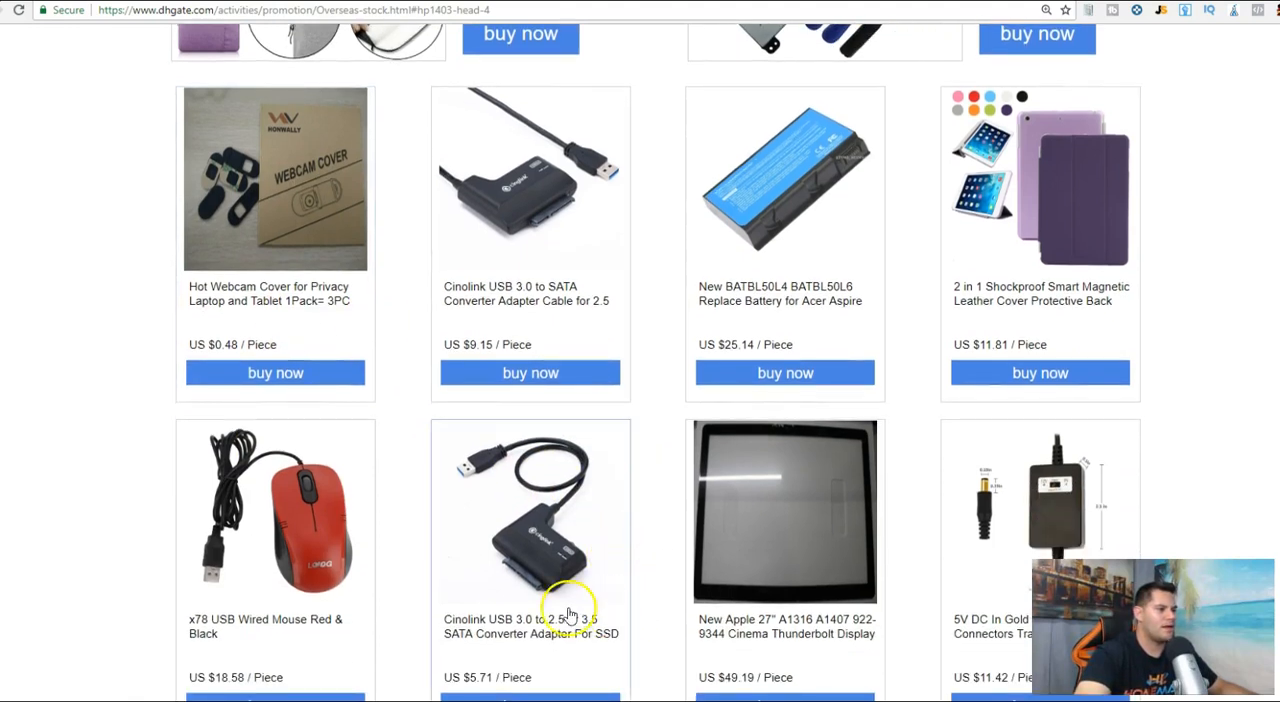
{"action": "mouse_move", "coordinate": [866, 660]}
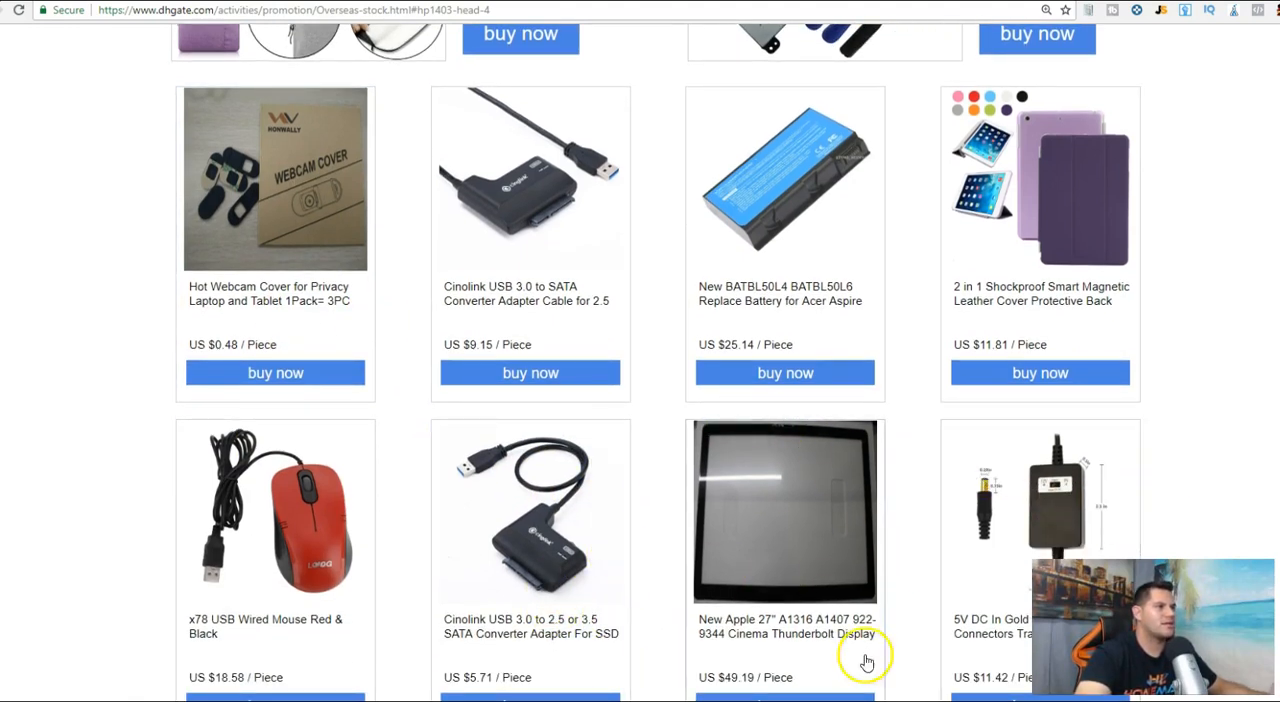
{"action": "mouse_move", "coordinate": [590, 664]}
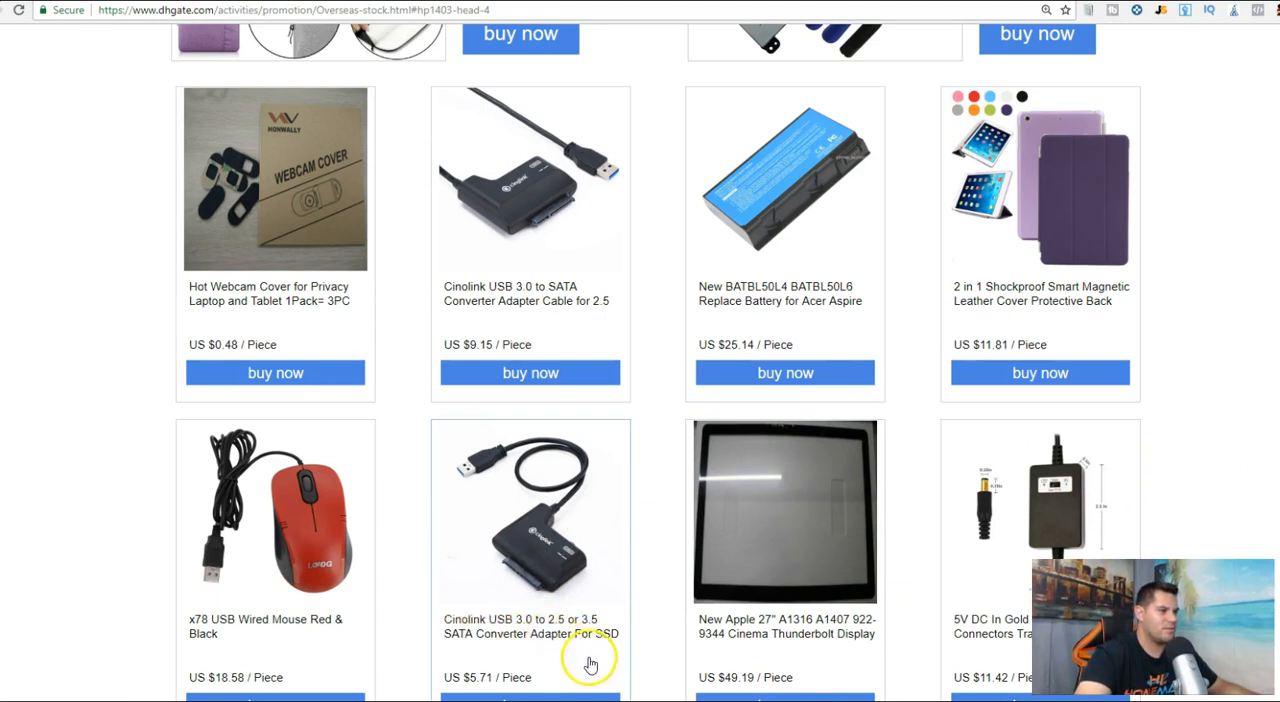
{"action": "scroll", "scroll_direction": "down", "scroll_amount": 3}
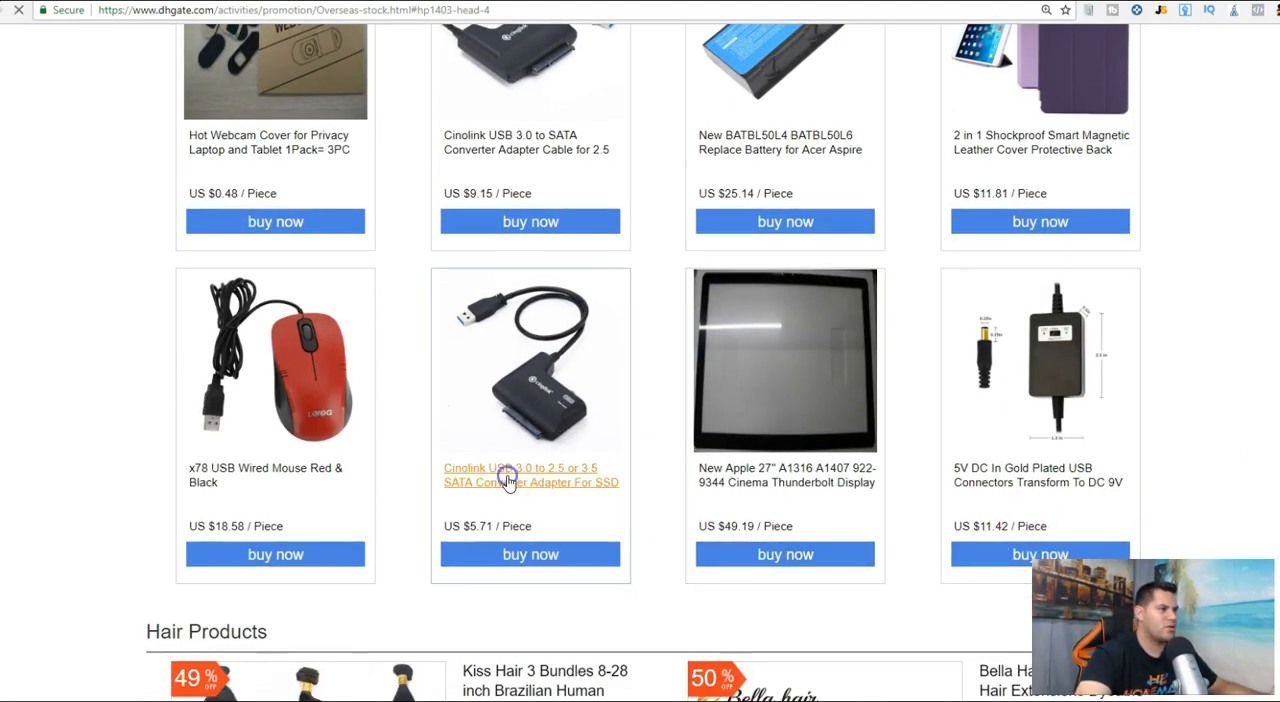
Switch from the DHgate listings to the eBay home page
{"action": "left_click", "coordinate": [532, 476]}
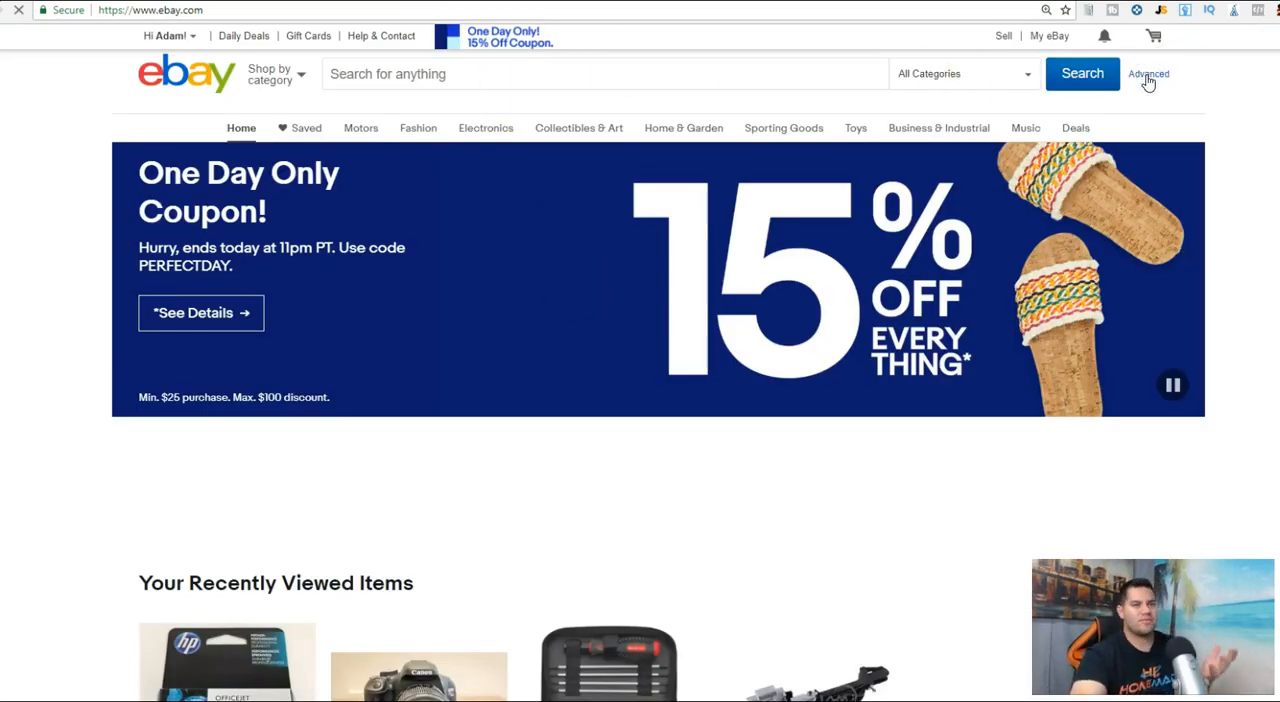
Search eBay sold listings for '3.5 SATA Converter Adapter For SSD With Power Adapter' via Advanced Search
{"action": "left_click", "coordinate": [1148, 72]}
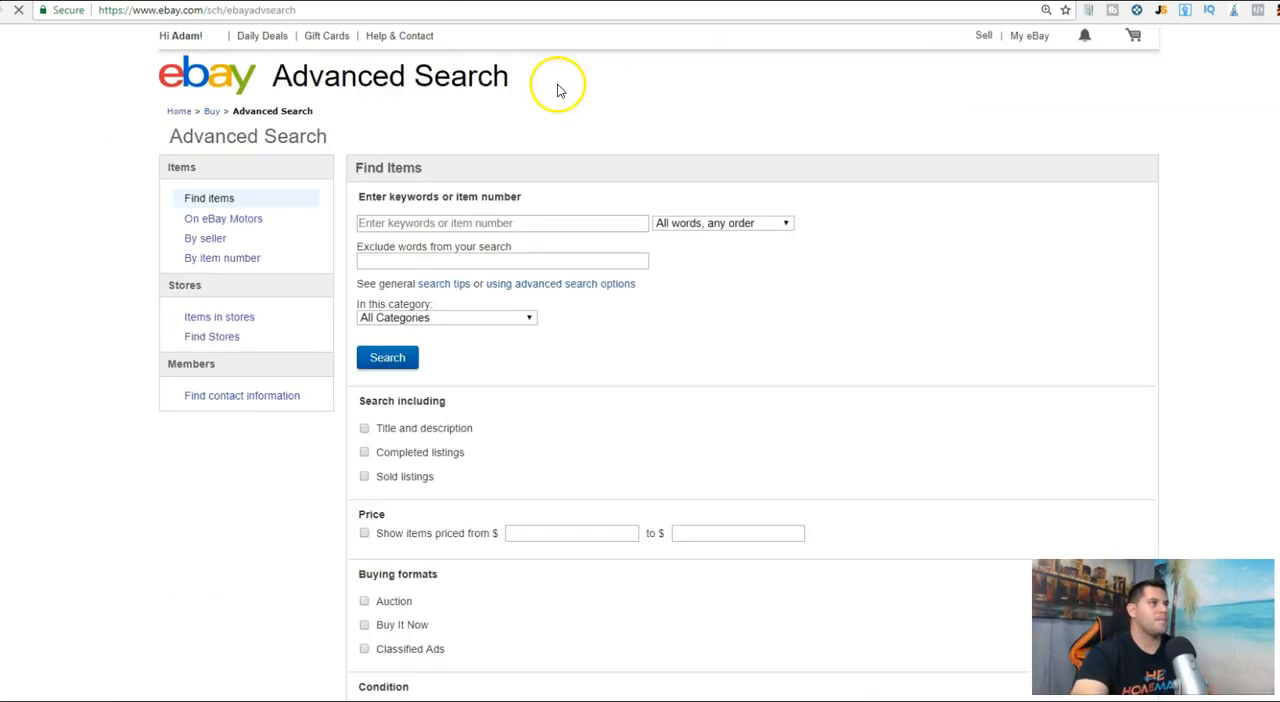
{"action": "left_click", "coordinate": [500, 222]}
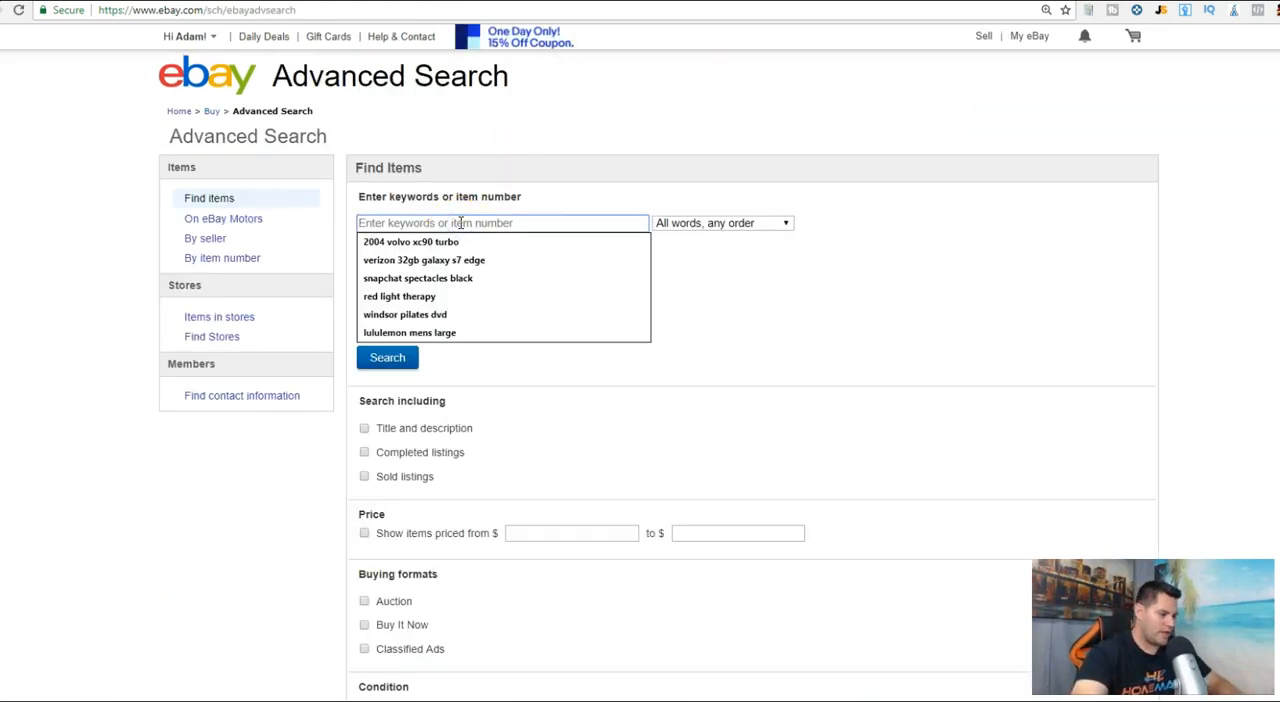
{"action": "type", "text": "3.5 SATA Converter Adapter For SSD With Power Adapter"}
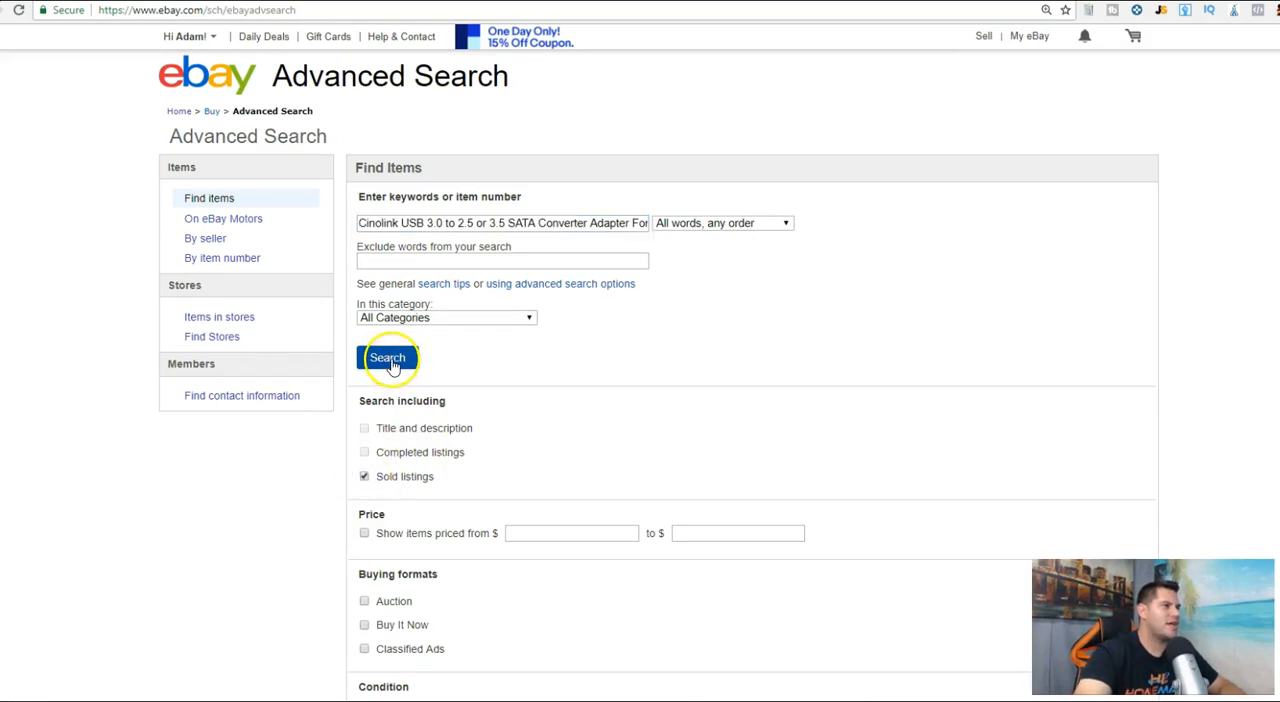
{"action": "left_click", "coordinate": [388, 356]}
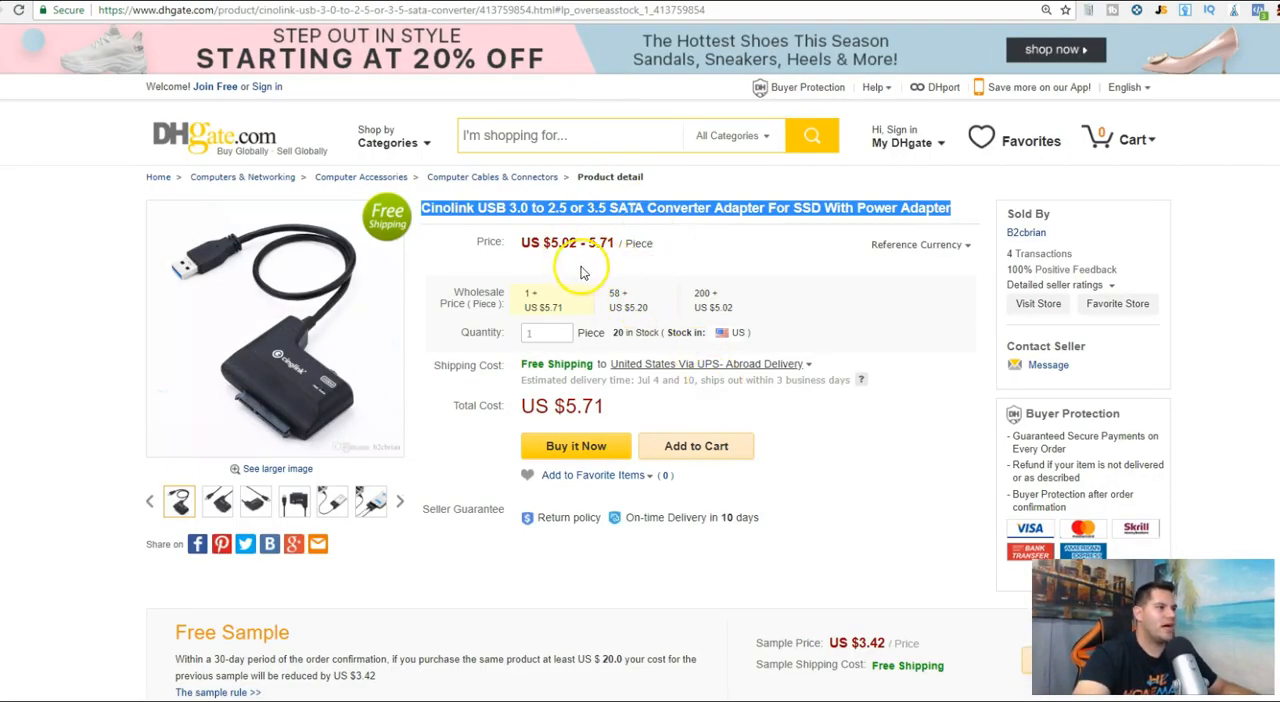
{"action": "mouse_move", "coordinate": [570, 318]}
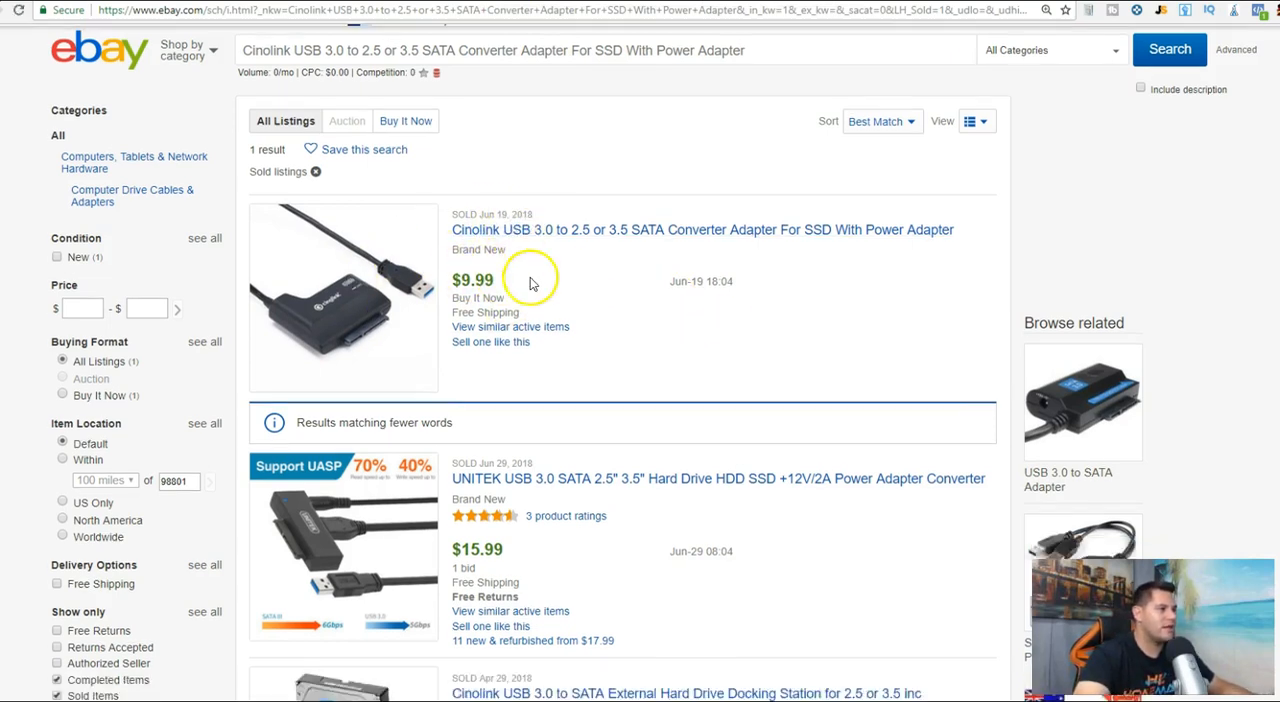
Review the sold USB-to-SATA adapter results, from the $9.99 Cinolink sale down to roughly $1.25–$15.99 converters
{"action": "scroll", "scroll_direction": "down", "scroll_amount": 3}
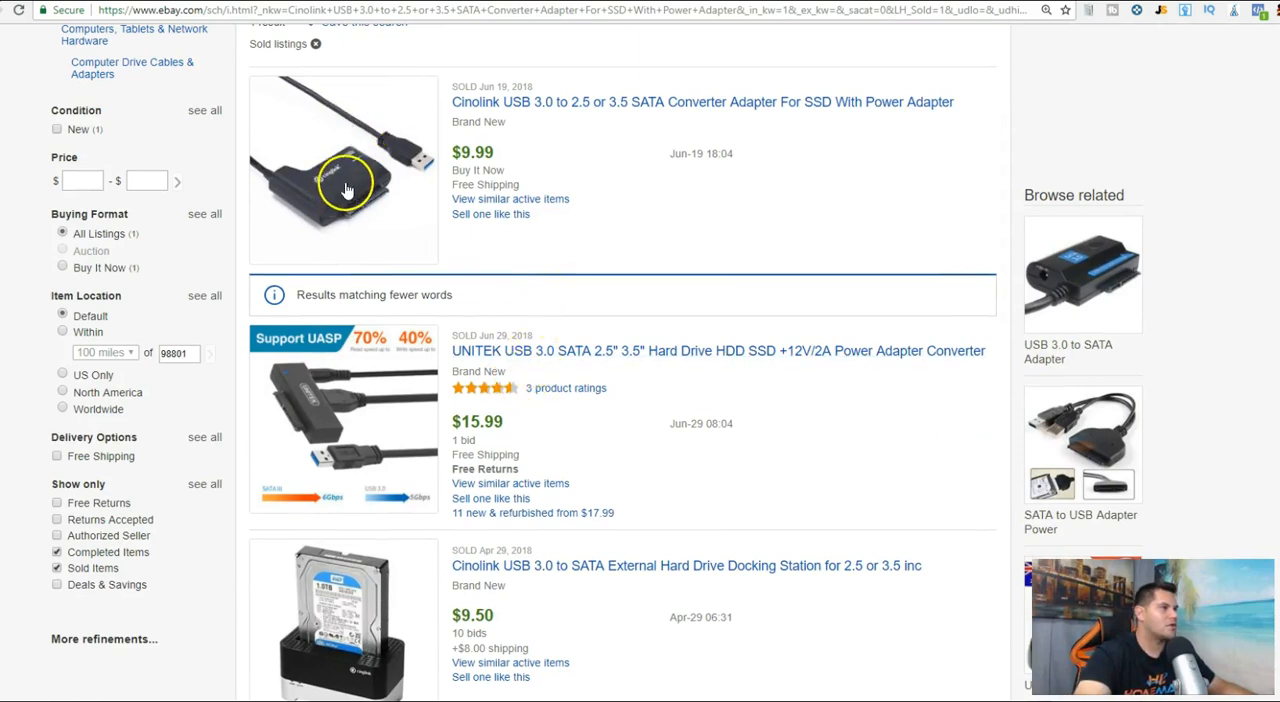
{"action": "scroll", "scroll_direction": "down", "scroll_amount": 3}
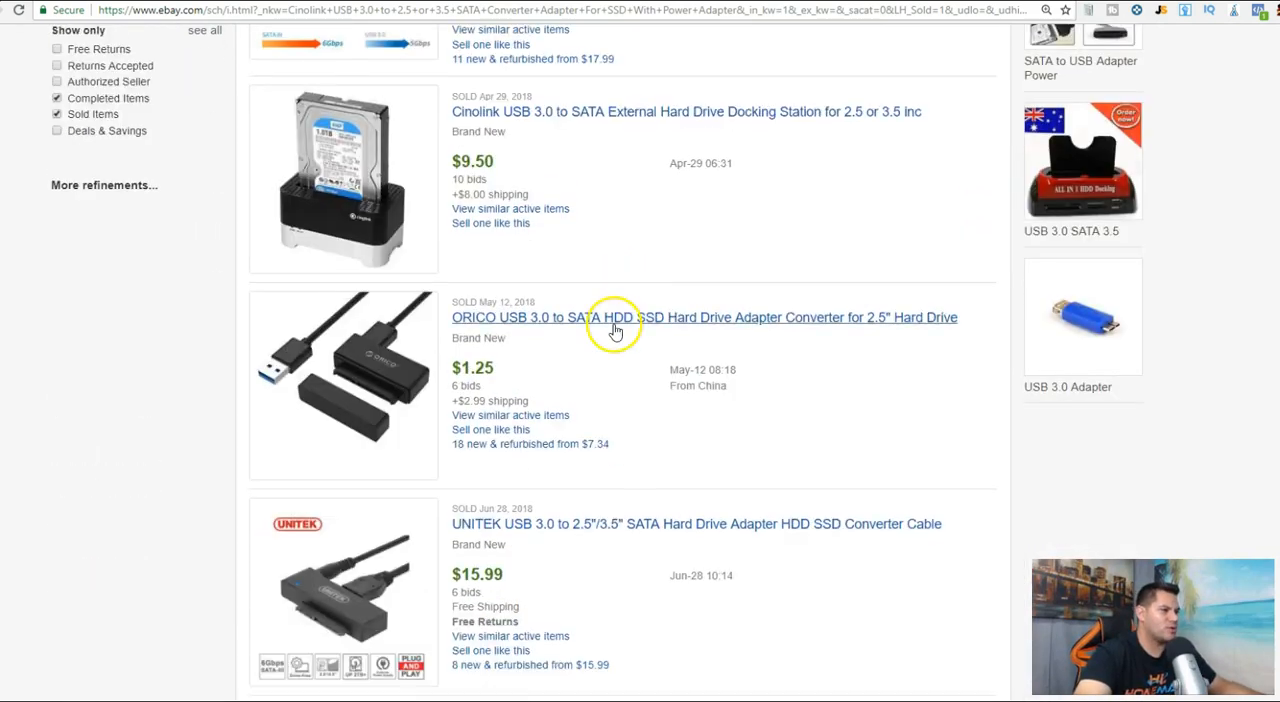
{"action": "scroll", "scroll_direction": "down", "scroll_amount": 3}
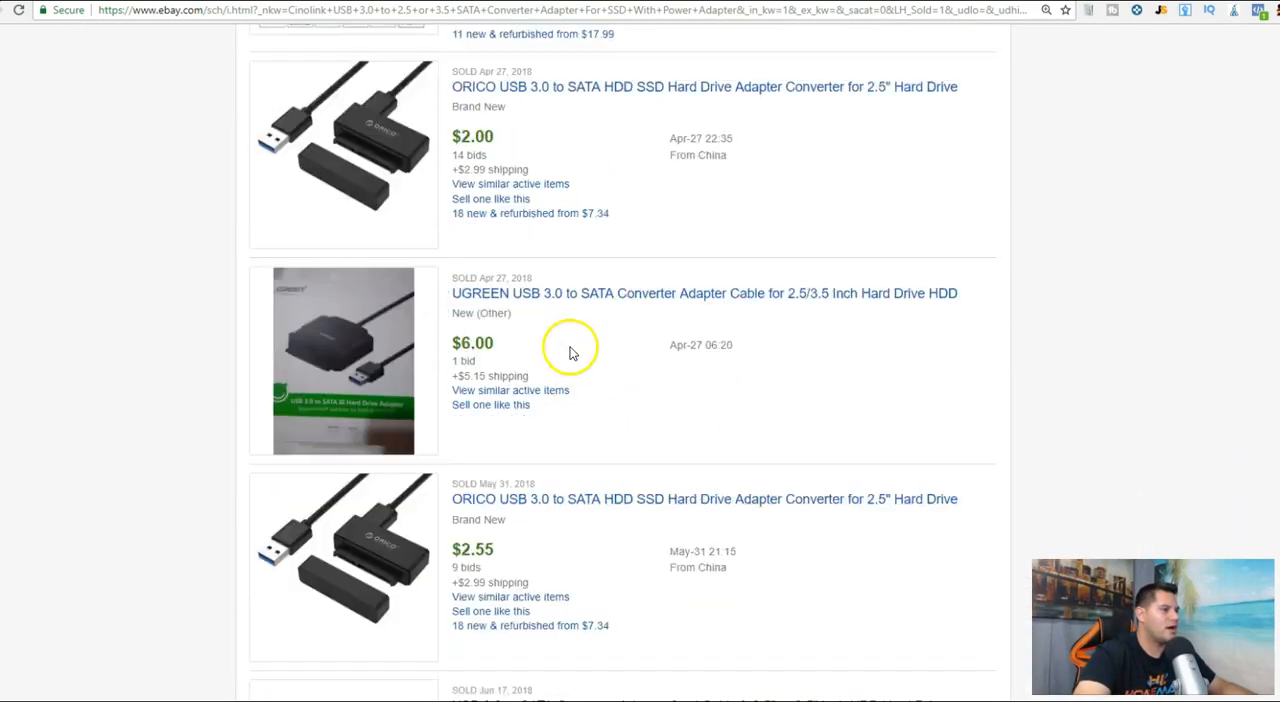
{"action": "scroll", "scroll_direction": "down", "scroll_amount": 3}
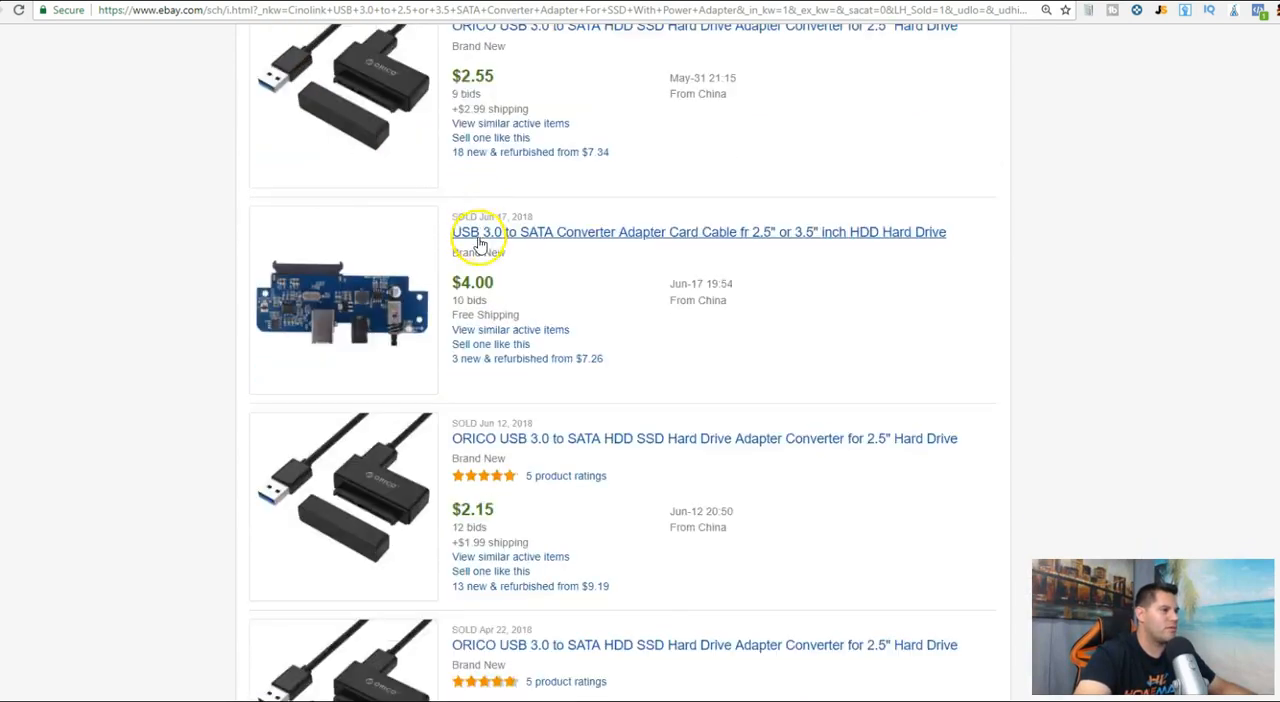
{"action": "scroll", "scroll_direction": "down", "scroll_amount": 3}
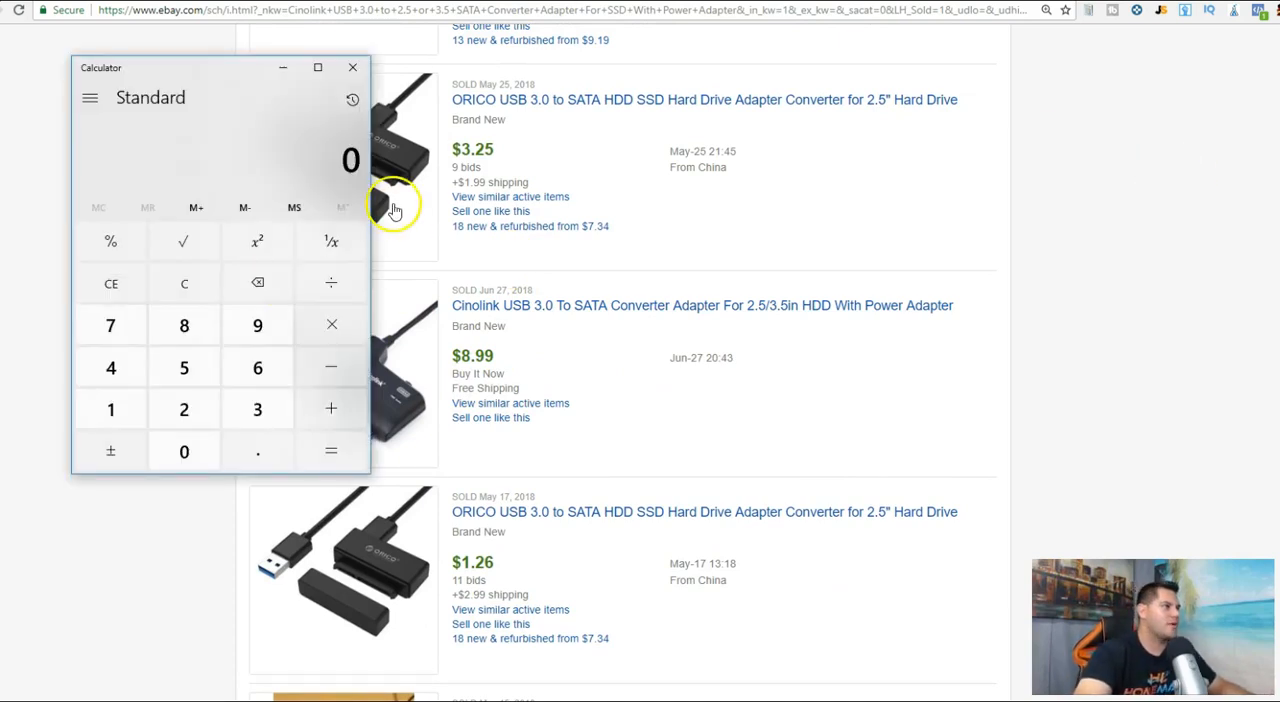
{"action": "left_click", "coordinate": [256, 324]}
{"action": "type", "text": ".87"}
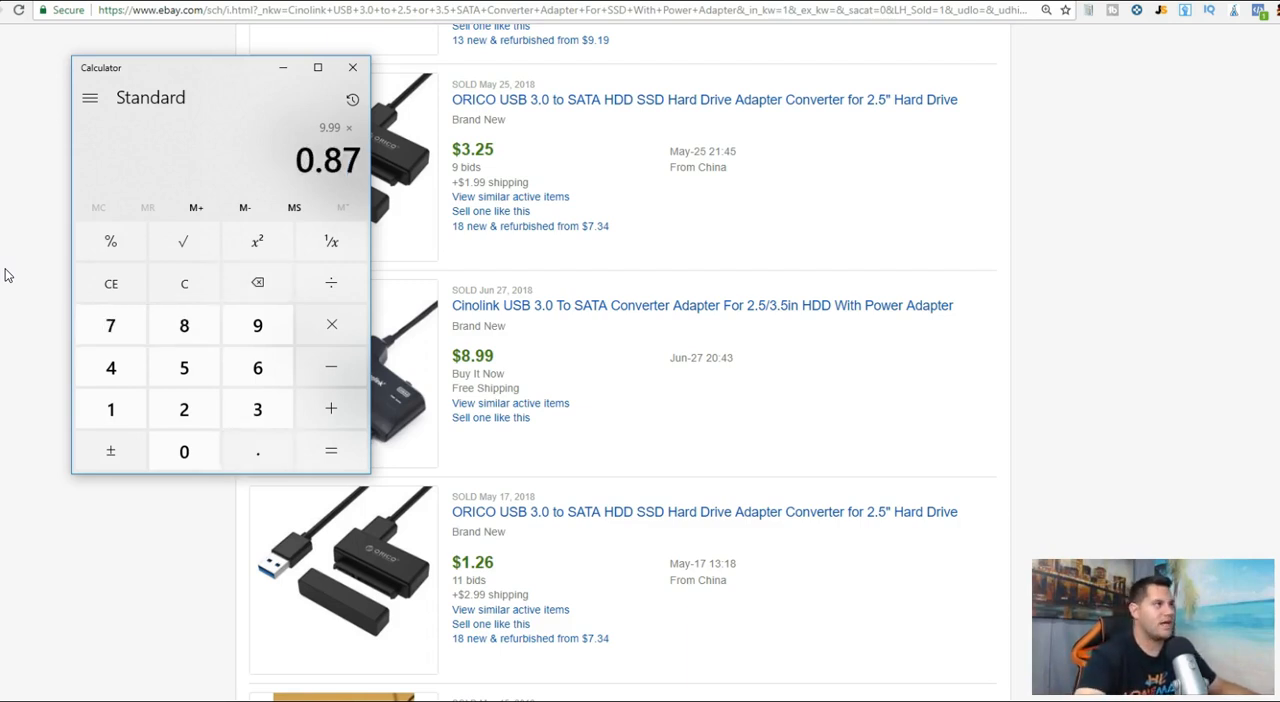
{"action": "left_click", "coordinate": [330, 450]}
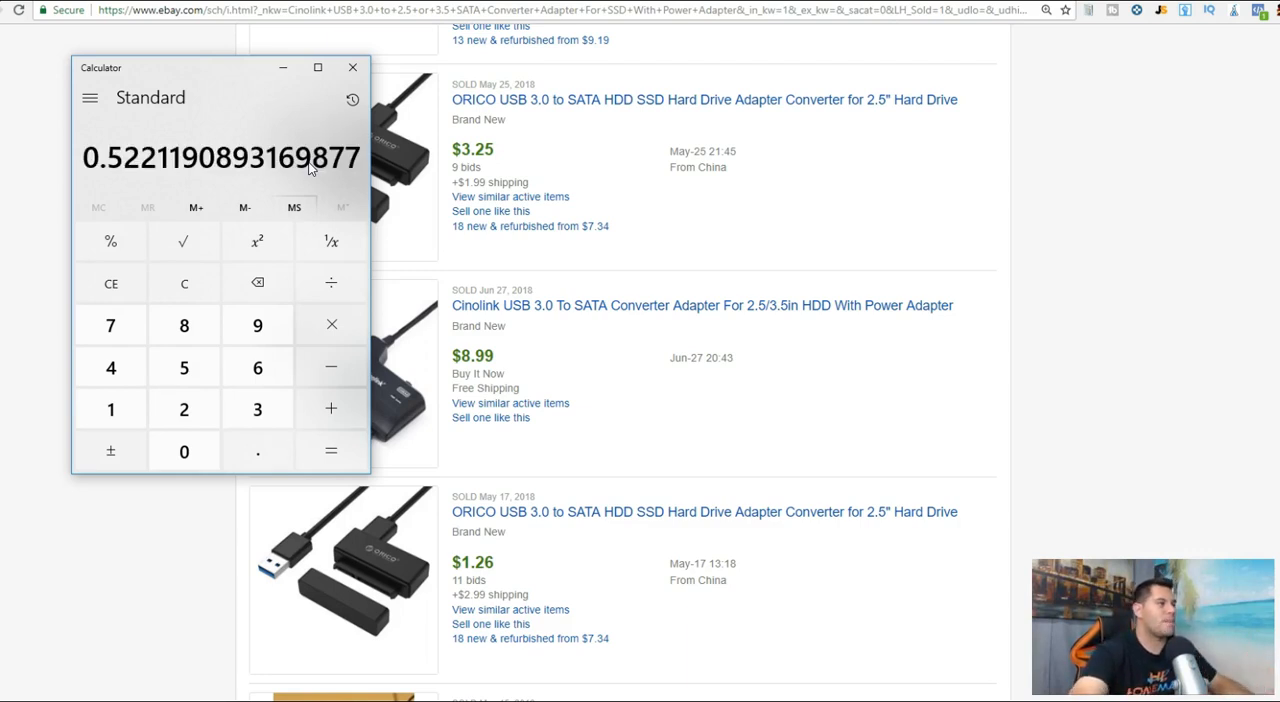
{"action": "mouse_move", "coordinate": [352, 68]}
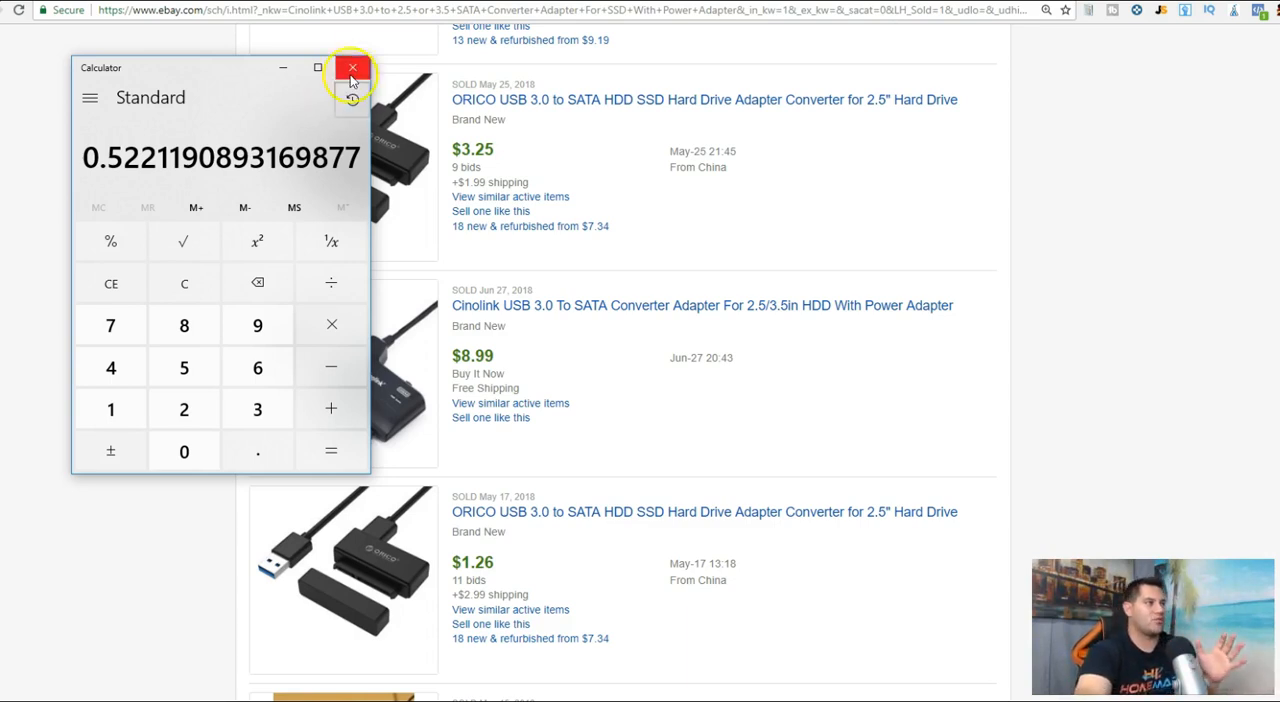
{"action": "left_click", "coordinate": [352, 68]}
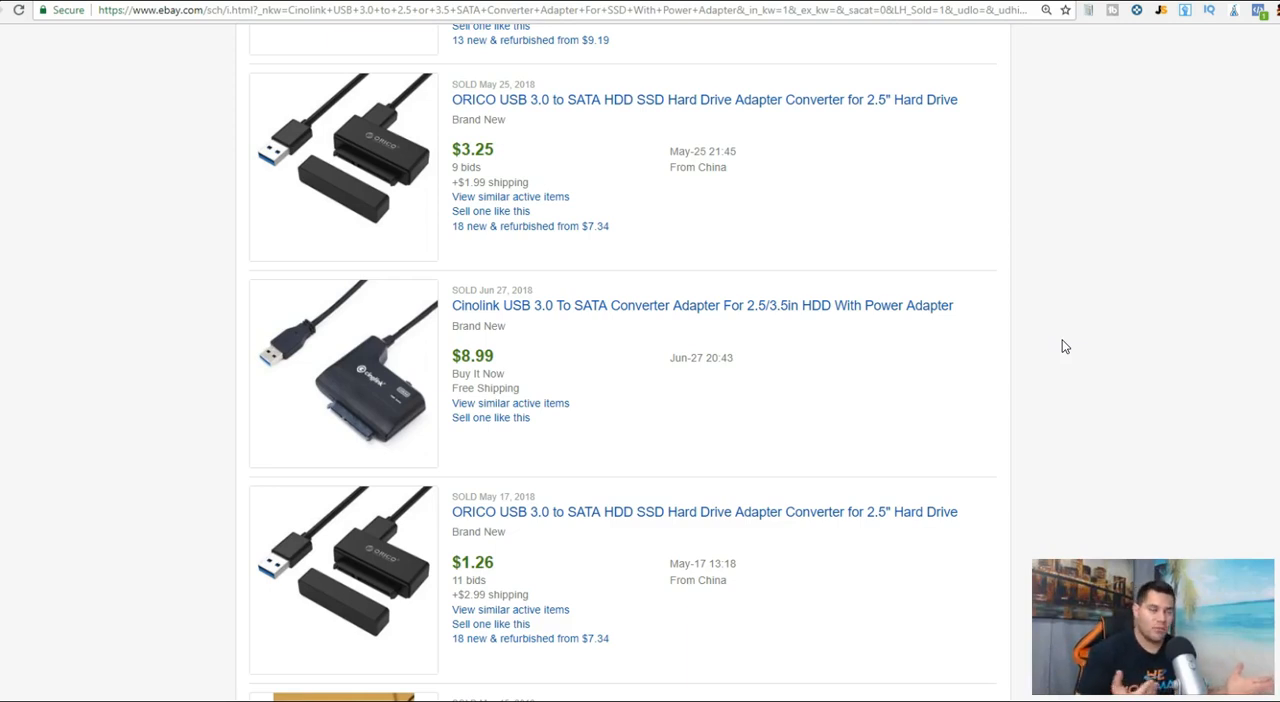
Review the Cinolink adapter's wholesale tiers and item description at $5.71, then select its full title
{"action": "left_click", "coordinate": [702, 304]}
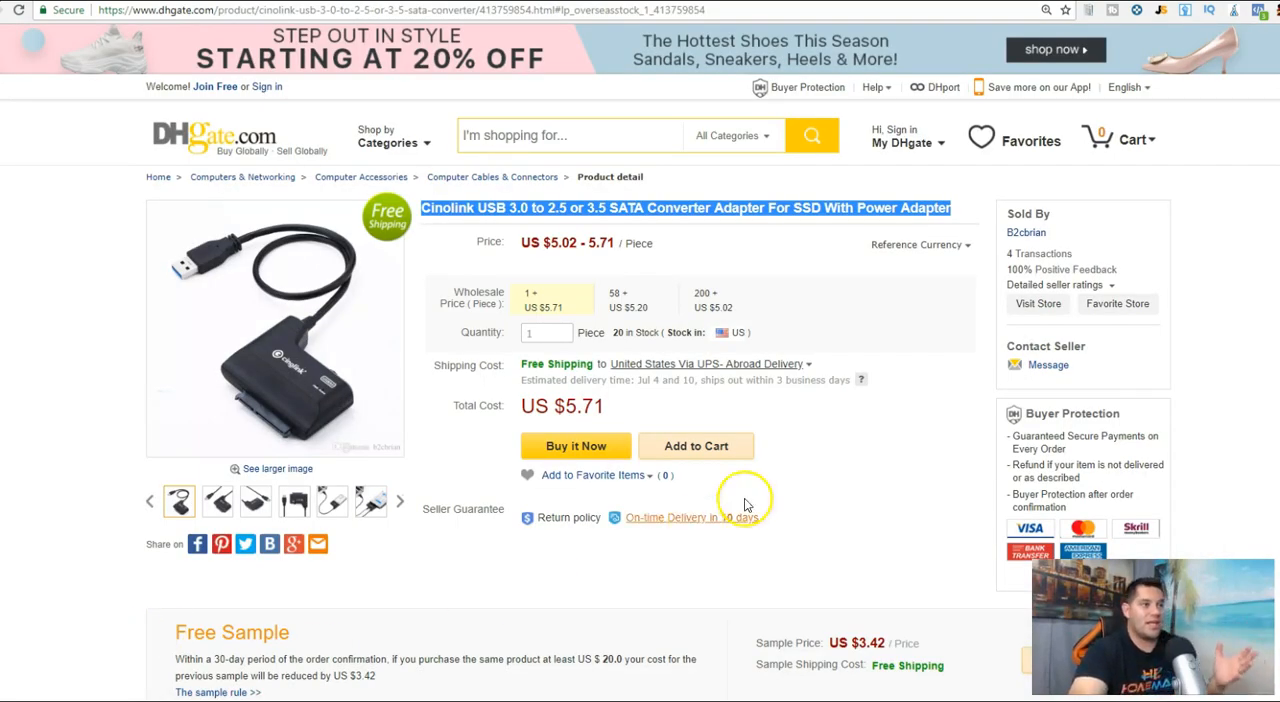
{"action": "mouse_move", "coordinate": [706, 300]}
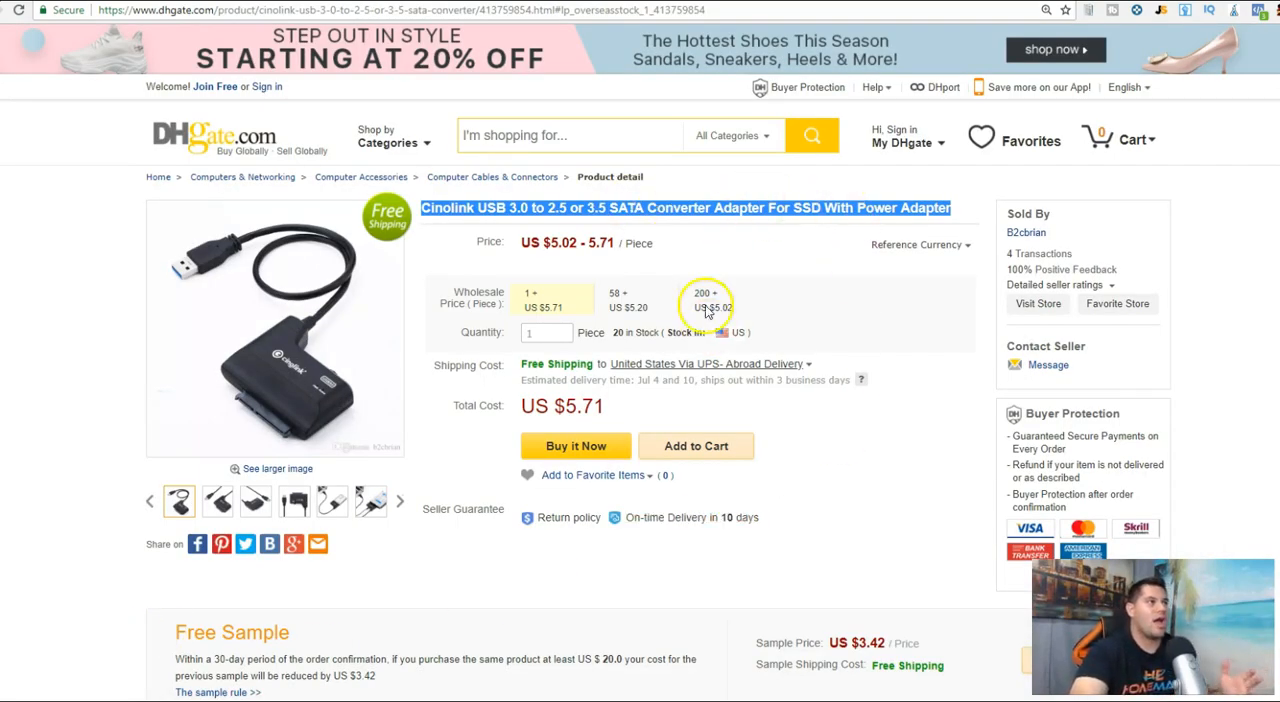
{"action": "mouse_move", "coordinate": [798, 348]}
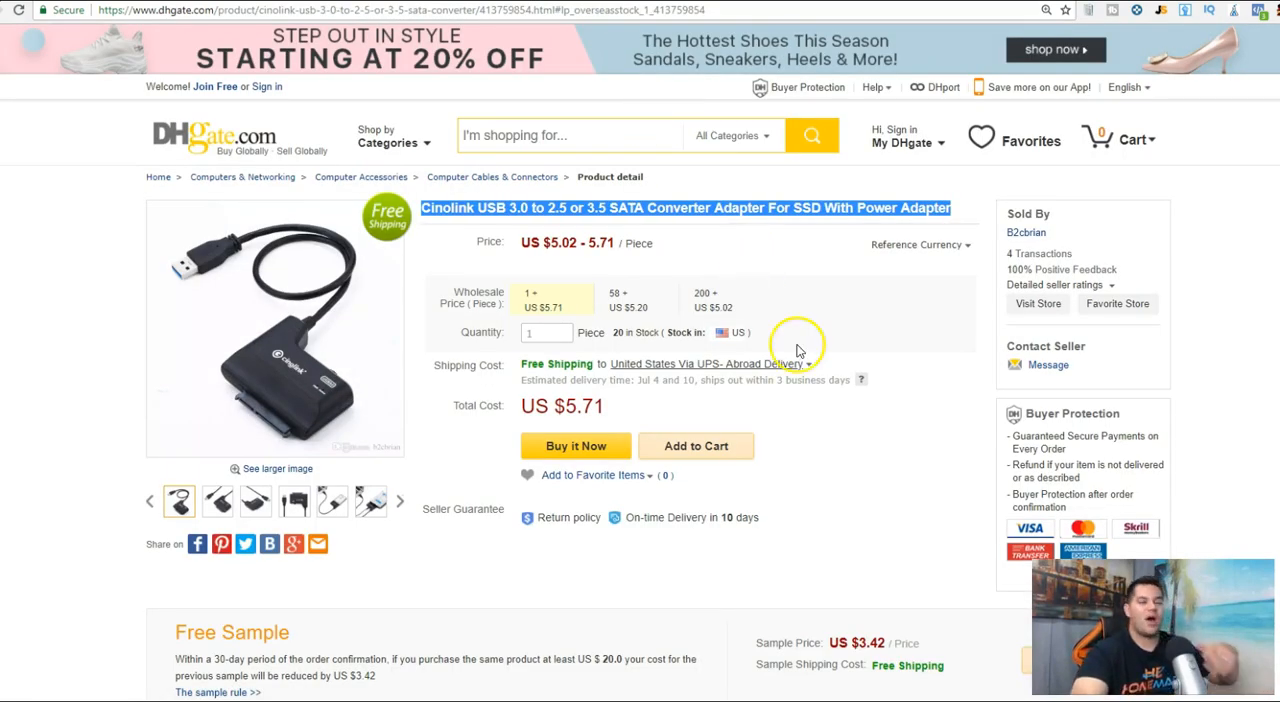
{"action": "scroll", "scroll_direction": "down", "scroll_amount": 3}
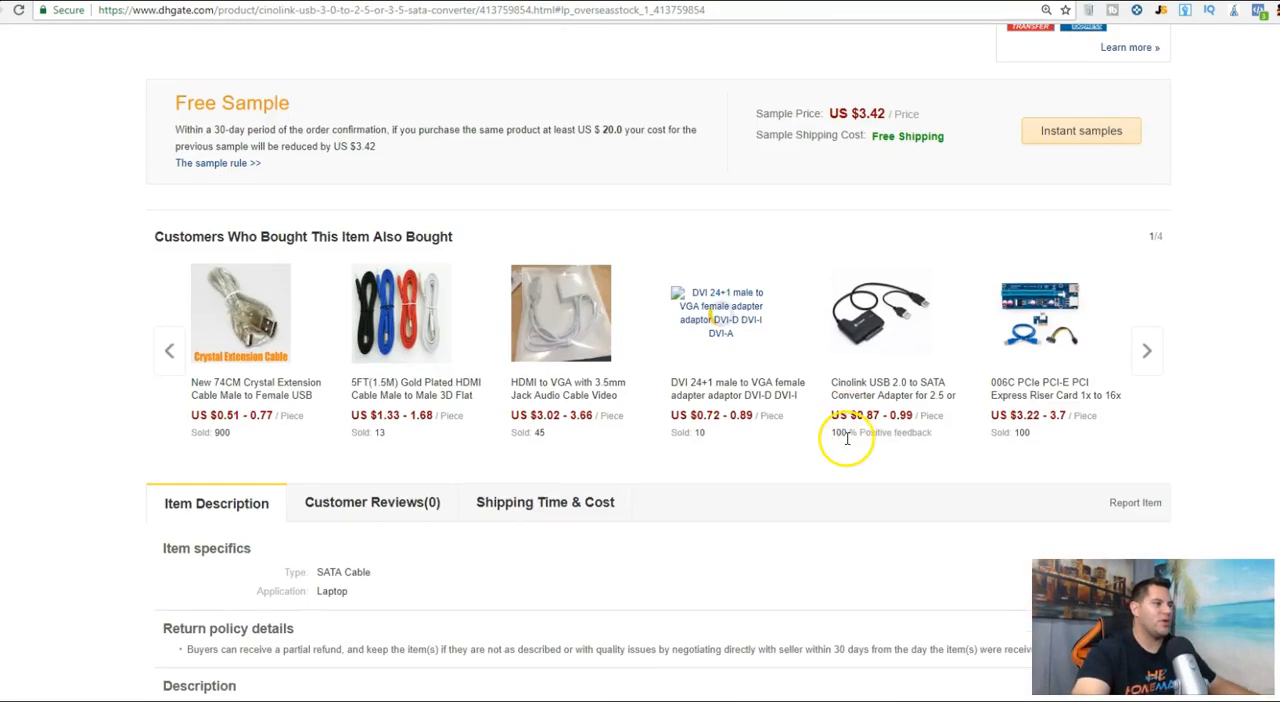
{"action": "scroll", "scroll_direction": "down", "scroll_amount": 3}
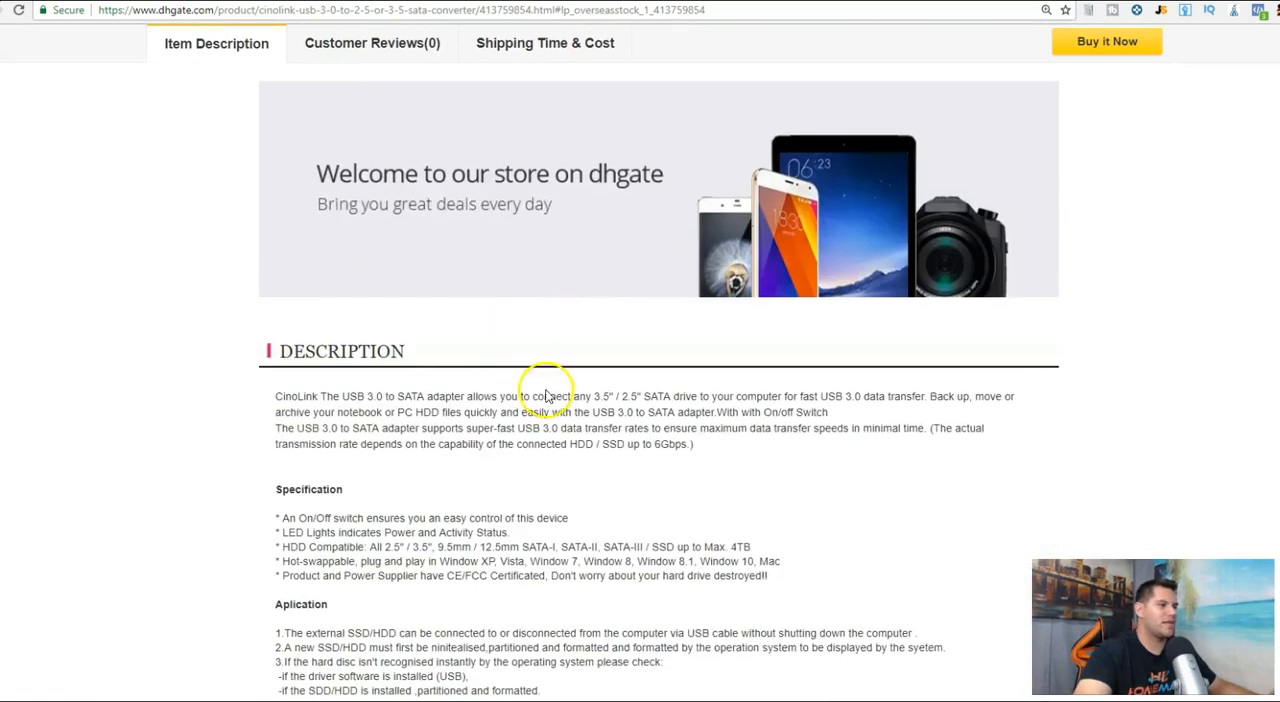
{"action": "scroll", "scroll_direction": "down", "scroll_amount": 3}
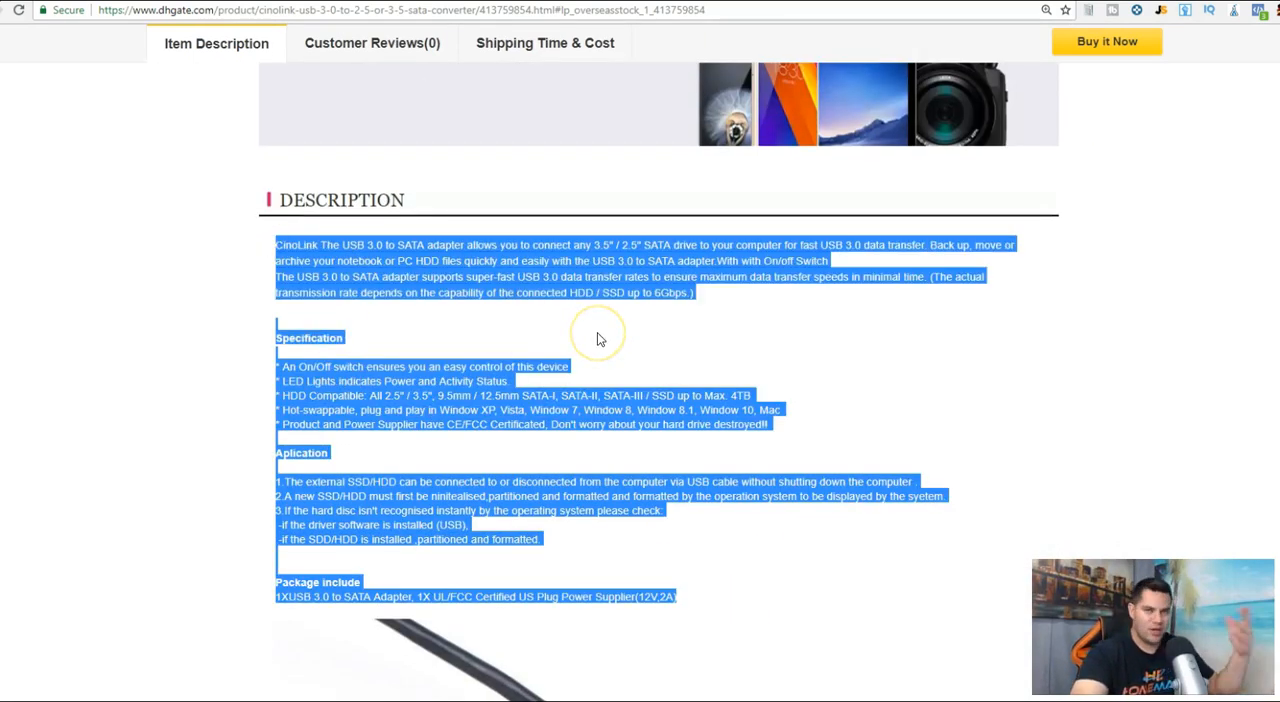
{"action": "scroll", "scroll_direction": "up", "scroll_amount": 3}
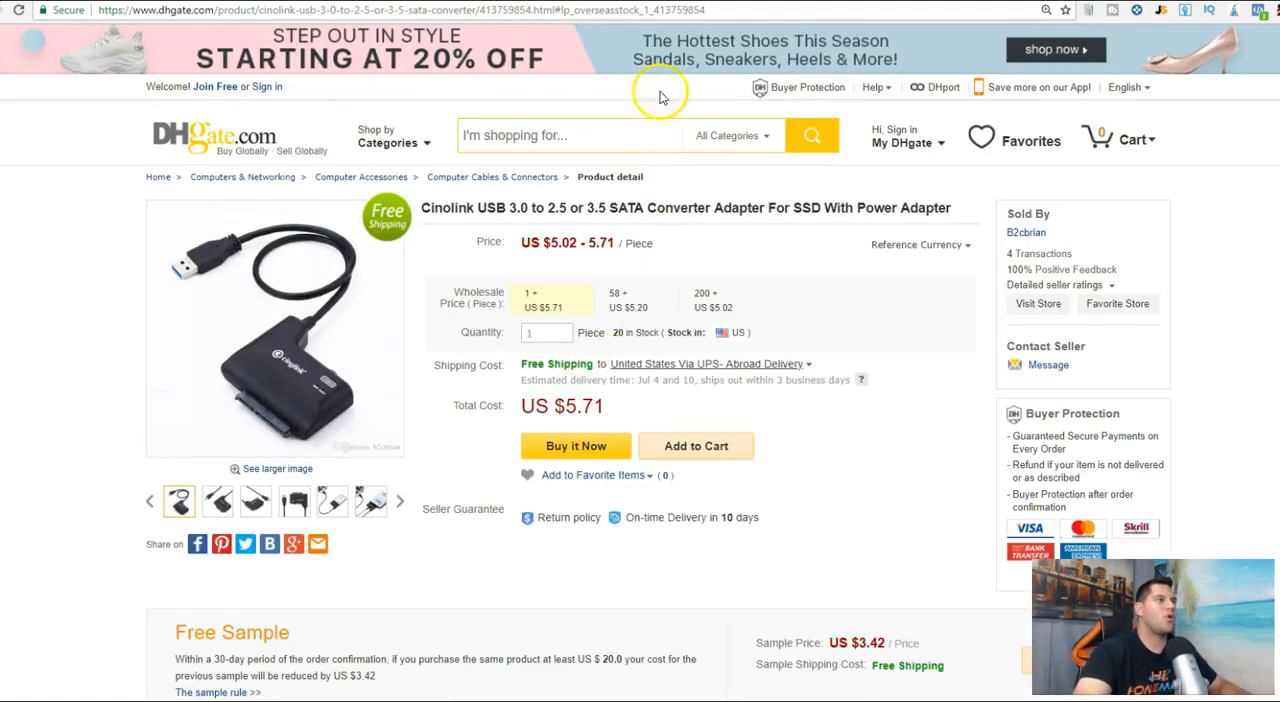
{"action": "double_click", "coordinate": [904, 208]}
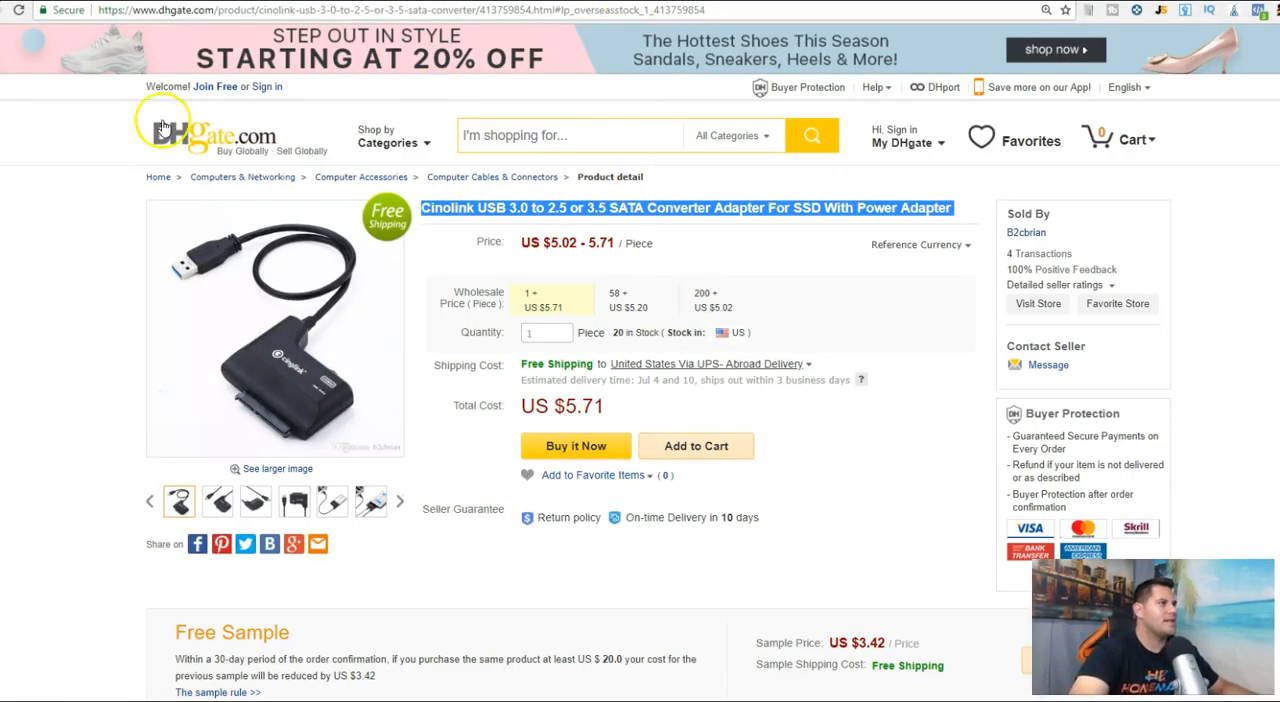
Return to the US-stock promotions and select the US STOCK 3800Lm tactical LED flashlight listing
{"action": "left_click", "coordinate": [164, 128]}
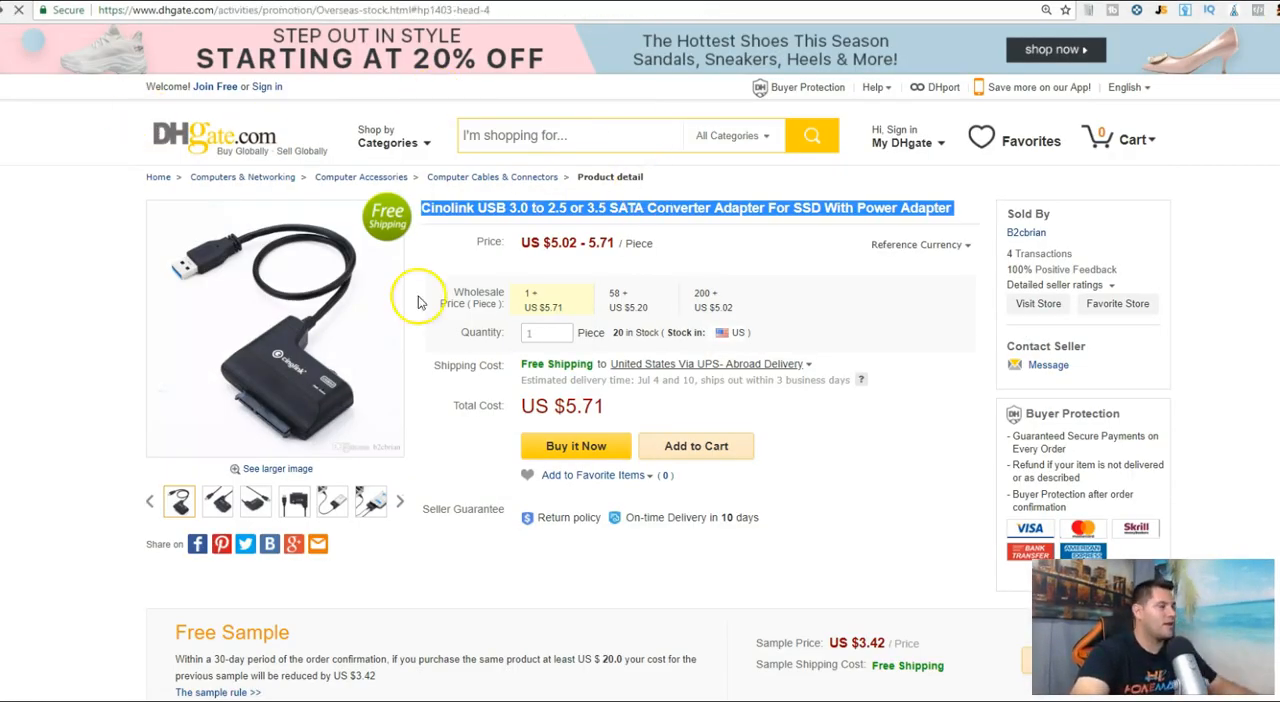
{"action": "scroll", "scroll_direction": "down", "scroll_amount": 3}
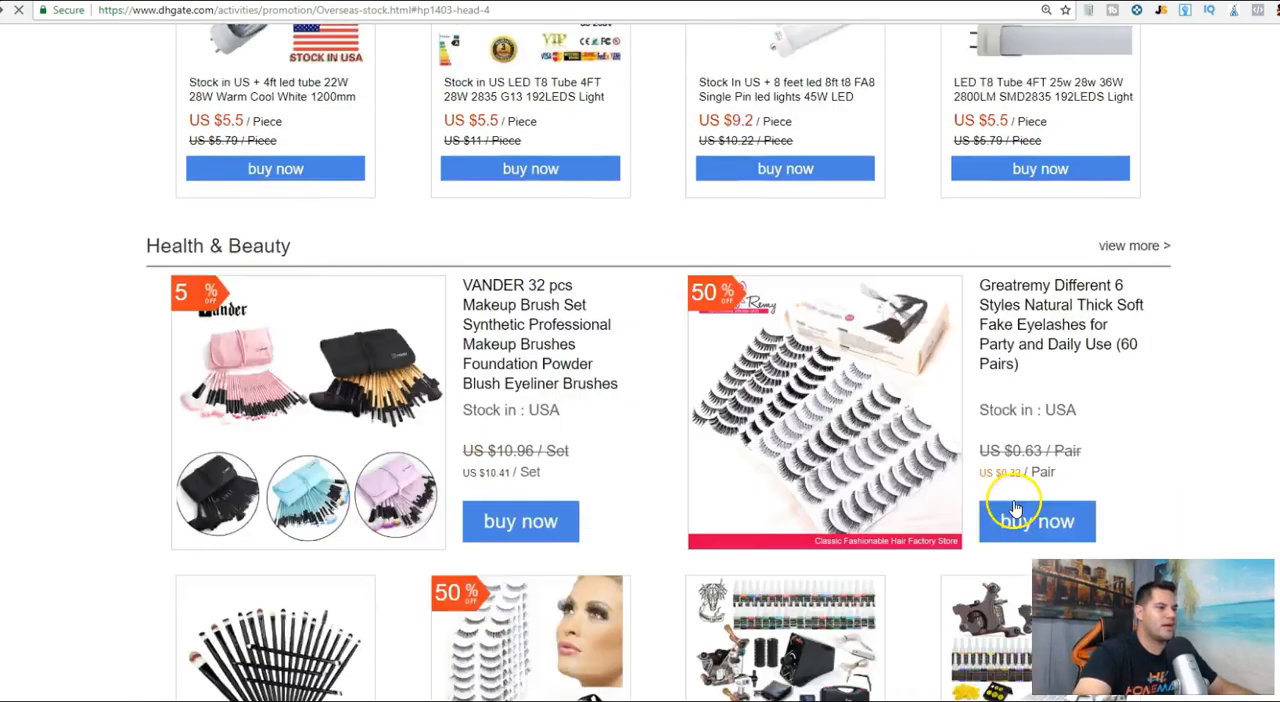
{"action": "scroll", "scroll_direction": "down", "scroll_amount": 3}
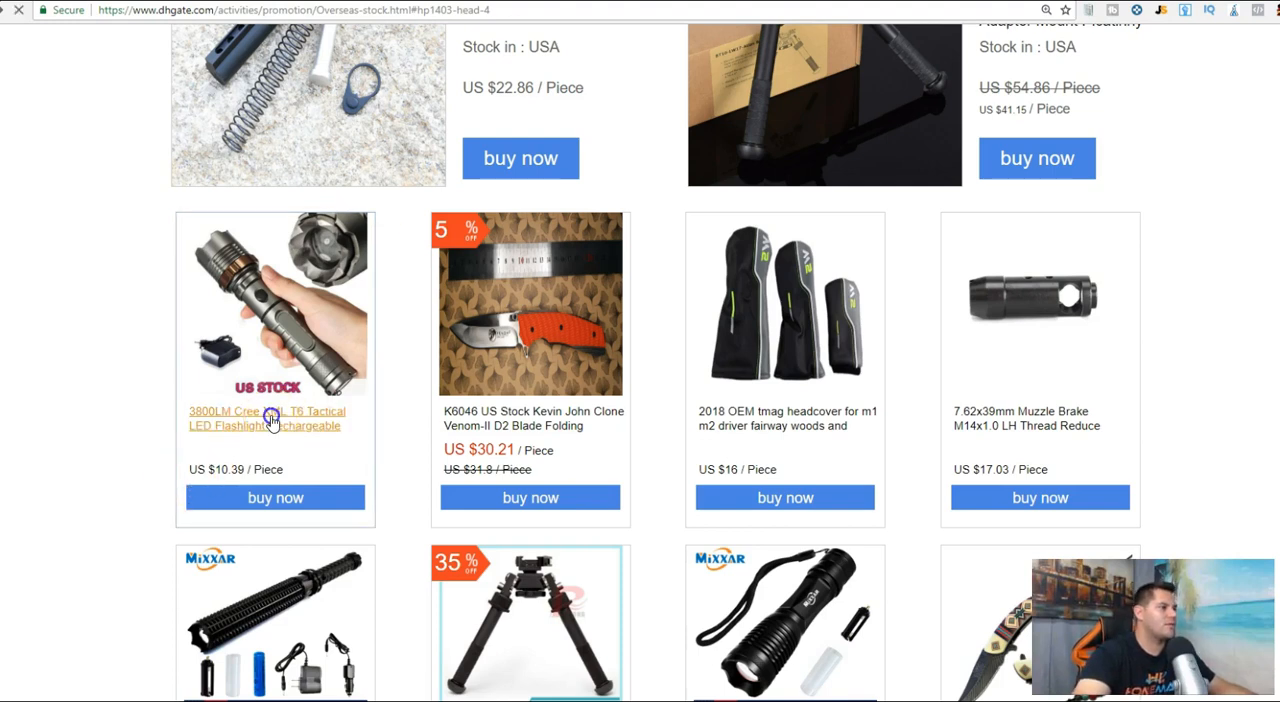
{"action": "left_click", "coordinate": [268, 416]}
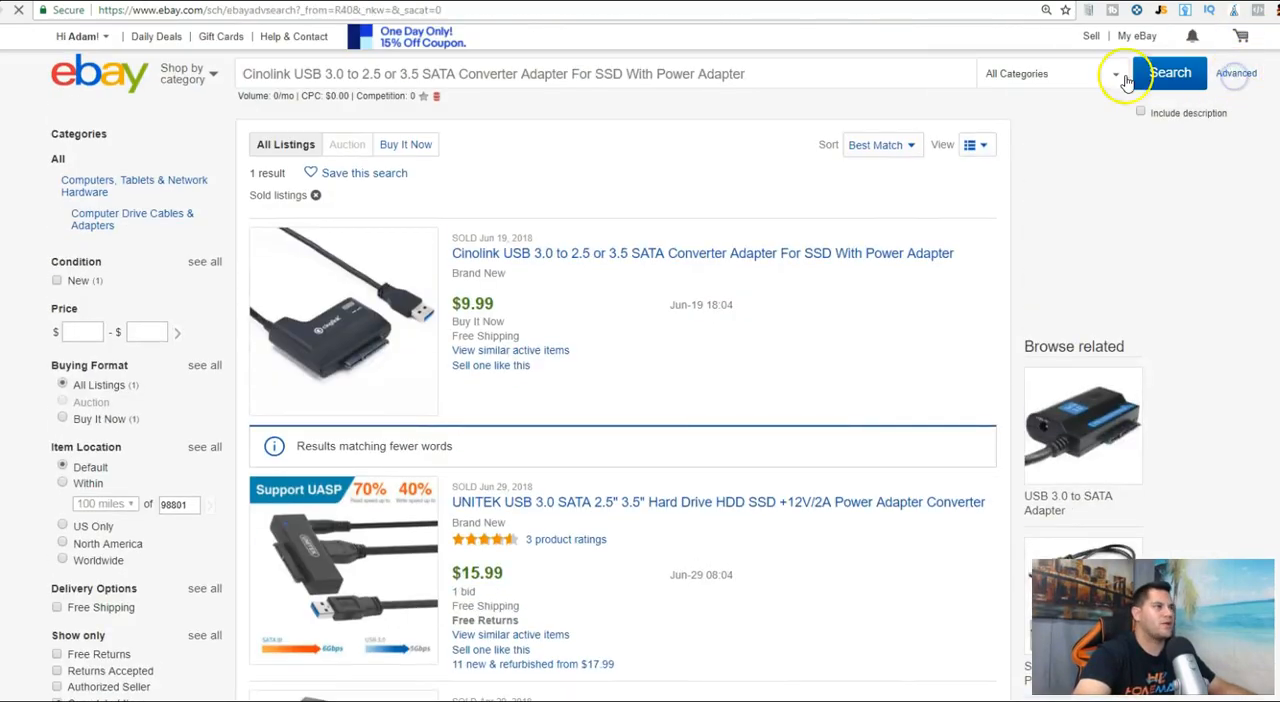
Run the sold-listings search for the 3800LM Cree XML T6 flashlight and review sales around $3–$11.50
{"action": "left_click", "coordinate": [1236, 72]}
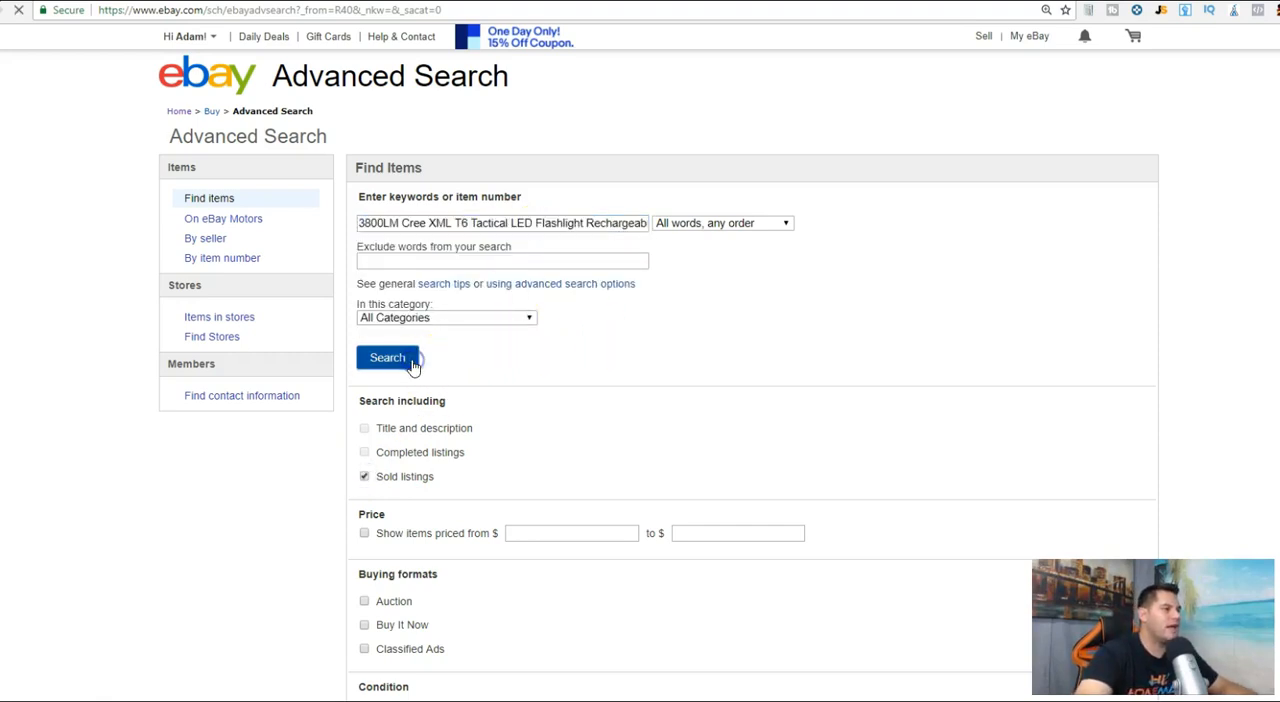
{"action": "left_click", "coordinate": [388, 356]}
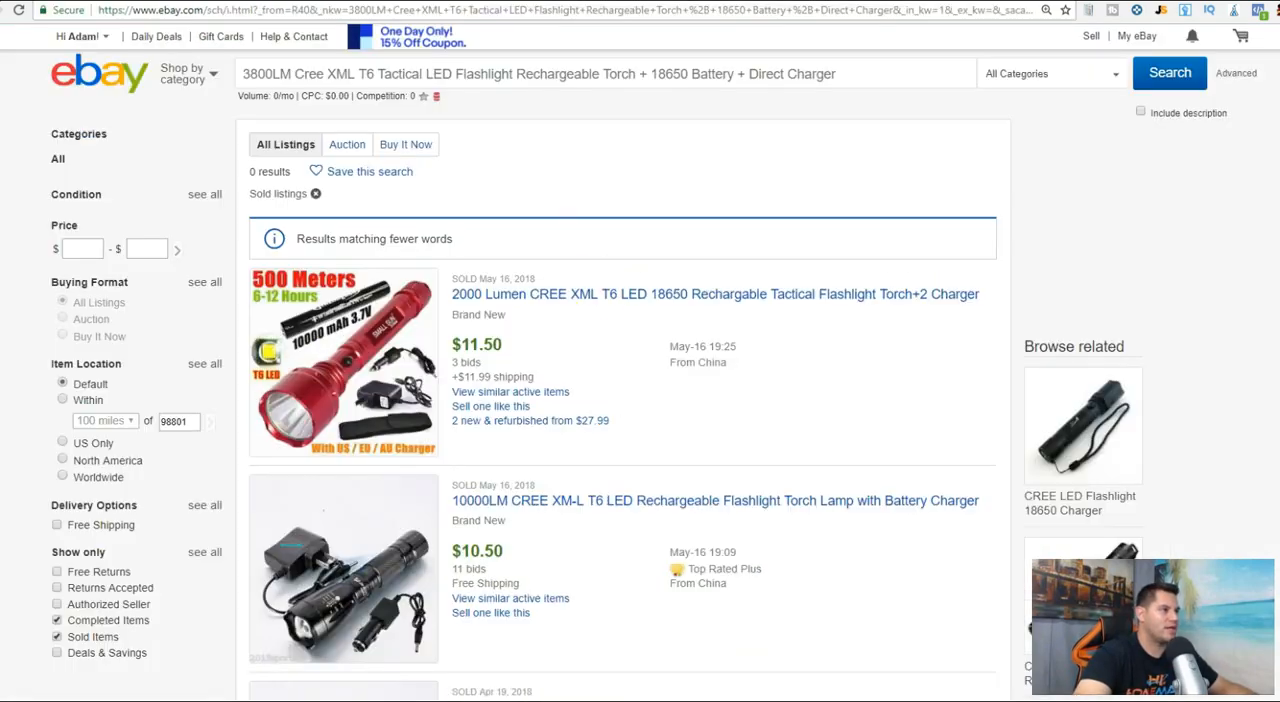
{"action": "scroll", "scroll_direction": "down", "scroll_amount": 3}
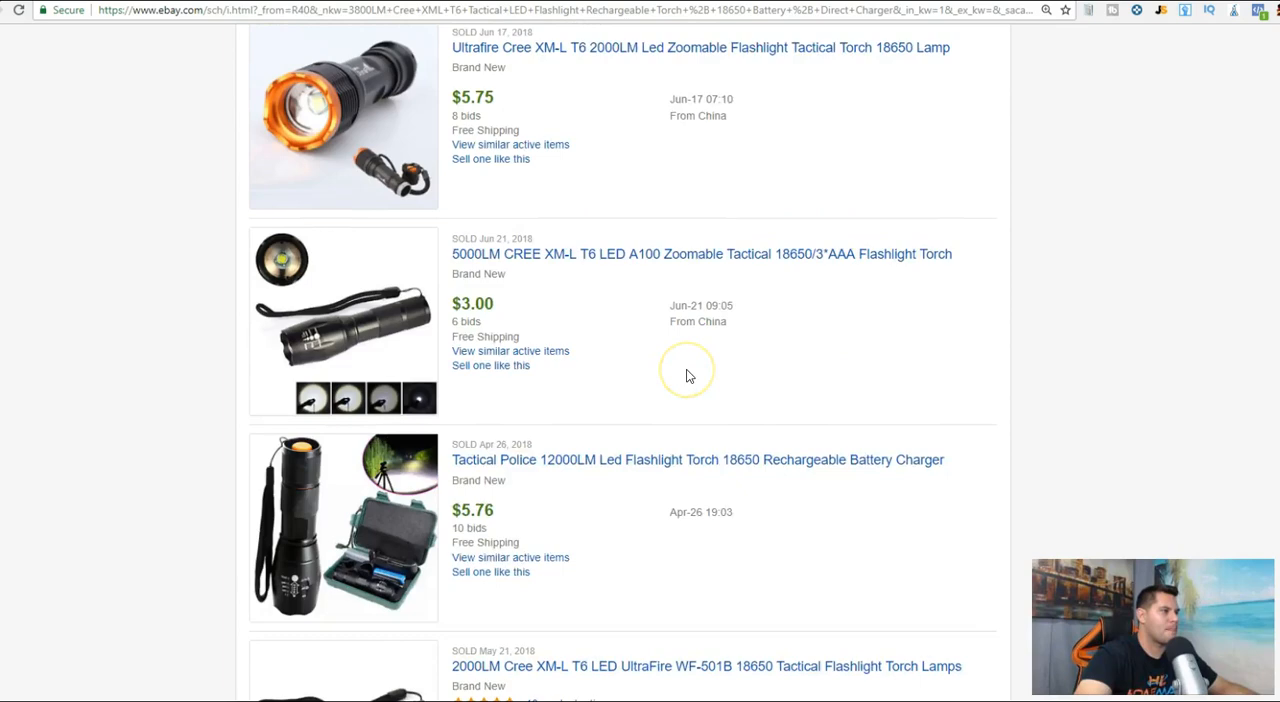
{"action": "scroll", "scroll_direction": "down", "scroll_amount": 3}
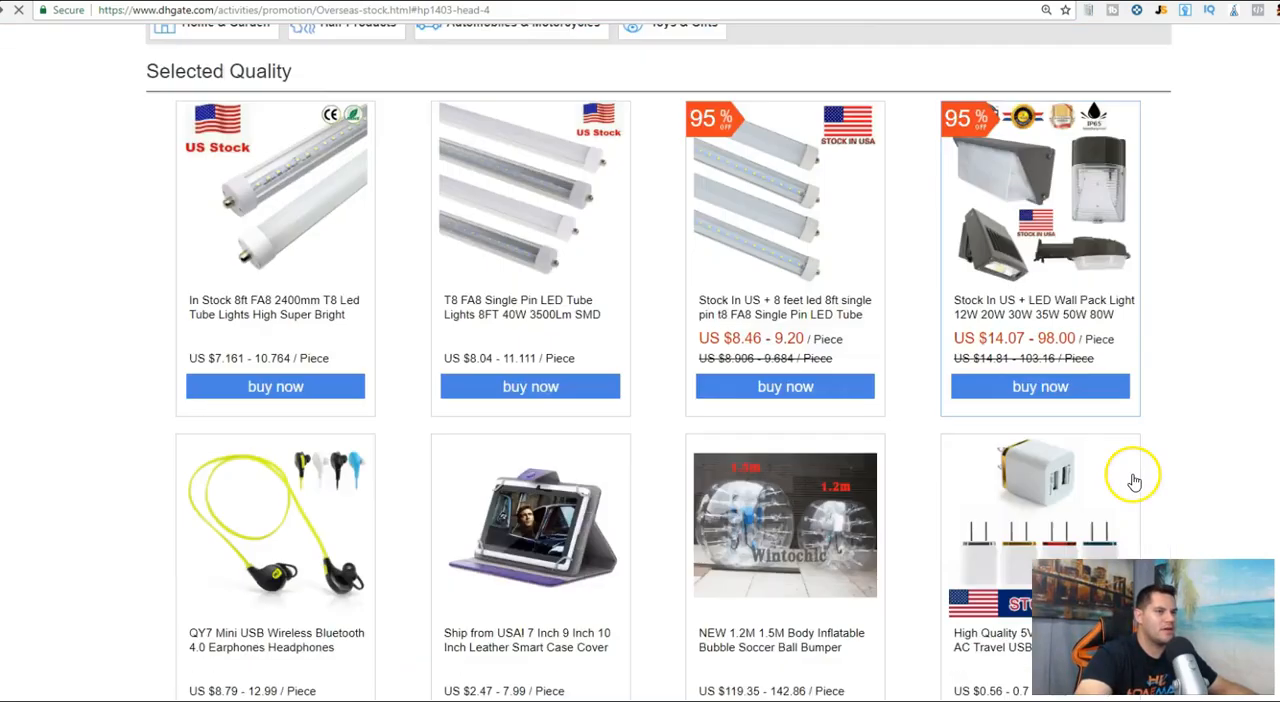
Browse further down the US-stock promotion page through the remaining product categories
{"action": "scroll", "scroll_direction": "down", "scroll_amount": 3}
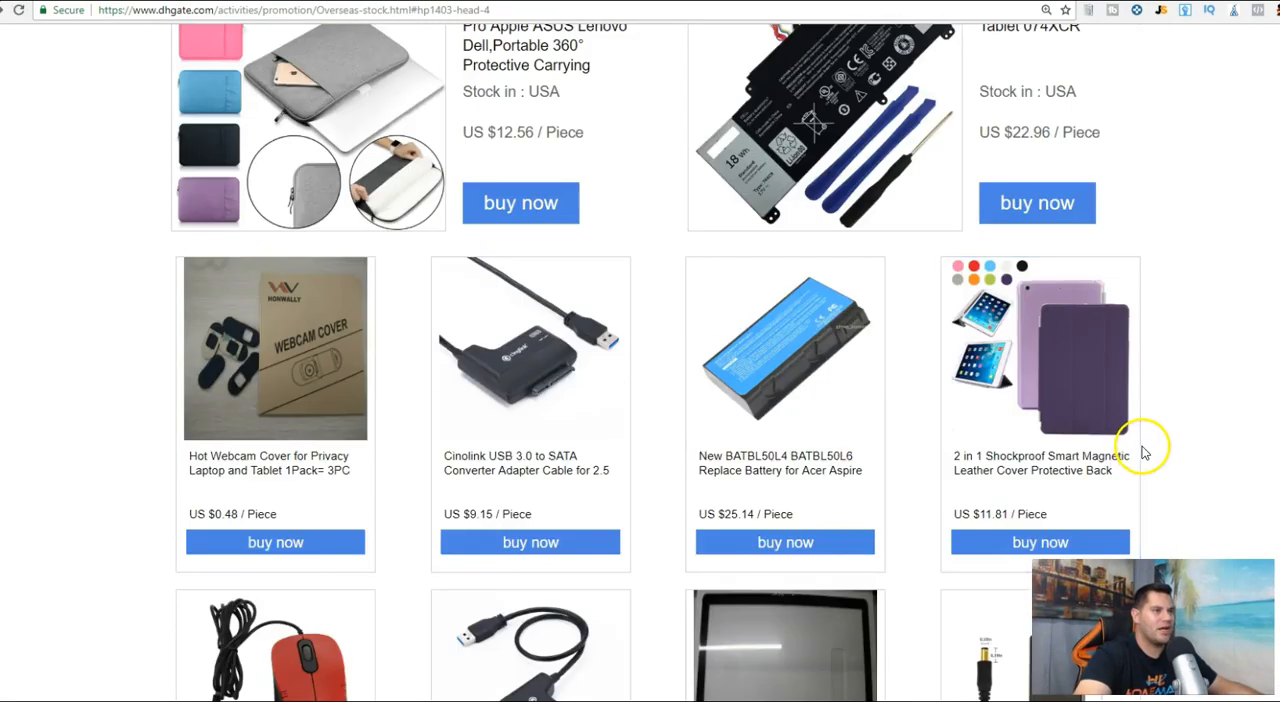
{"action": "scroll", "scroll_direction": "down", "scroll_amount": 3}
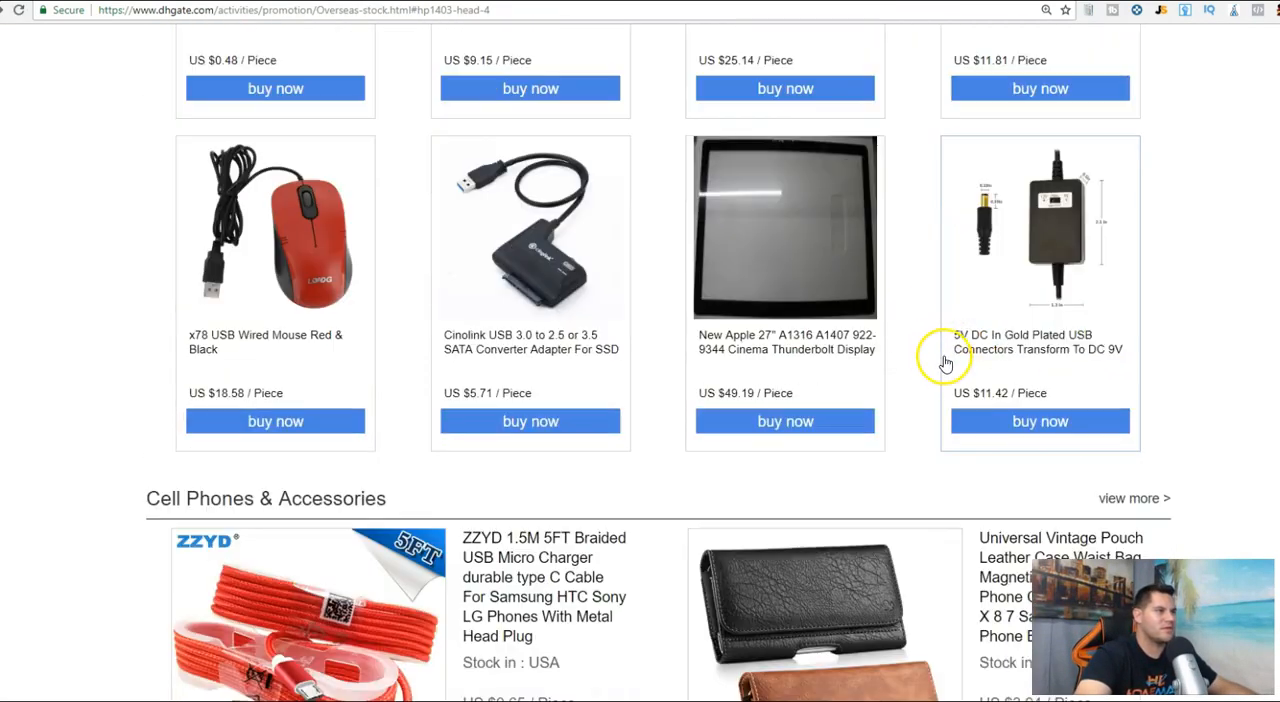
{"action": "scroll", "scroll_direction": "down", "scroll_amount": 3}
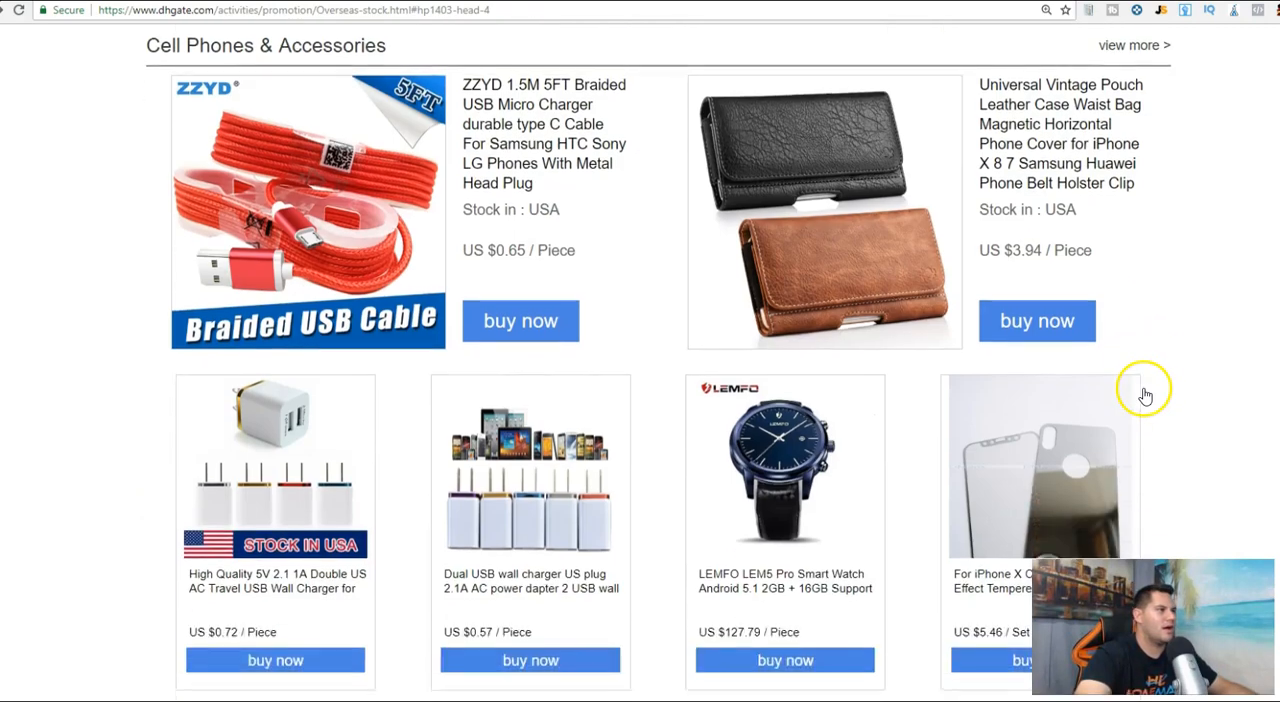
{"action": "mouse_move", "coordinate": [552, 476]}
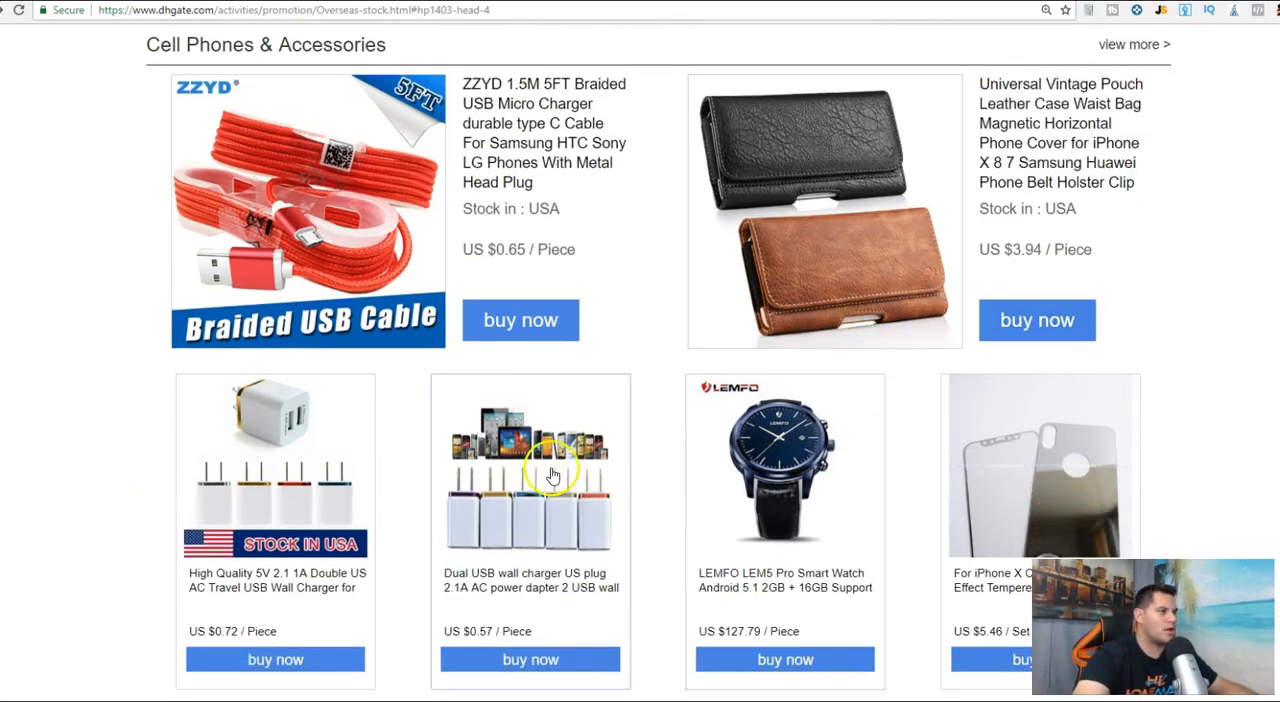
{"action": "scroll", "scroll_direction": "down", "scroll_amount": 3}
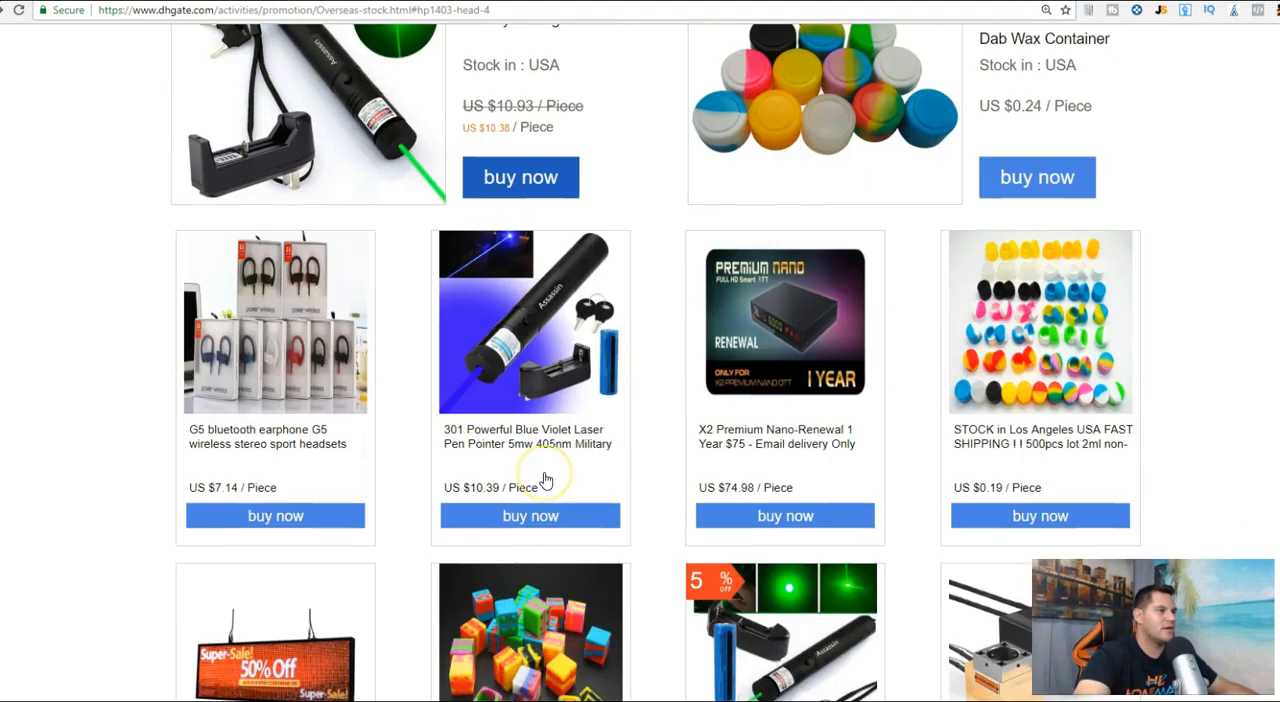
{"action": "scroll", "scroll_direction": "down", "scroll_amount": 3}
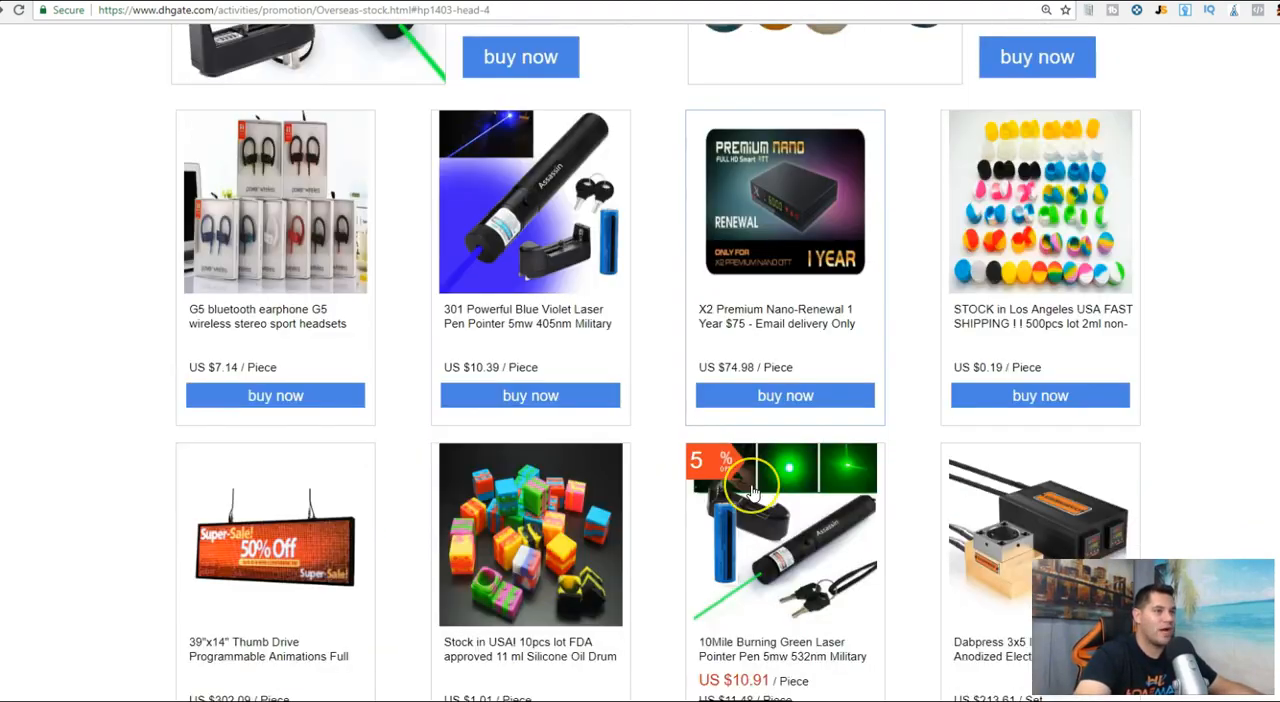
{"action": "scroll", "scroll_direction": "down", "scroll_amount": 3}
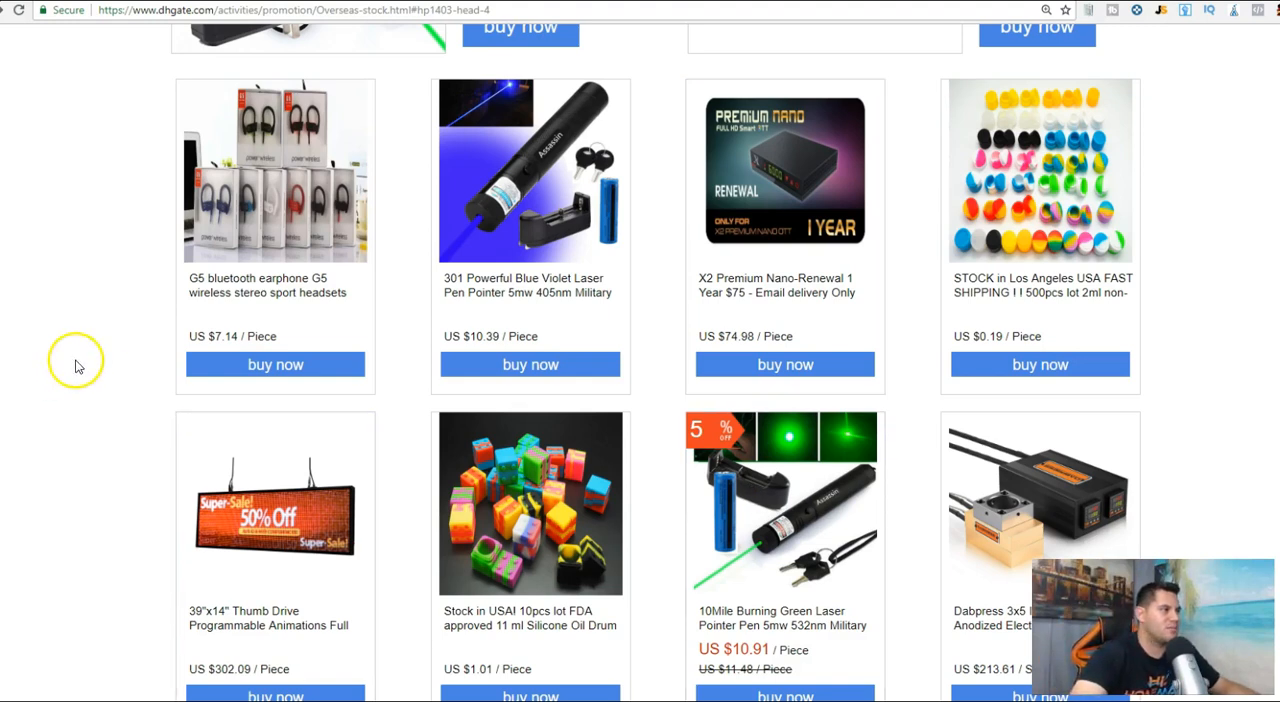
{"action": "mouse_move", "coordinate": [124, 300]}
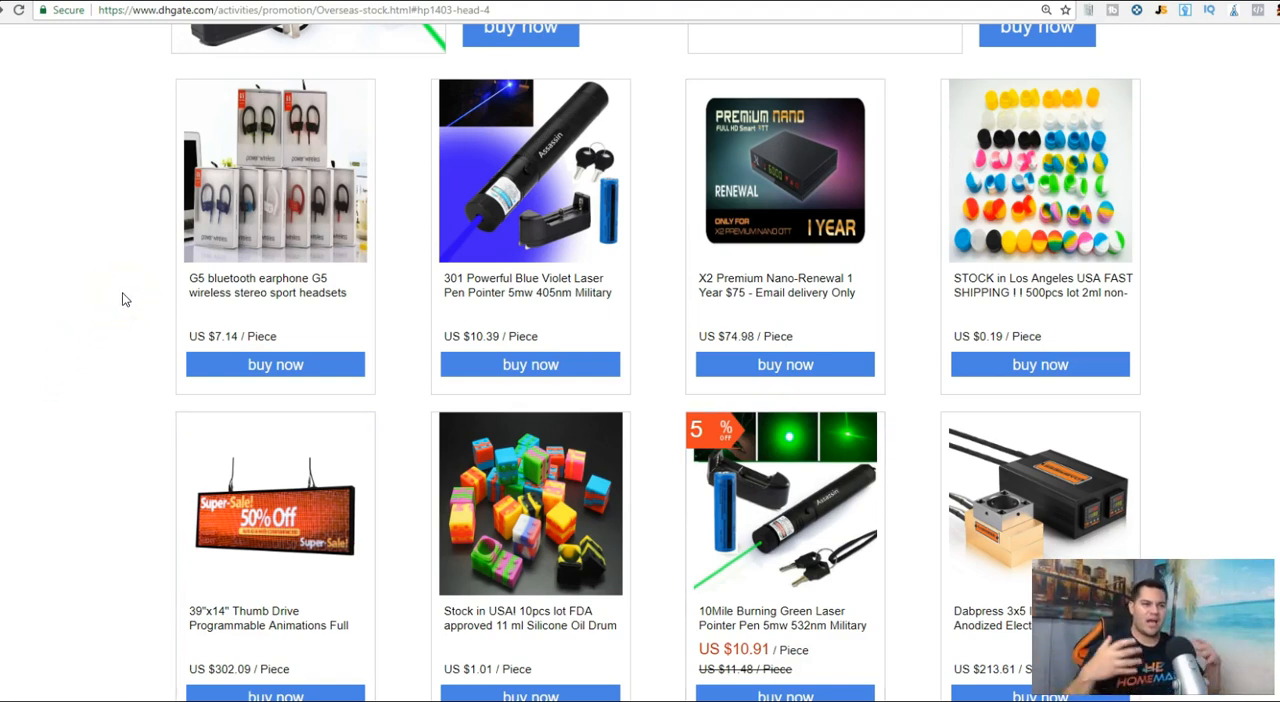
{"action": "mouse_move", "coordinate": [98, 356]}
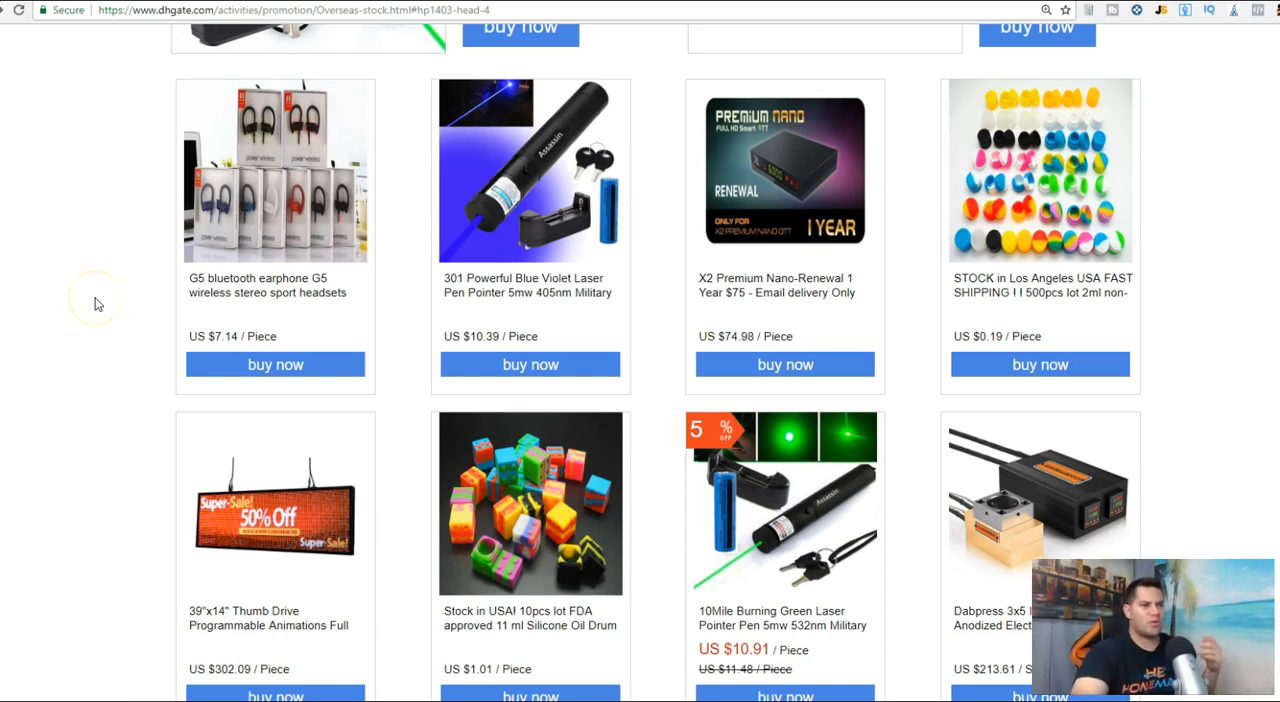
{"action": "scroll", "scroll_direction": "down", "scroll_amount": 3}
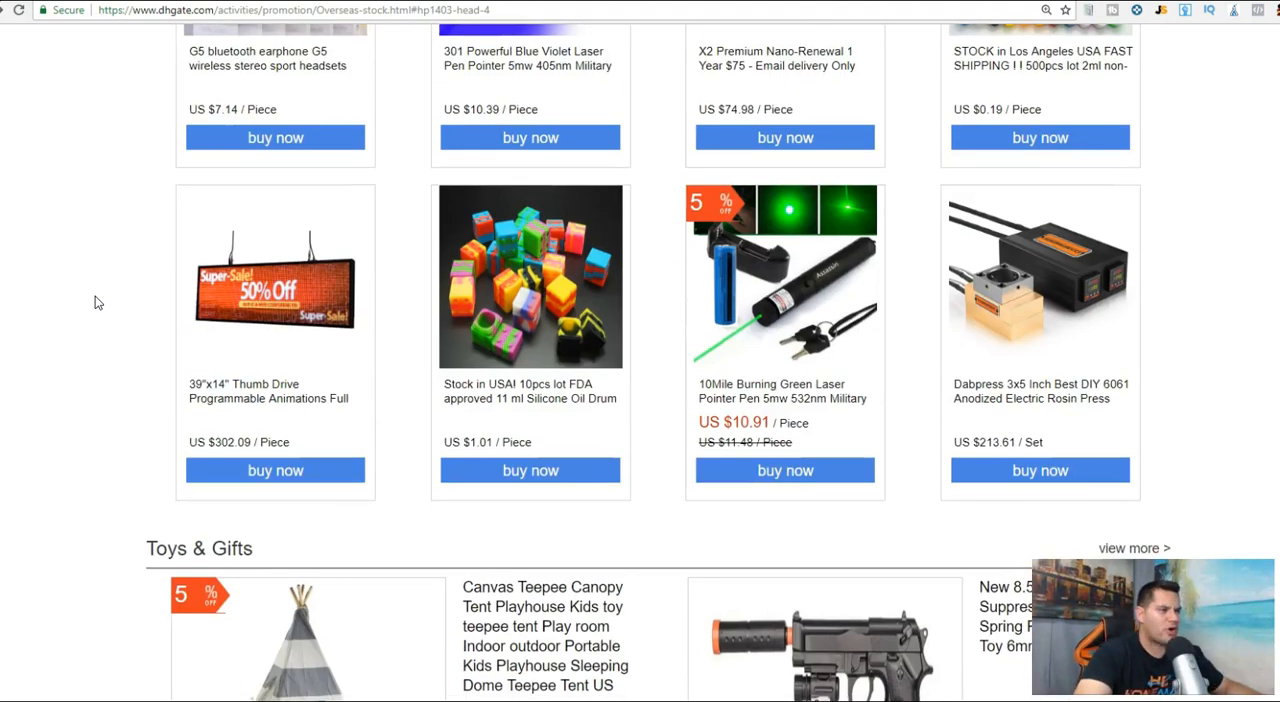
Reach the Automobiles & Motorcycles listings and select the $15.44 h4 LED headlight bulb motorcycle product
{"action": "scroll", "scroll_direction": "down", "scroll_amount": 3}
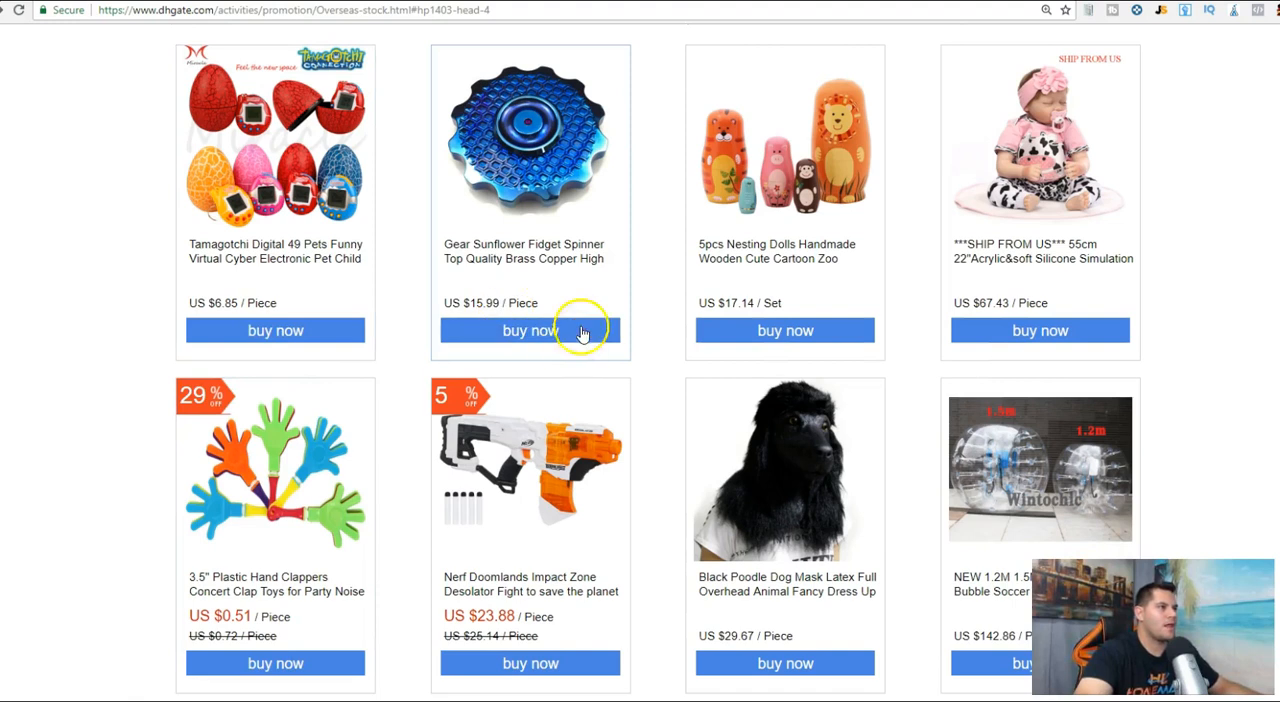
{"action": "mouse_move", "coordinate": [564, 136]}
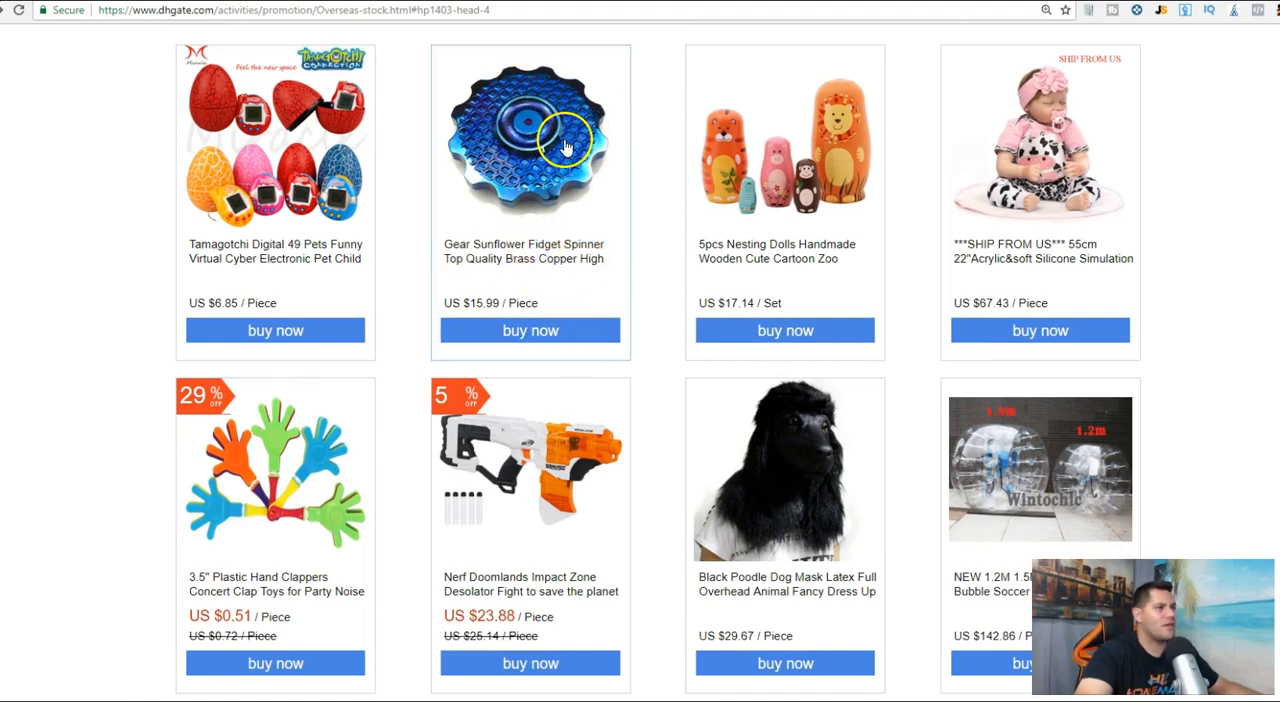
{"action": "mouse_move", "coordinate": [1204, 404]}
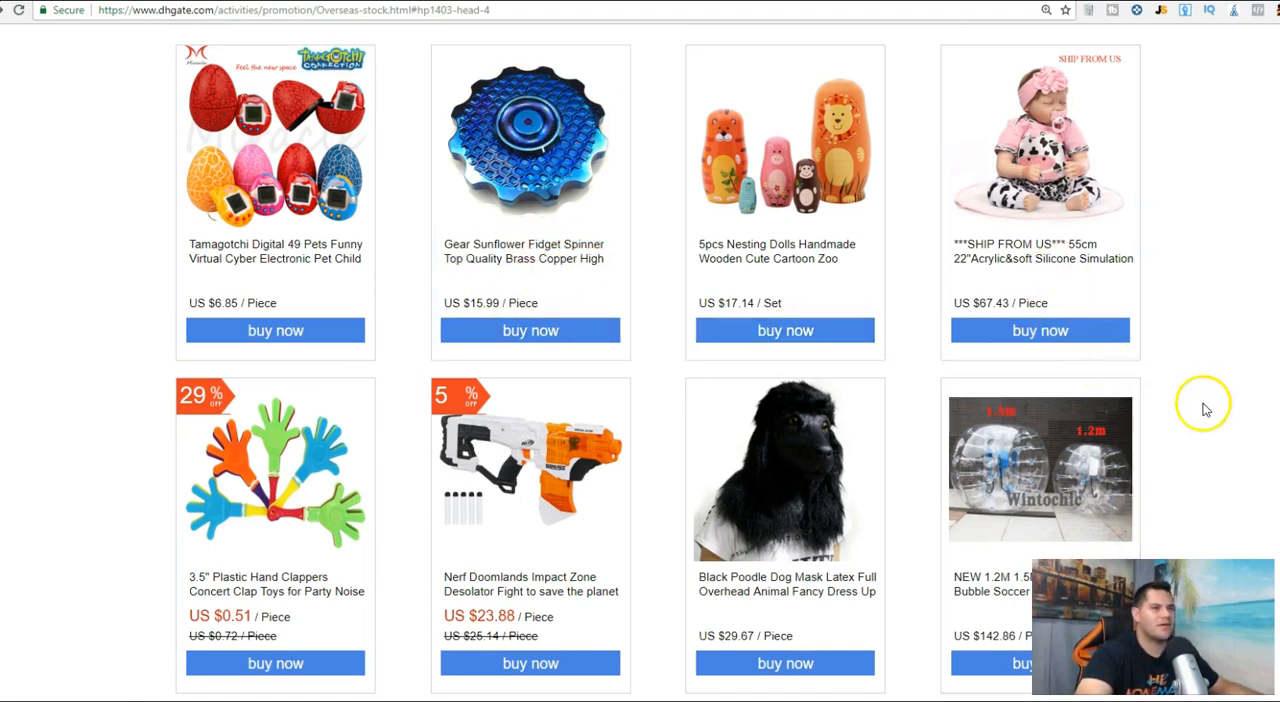
{"action": "scroll", "scroll_direction": "down", "scroll_amount": 3}
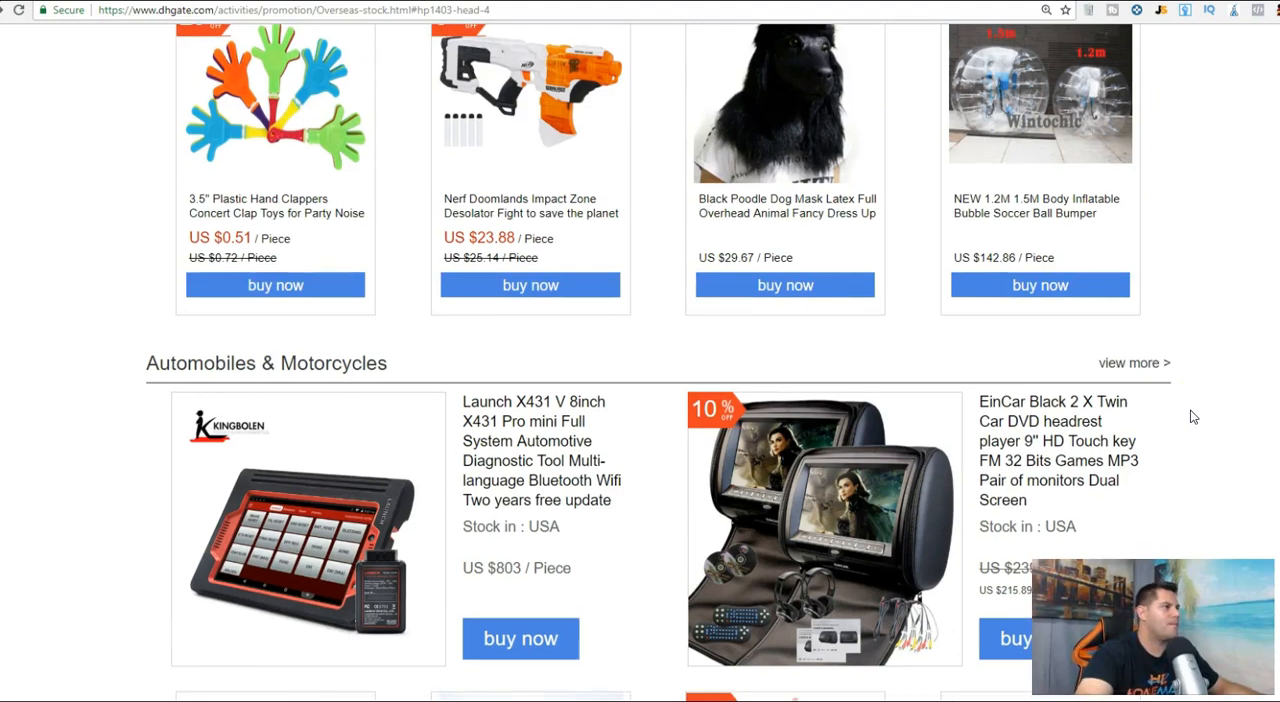
{"action": "scroll", "scroll_direction": "down", "scroll_amount": 3}
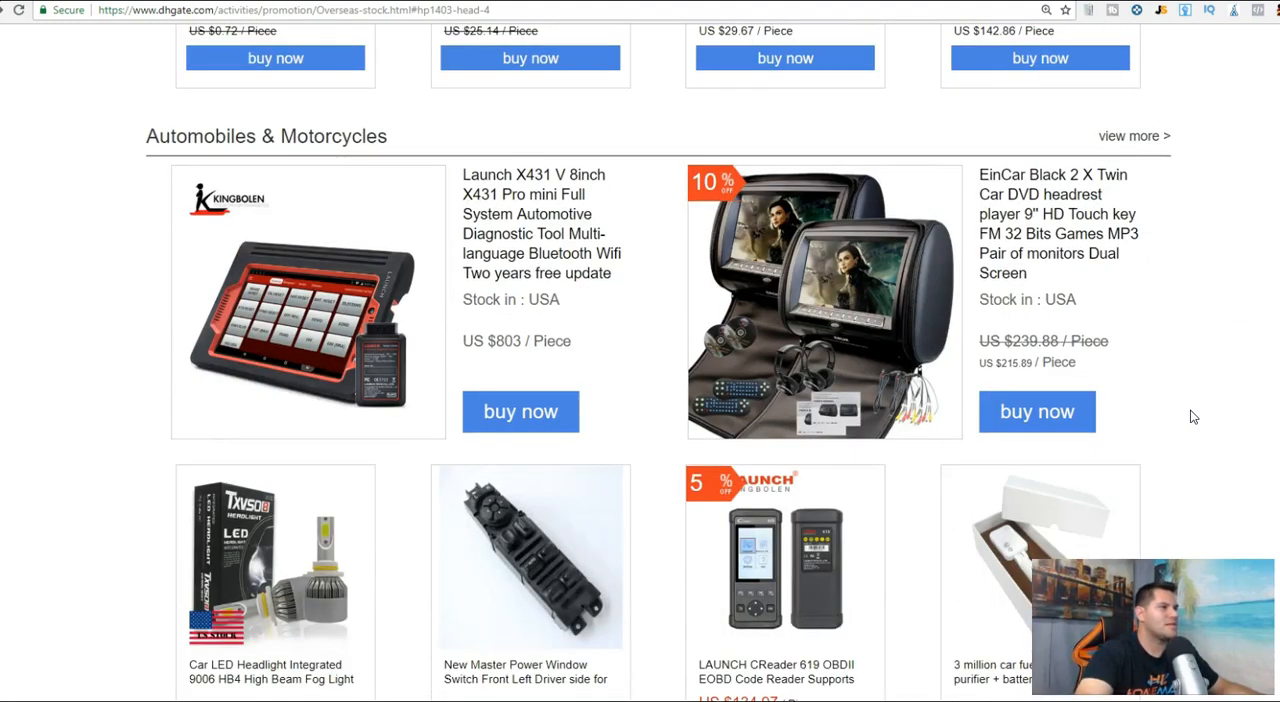
{"action": "scroll", "scroll_direction": "down", "scroll_amount": 3}
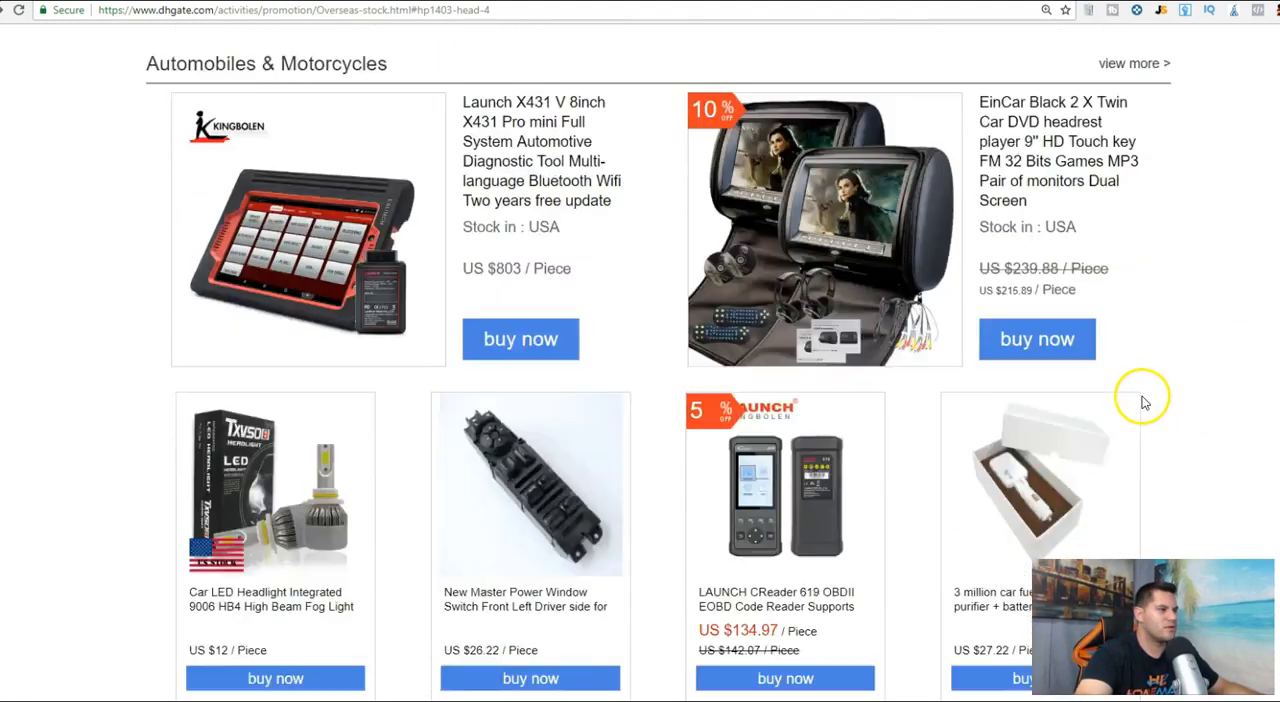
{"action": "scroll", "scroll_direction": "down", "scroll_amount": 3}
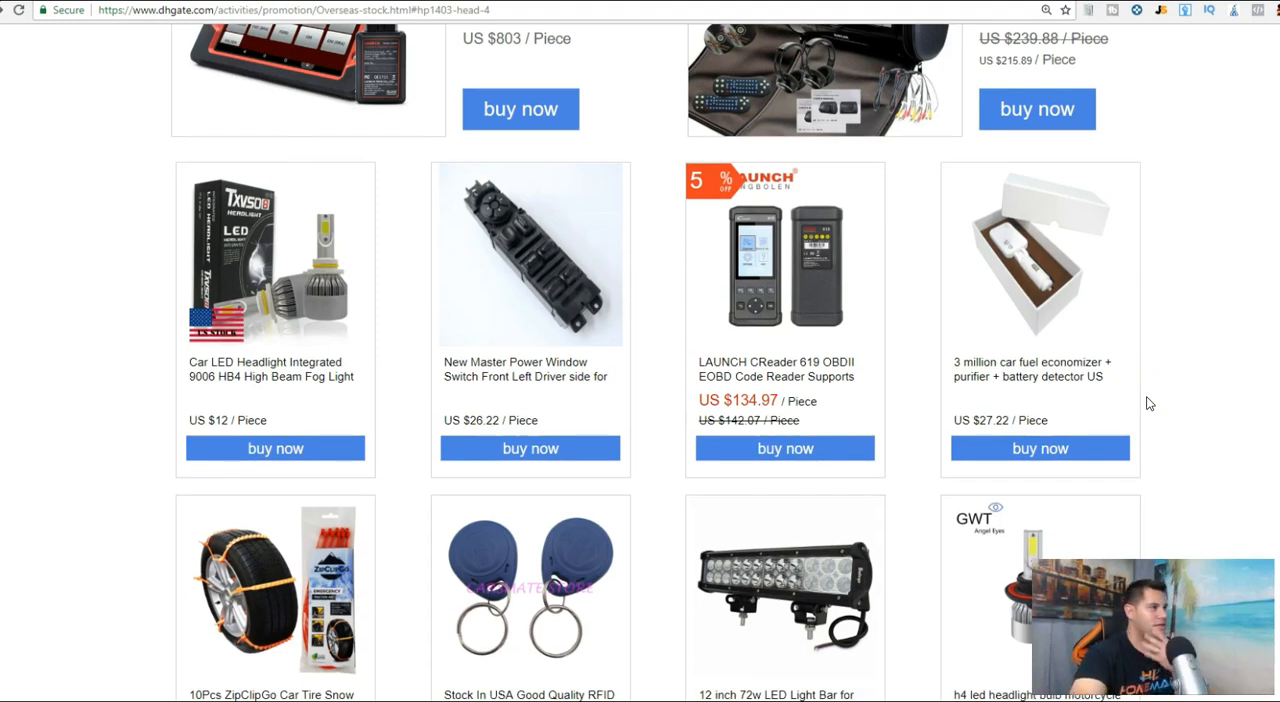
{"action": "scroll", "scroll_direction": "down", "scroll_amount": 3}
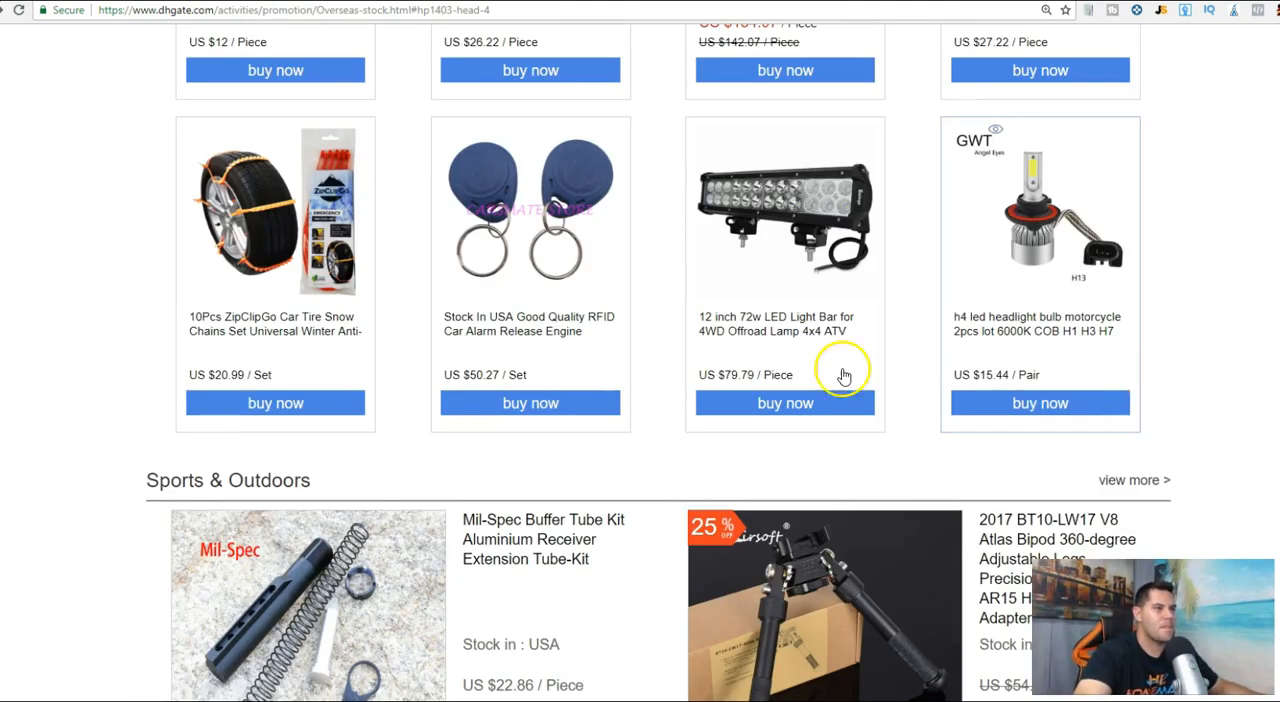
{"action": "mouse_move", "coordinate": [1036, 324]}
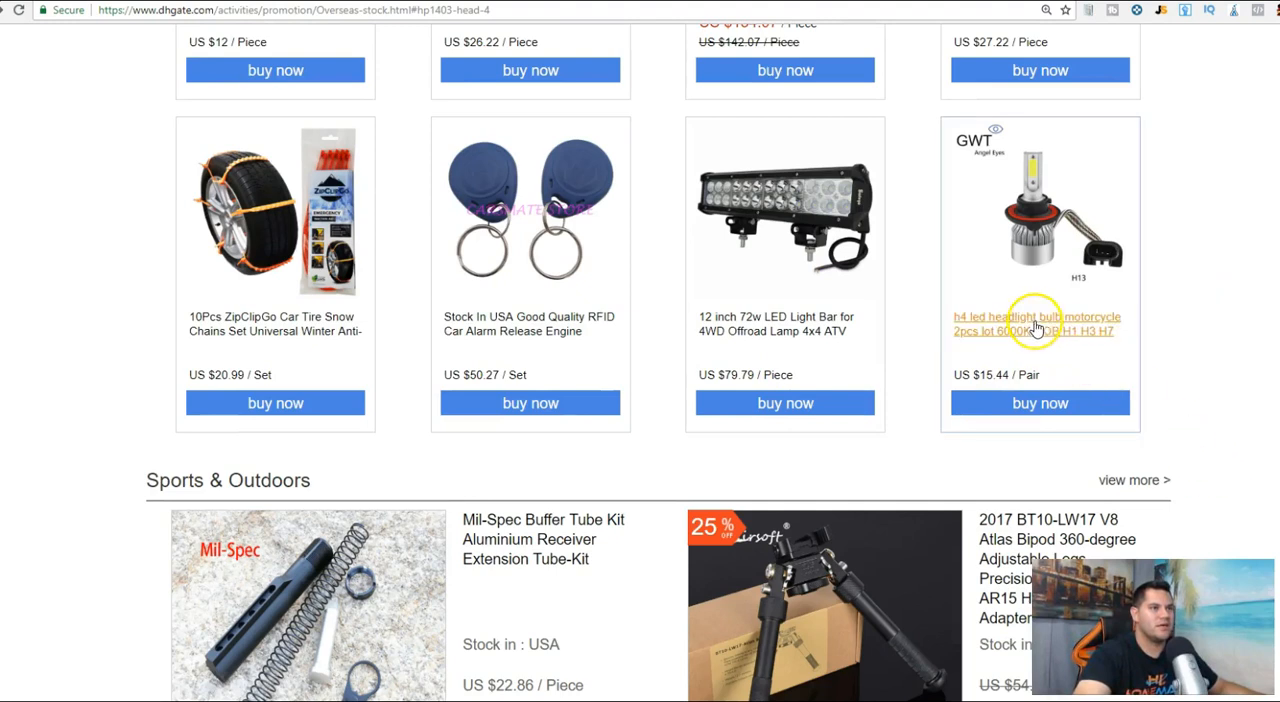
{"action": "mouse_move", "coordinate": [1124, 340]}
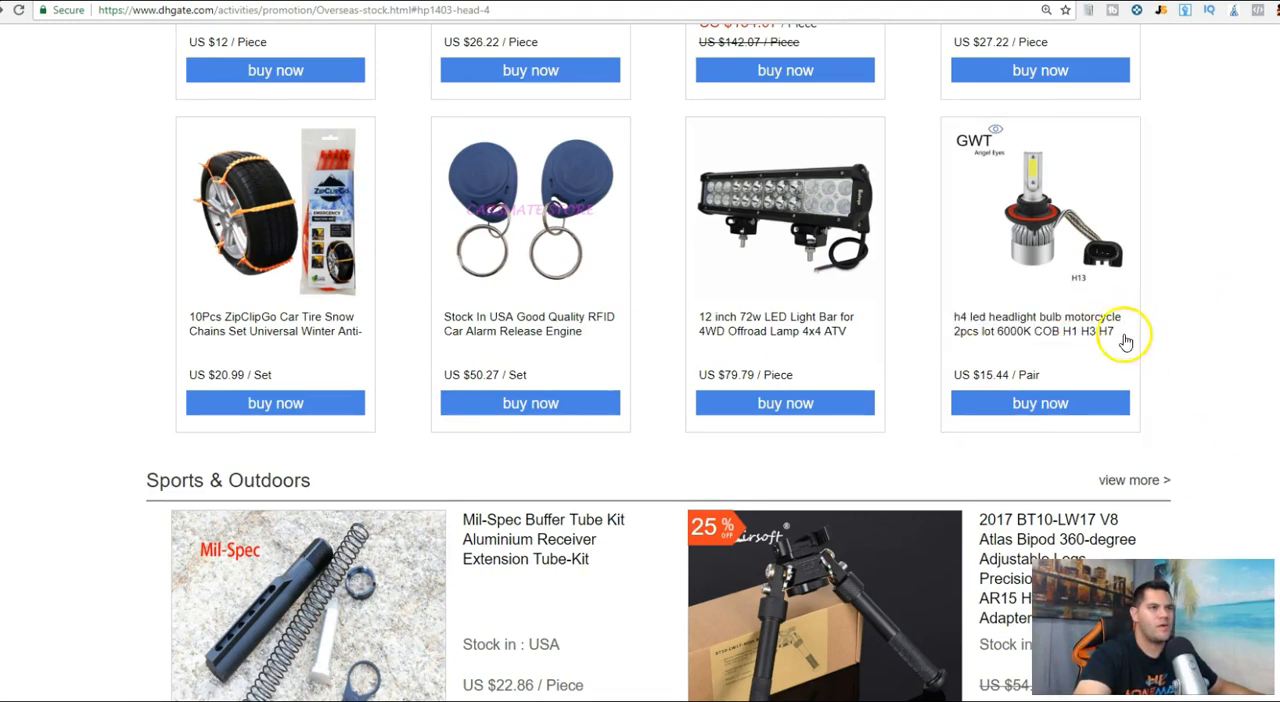
{"action": "left_click", "coordinate": [1036, 324]}
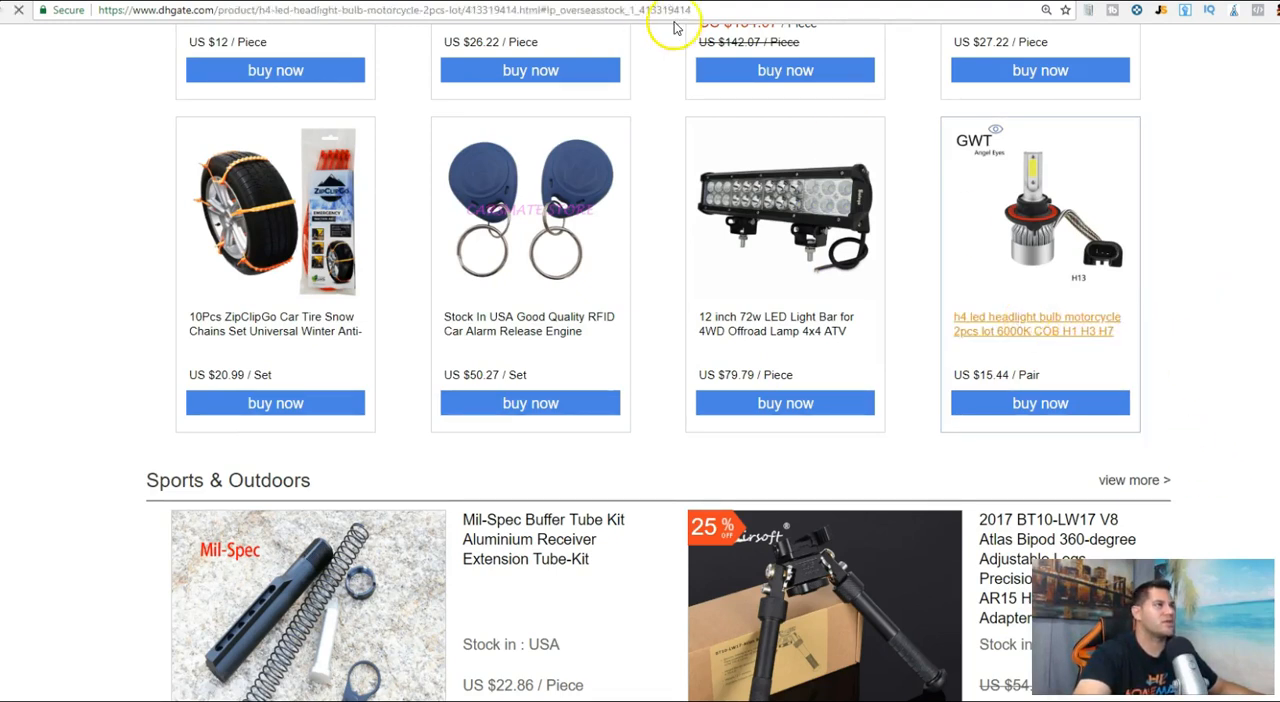
Search eBay sold listings for the h4 LED headlight bulb title via Advanced Search
{"action": "left_click", "coordinate": [1036, 324]}
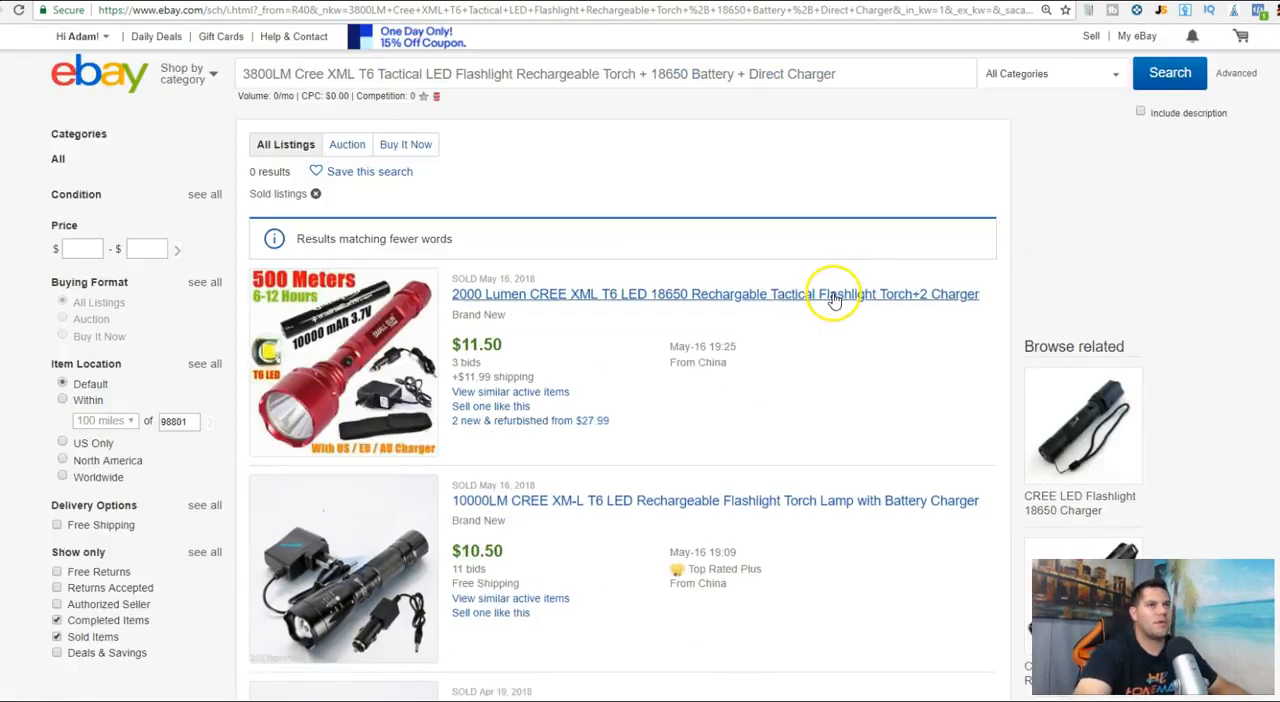
{"action": "left_click", "coordinate": [1236, 72]}
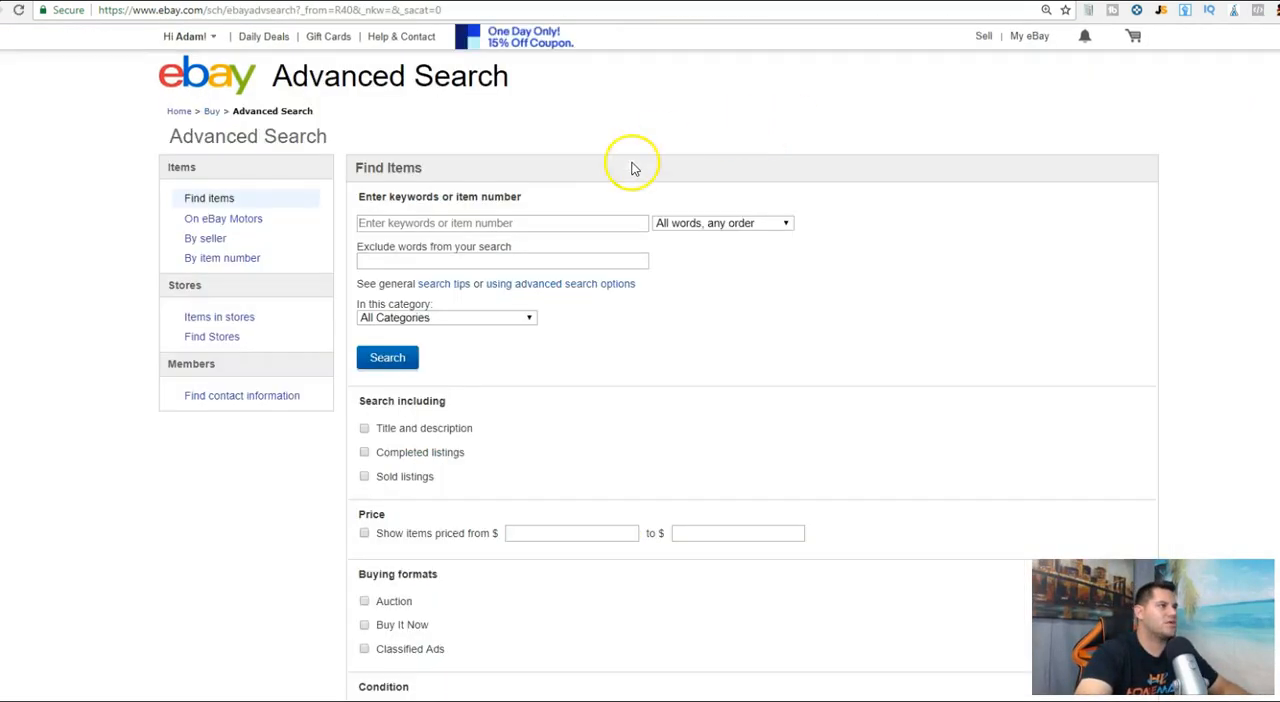
{"action": "left_click", "coordinate": [364, 476]}
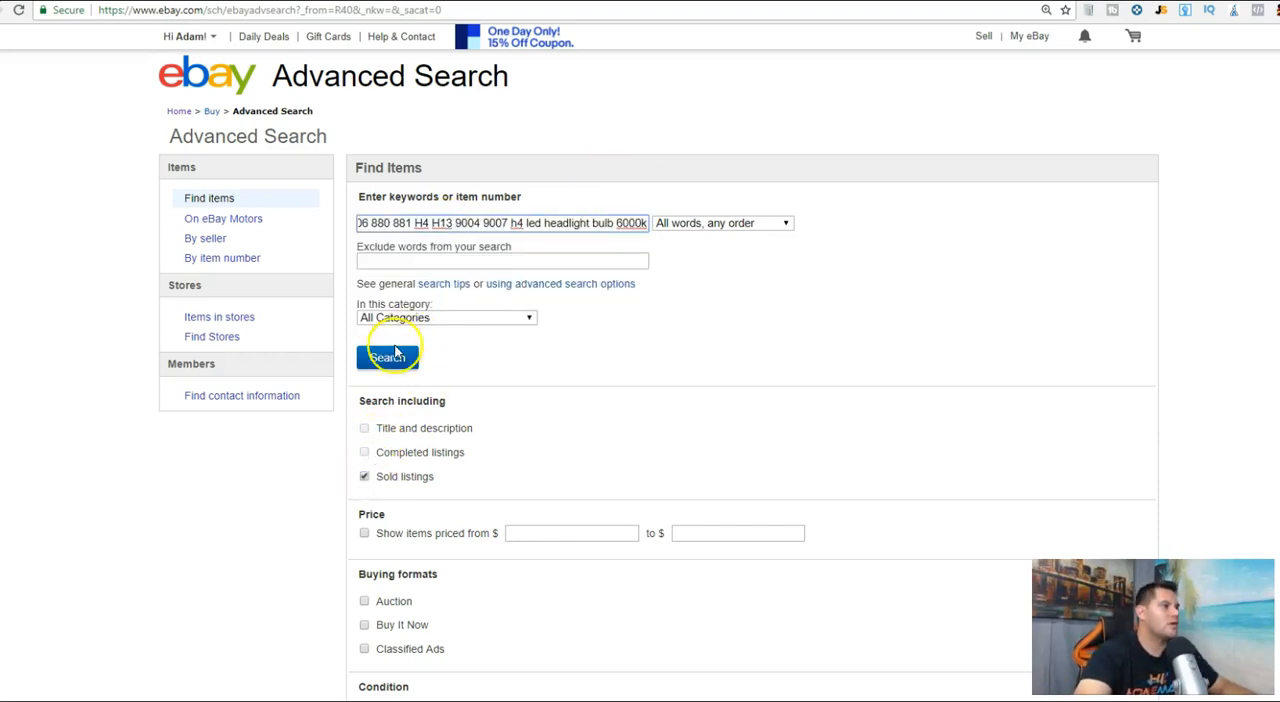
{"action": "left_click", "coordinate": [388, 356]}
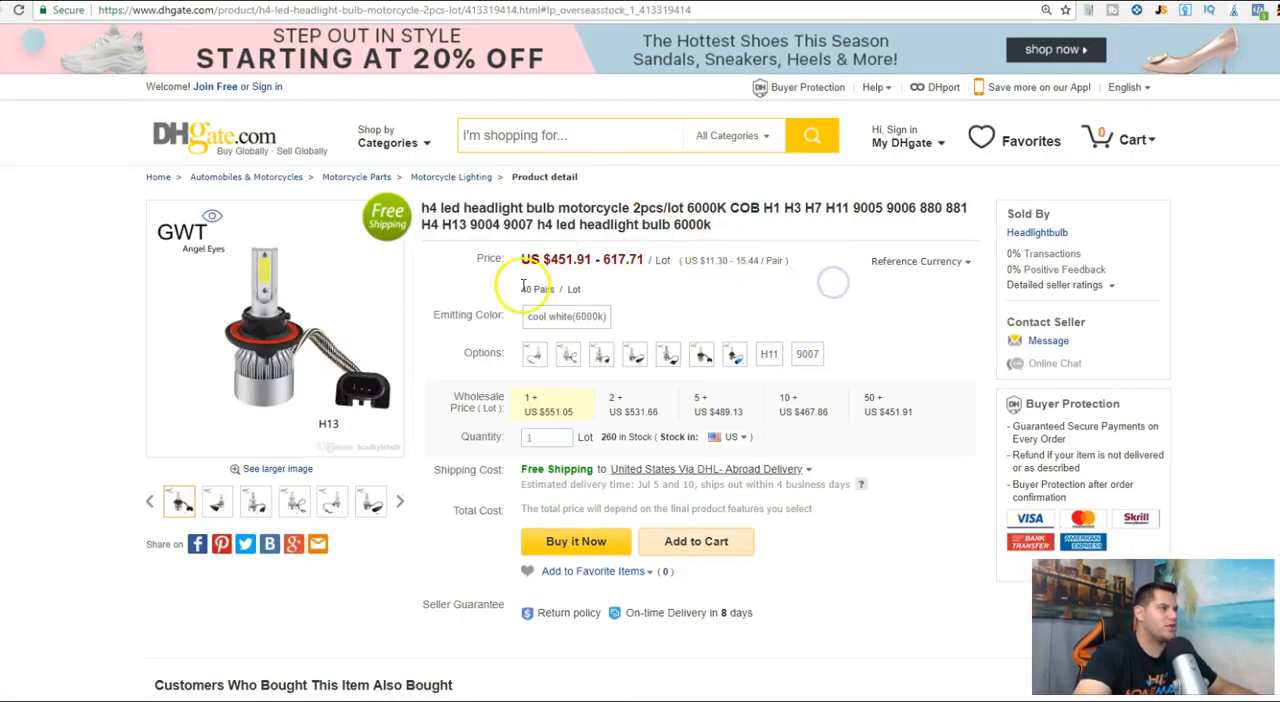
View the H8 bulb variant showing 40 pairs per lot, 260 in stock and free shipping
{"action": "left_click", "coordinate": [216, 500]}
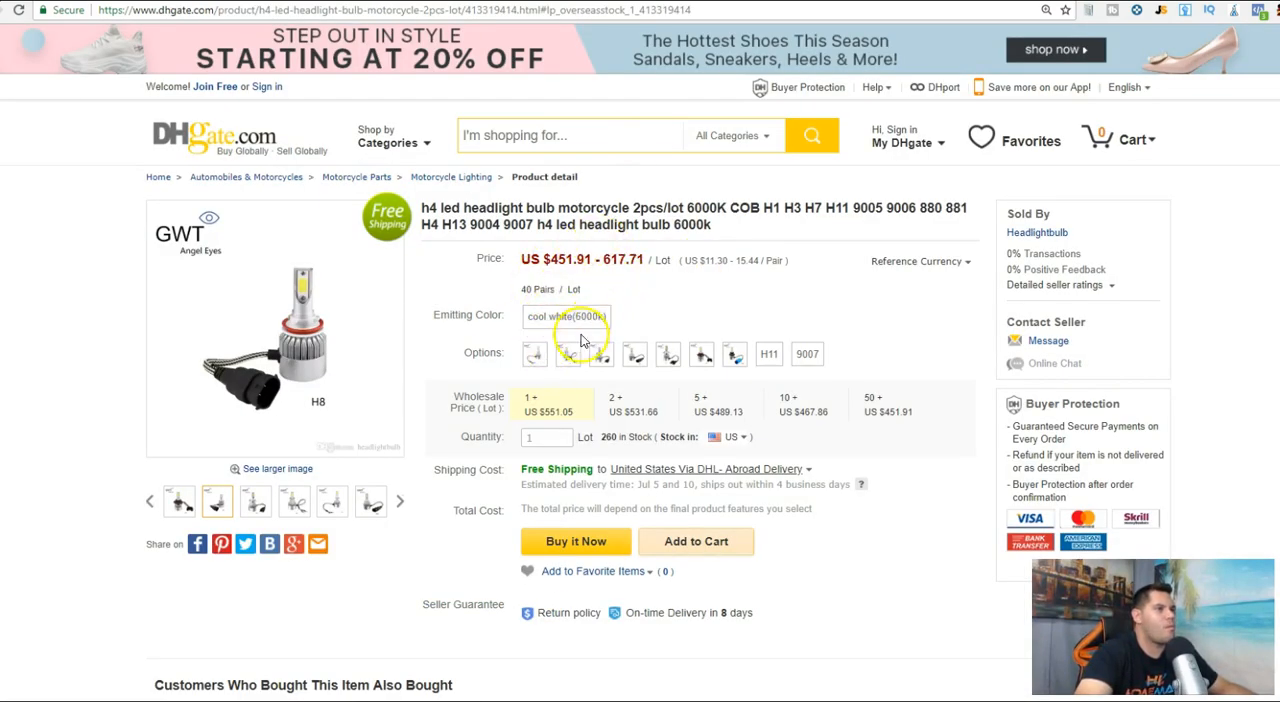
{"action": "mouse_move", "coordinate": [710, 270]}
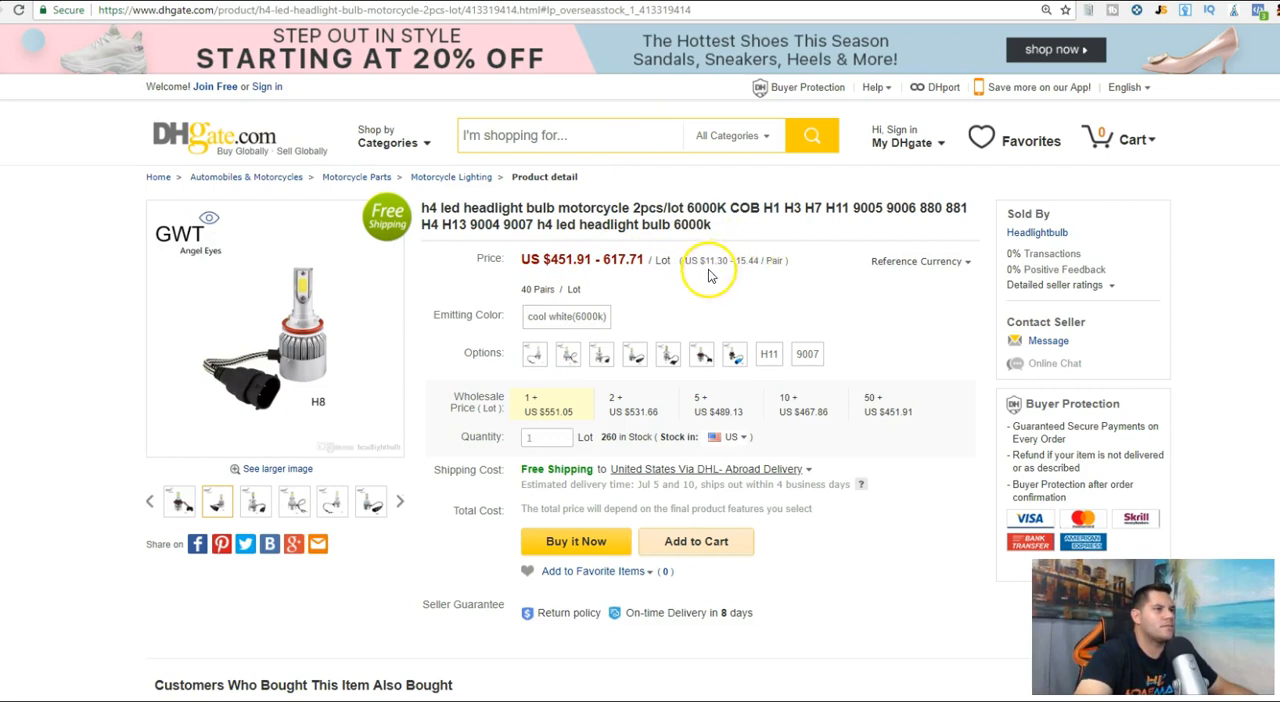
{"action": "mouse_move", "coordinate": [764, 260]}
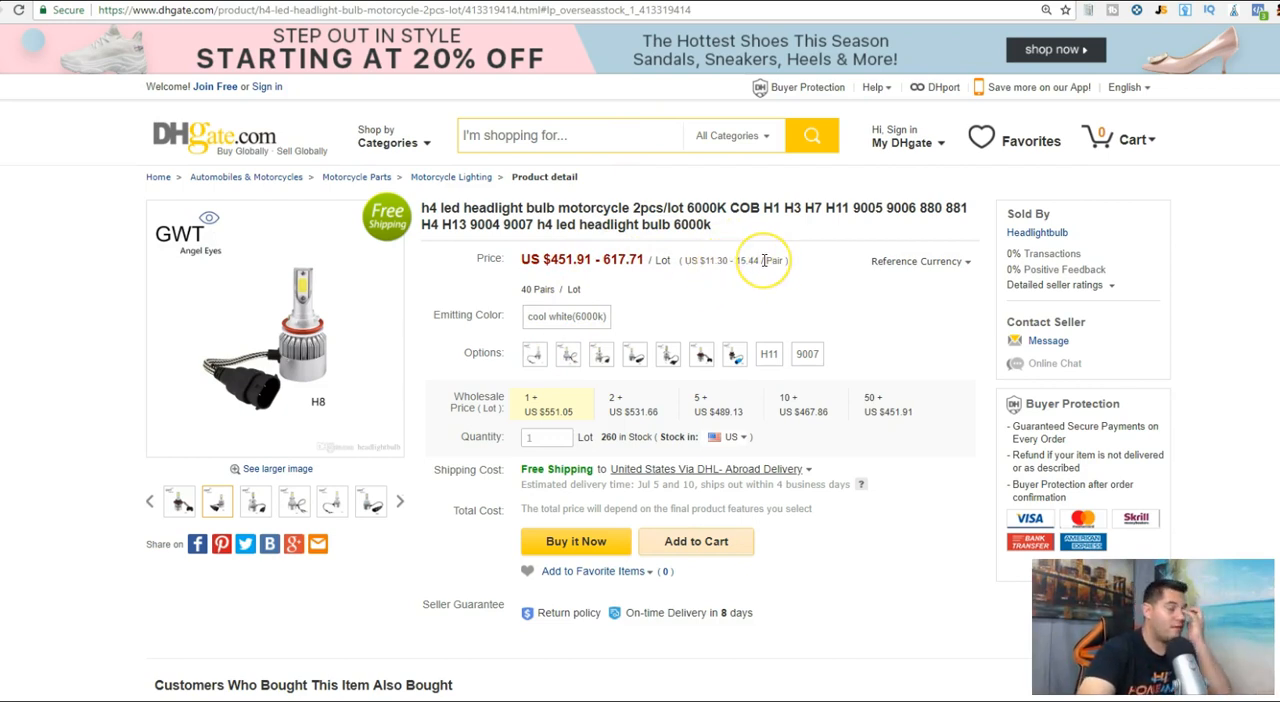
{"action": "mouse_move", "coordinate": [708, 272]}
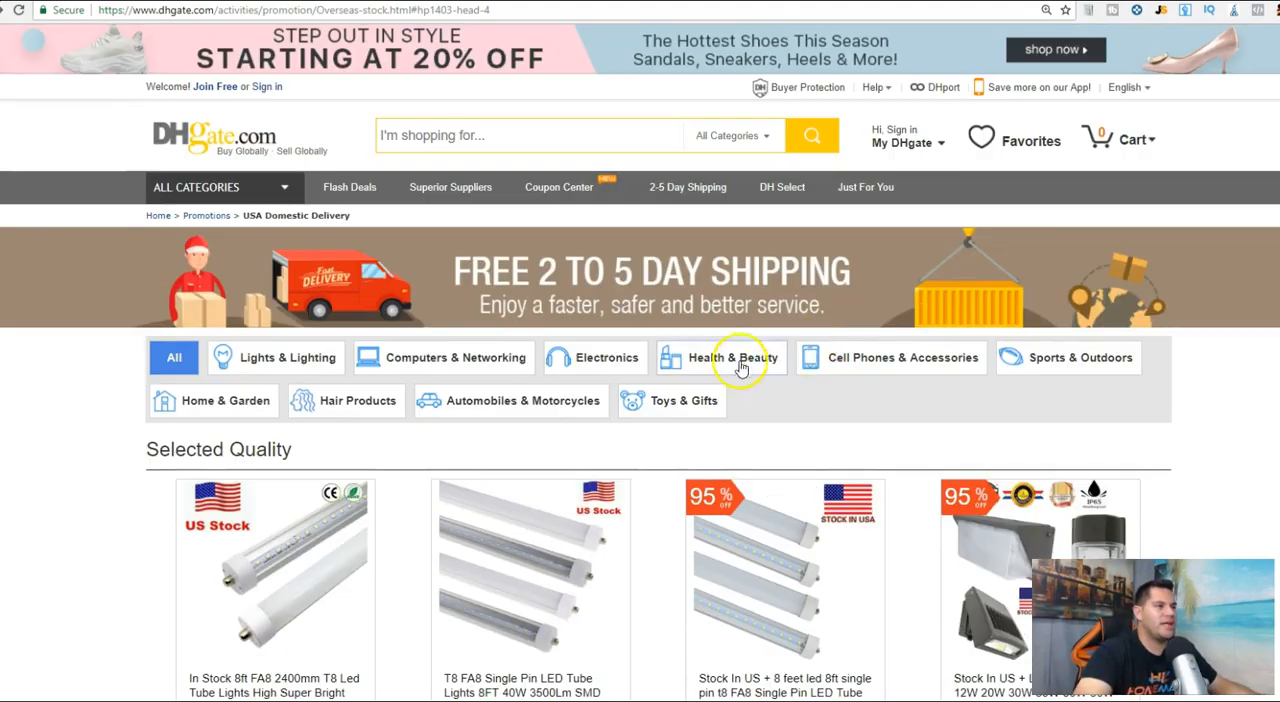
{"action": "scroll", "scroll_direction": "down", "scroll_amount": 3}
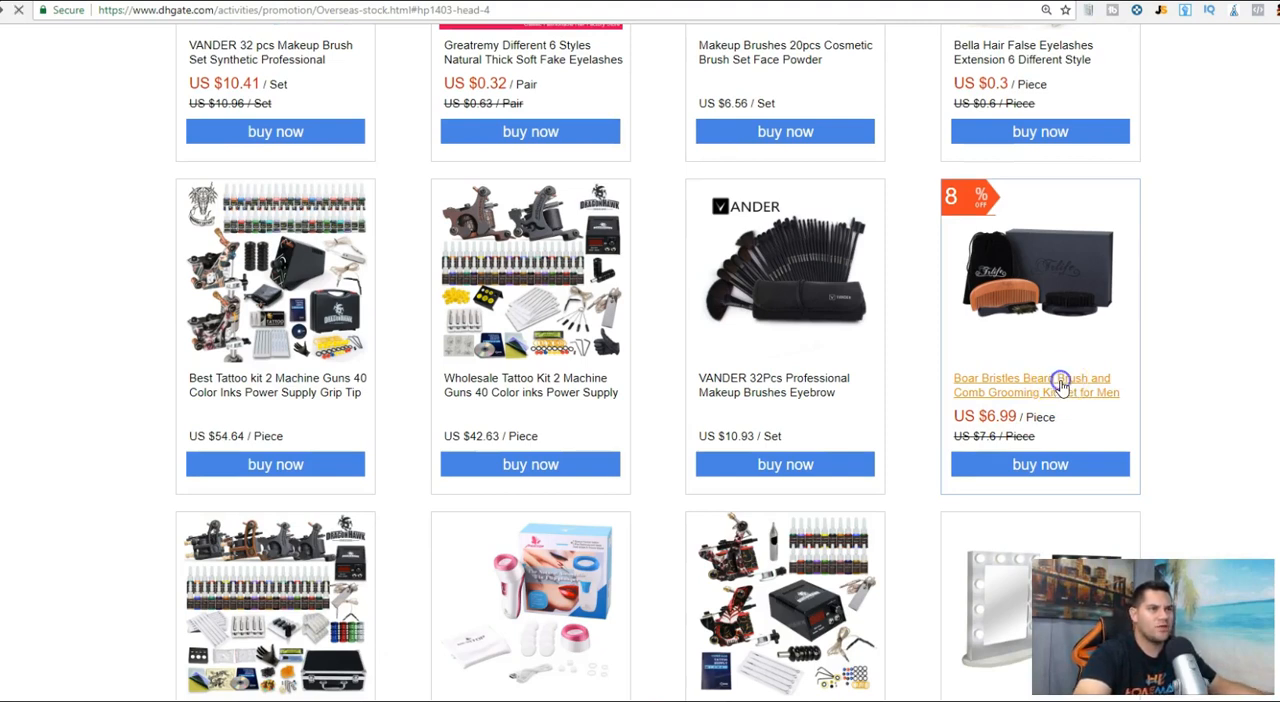
{"action": "left_click", "coordinate": [1036, 384]}
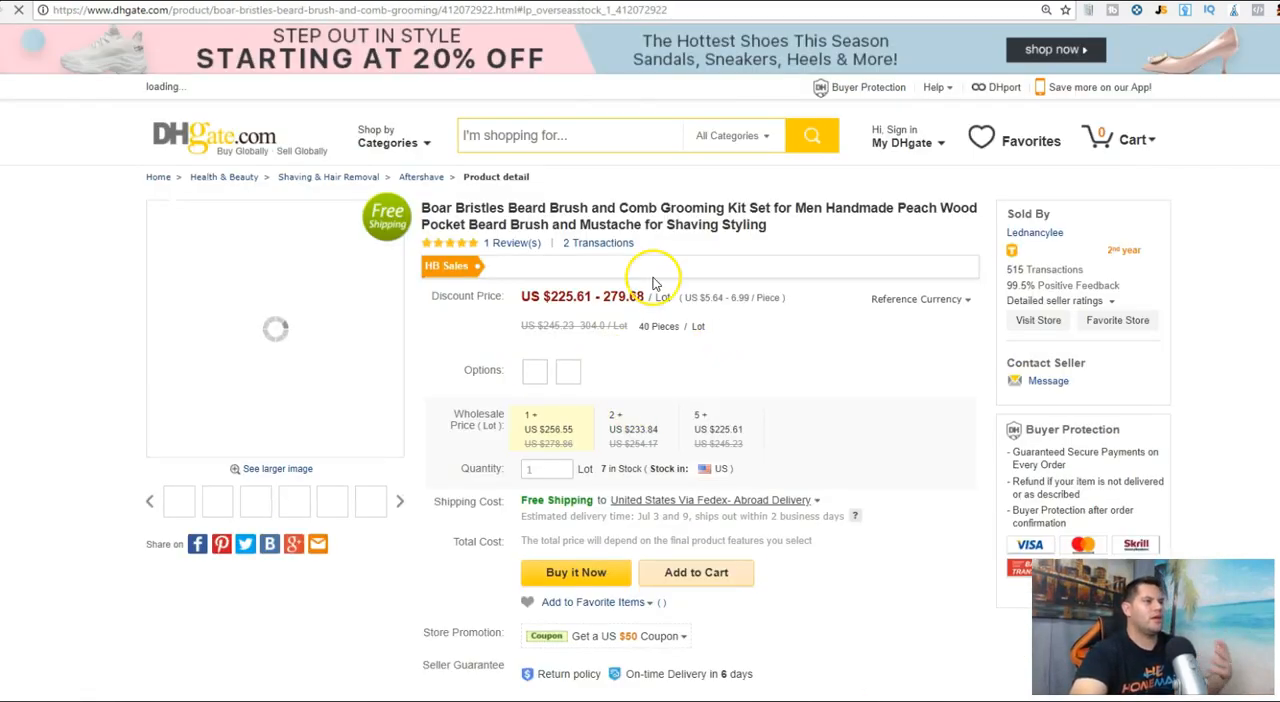
{"action": "mouse_move", "coordinate": [740, 324]}
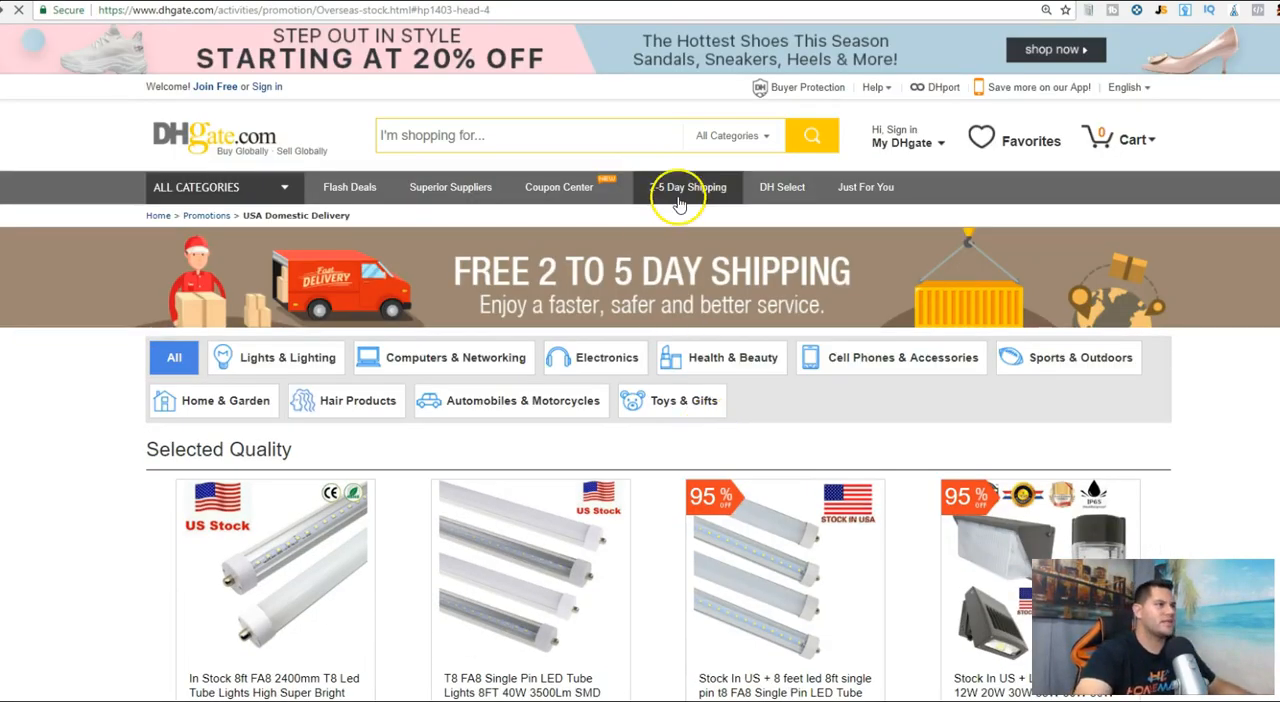
{"action": "left_click", "coordinate": [688, 186]}
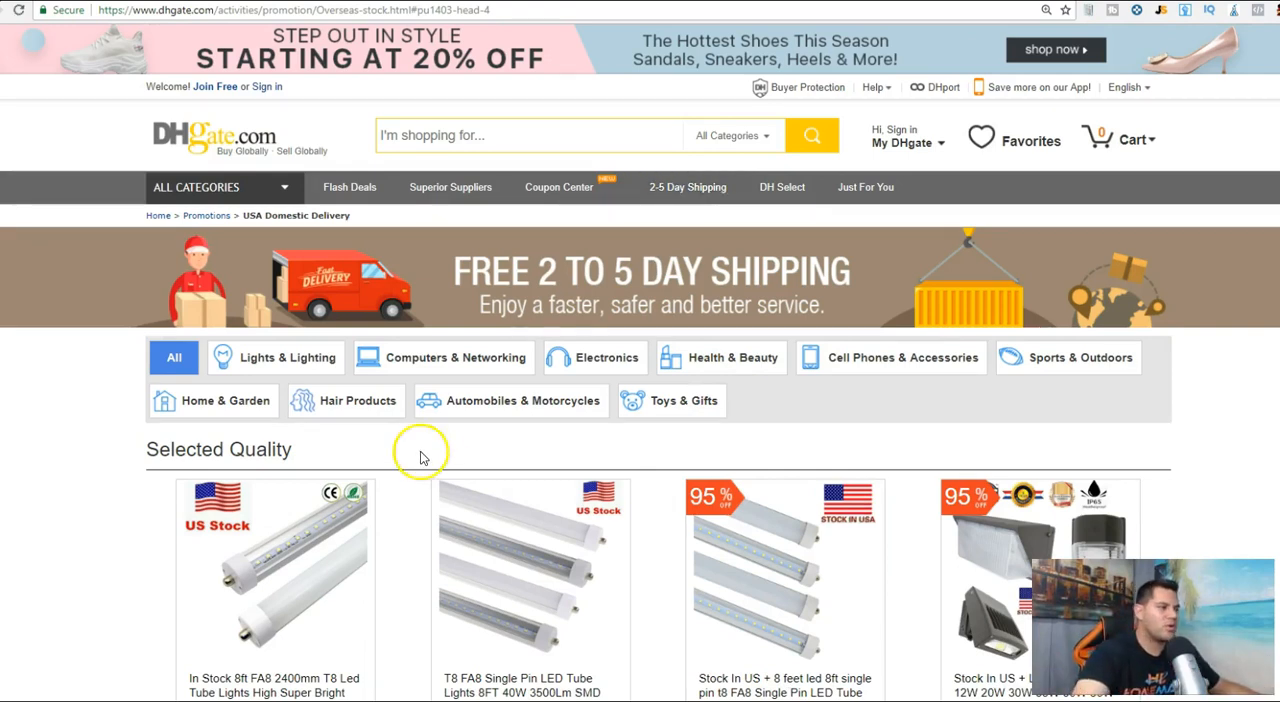
{"action": "mouse_move", "coordinate": [644, 164]}
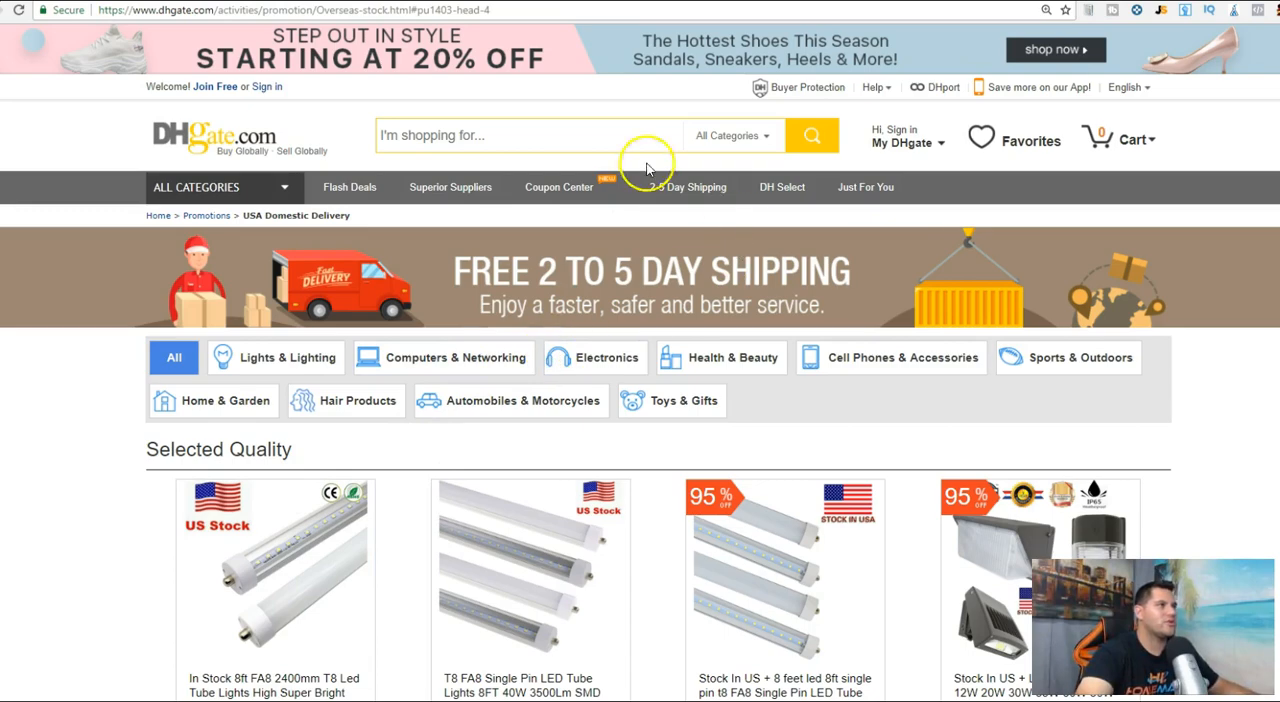
{"action": "scroll", "scroll_direction": "down", "scroll_amount": 3}
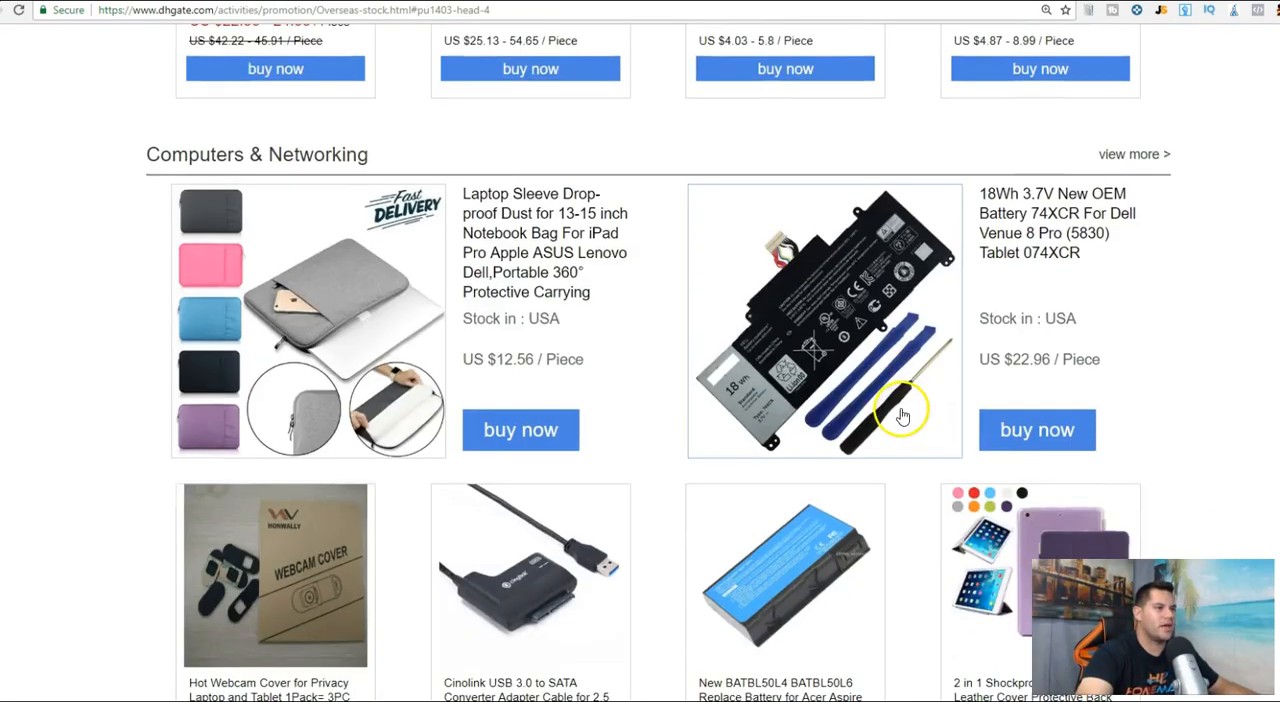
{"action": "scroll", "scroll_direction": "down", "scroll_amount": 3}
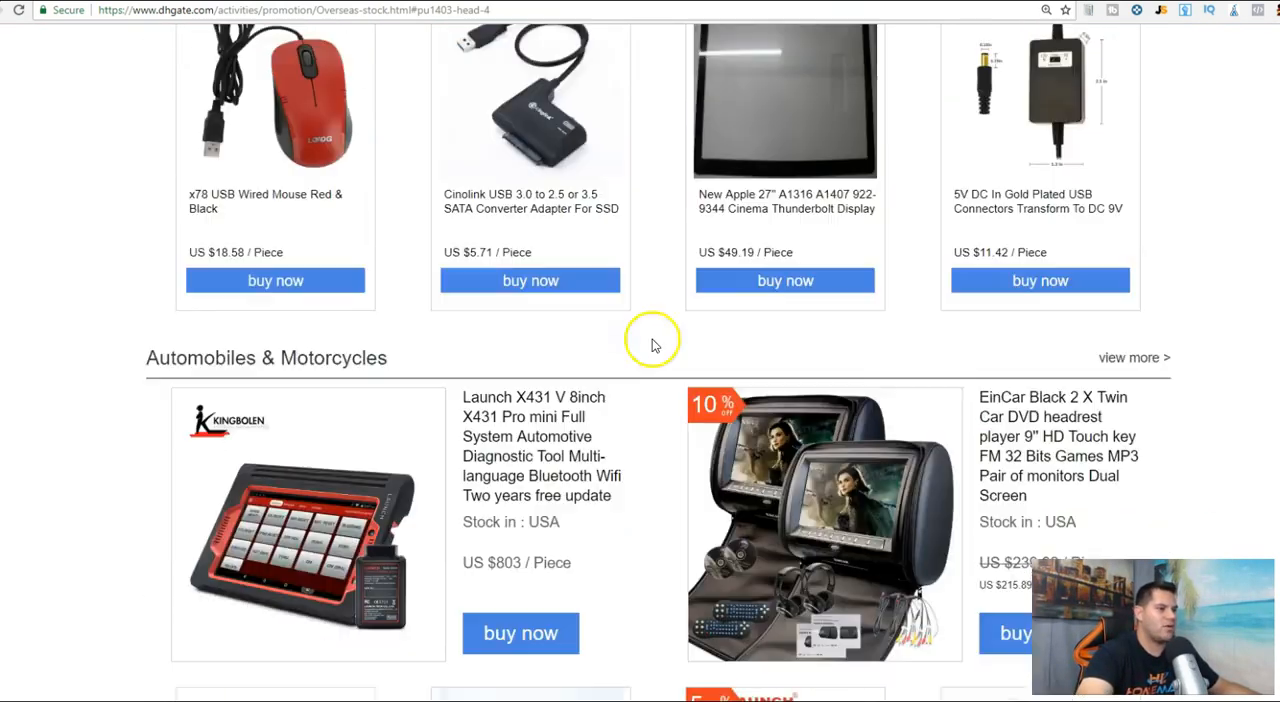
{"action": "scroll", "scroll_direction": "down", "scroll_amount": 3}
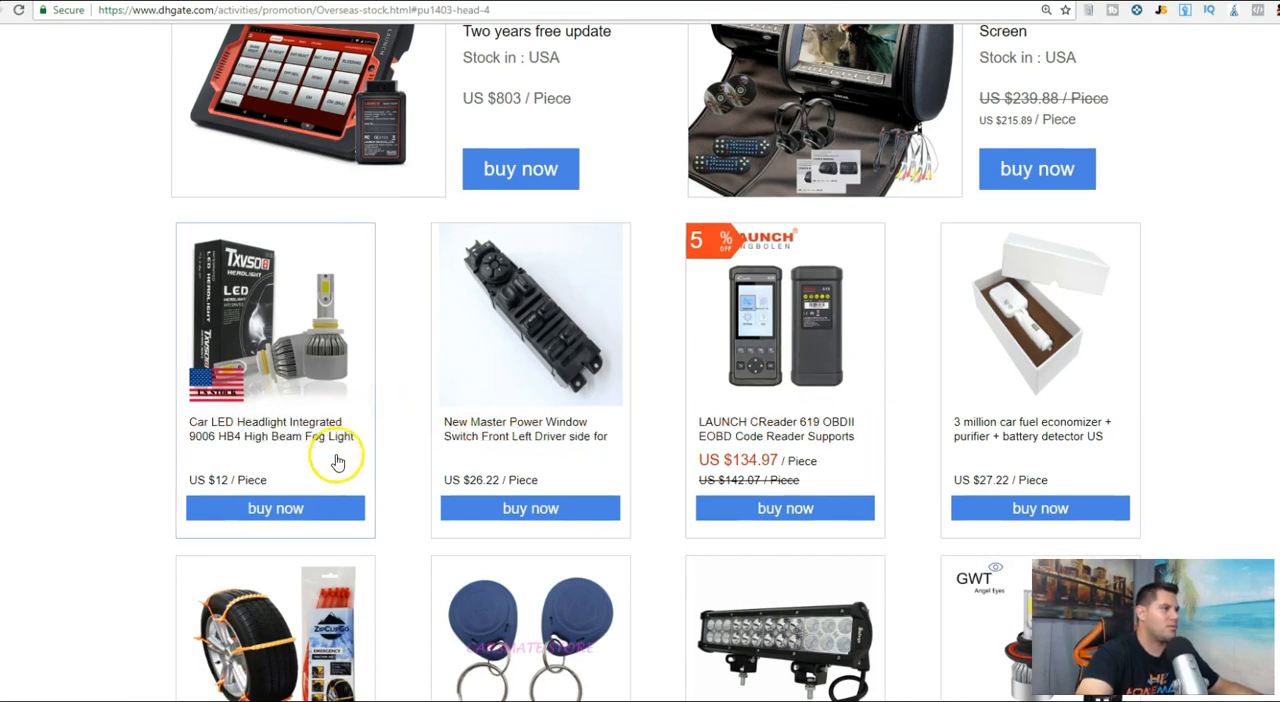
{"action": "scroll", "scroll_direction": "down", "scroll_amount": 3}
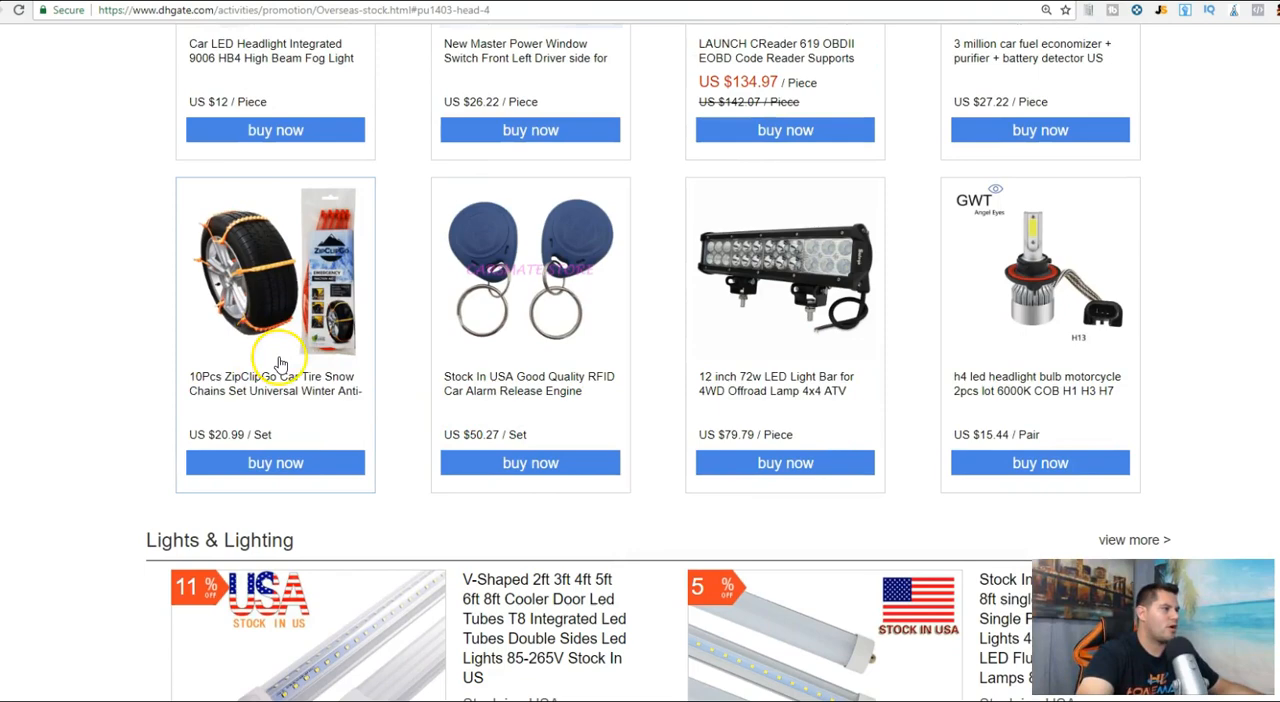
{"action": "scroll", "scroll_direction": "down", "scroll_amount": 3}
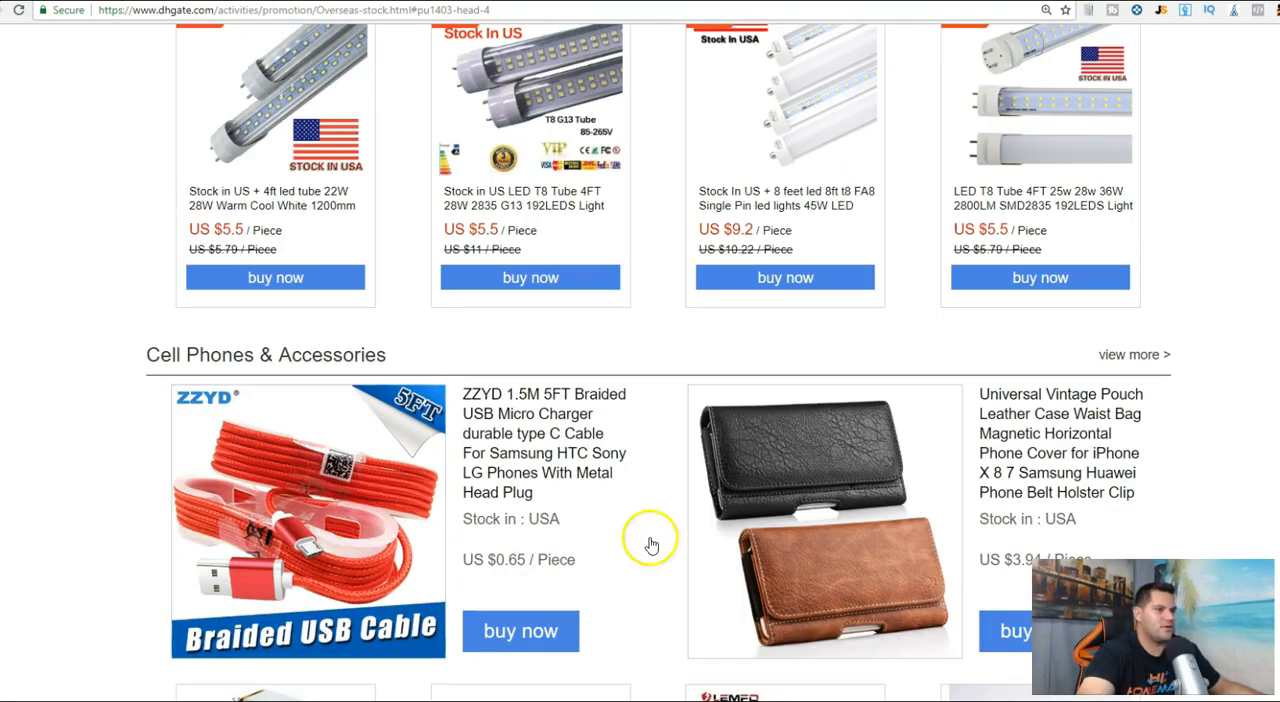
{"action": "scroll", "scroll_direction": "down", "scroll_amount": 3}
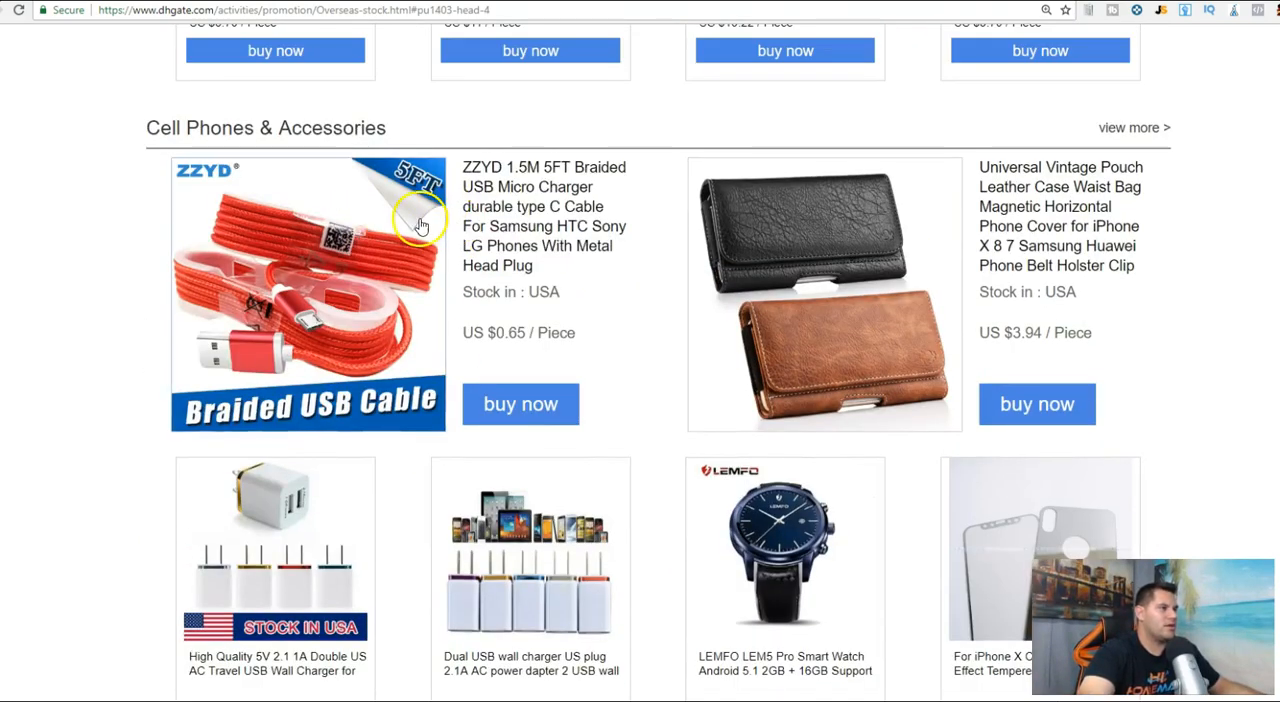
{"action": "mouse_move", "coordinate": [712, 522]}
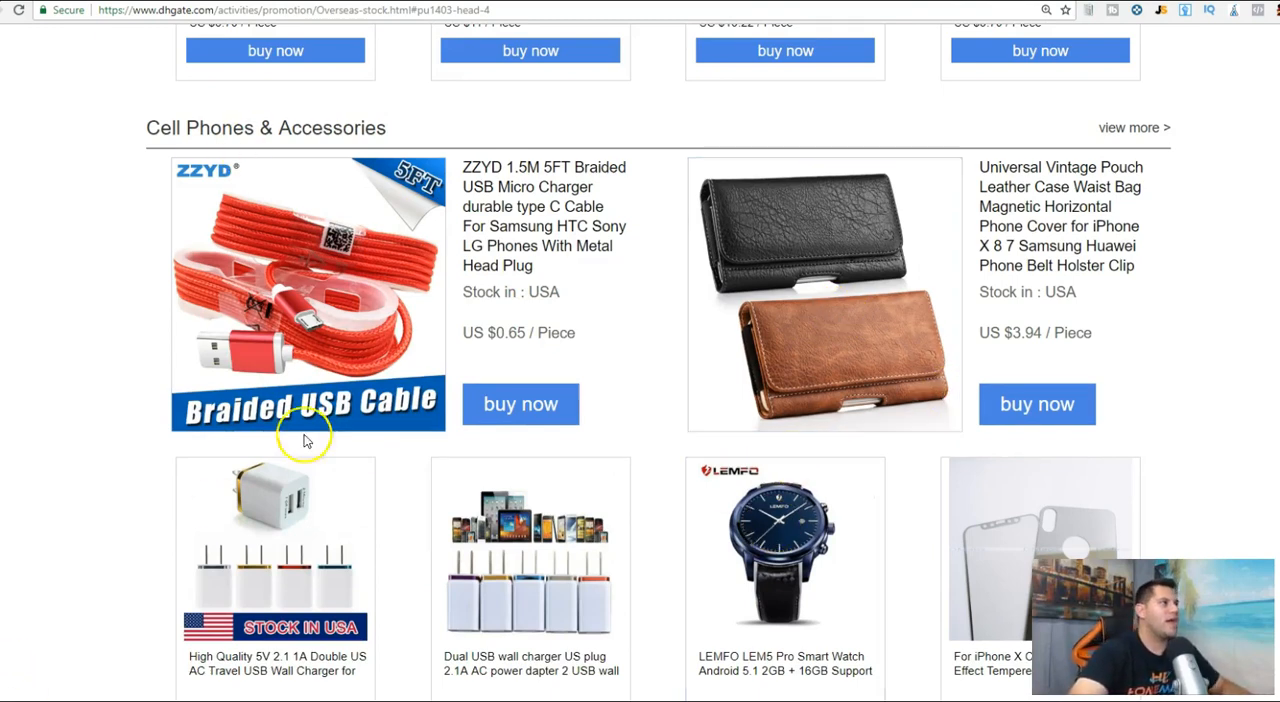
{"action": "scroll", "scroll_direction": "up", "scroll_amount": 3}
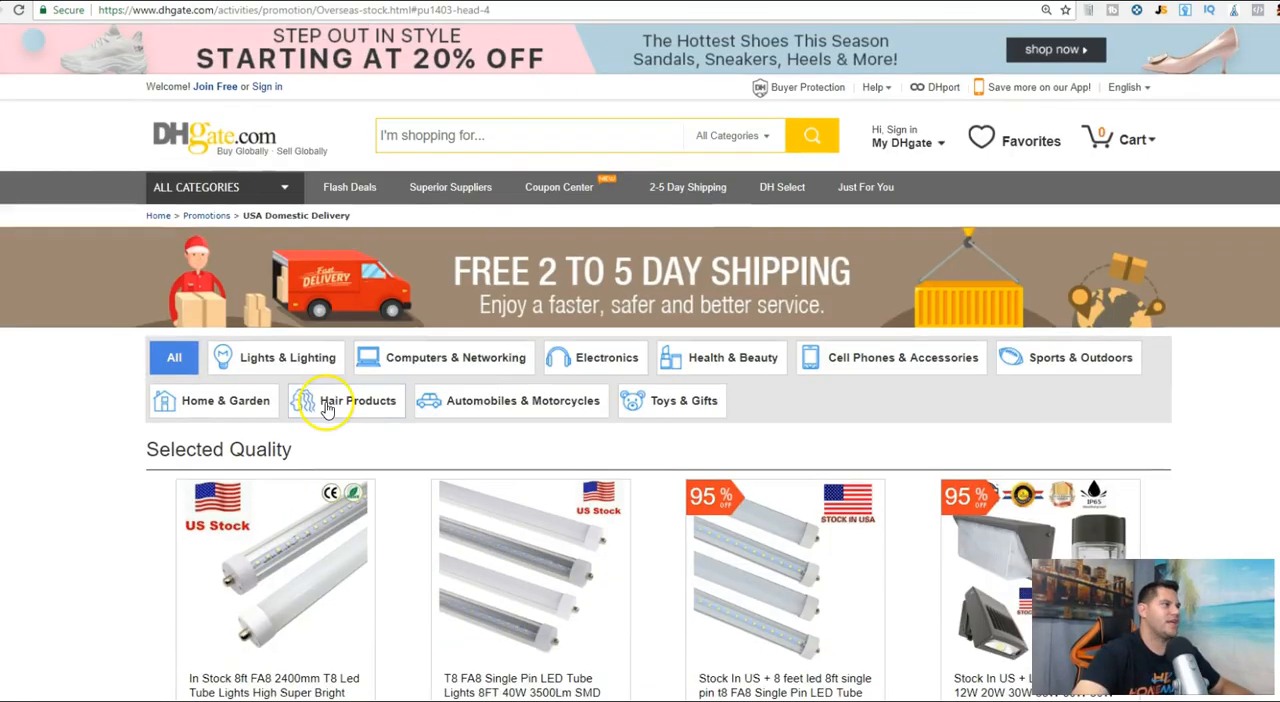
{"action": "mouse_move", "coordinate": [536, 388]}
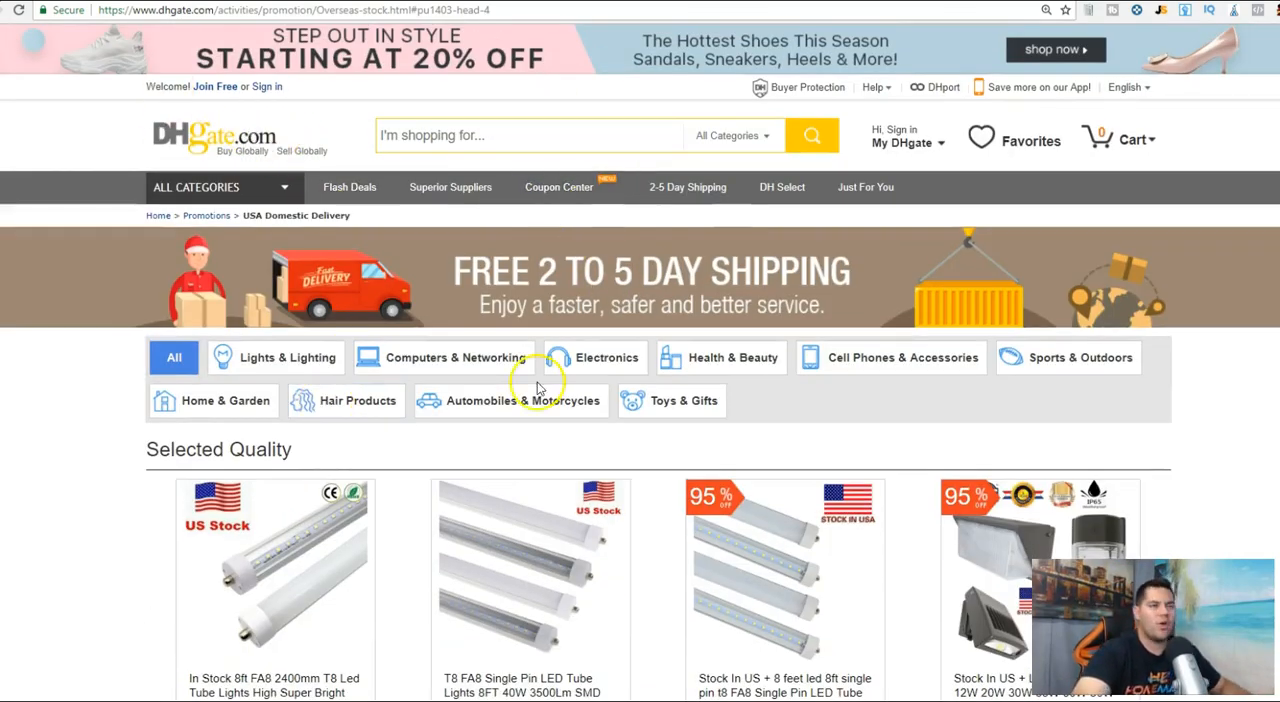
{"action": "mouse_move", "coordinate": [70, 564]}
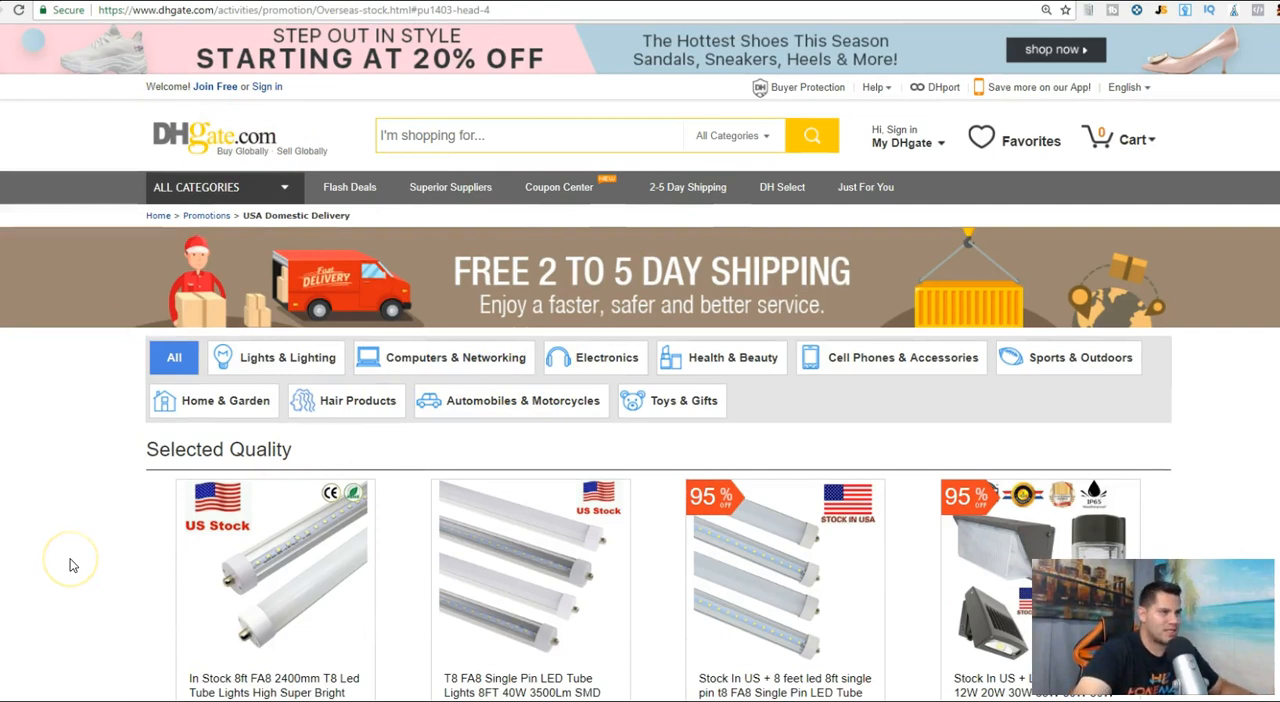